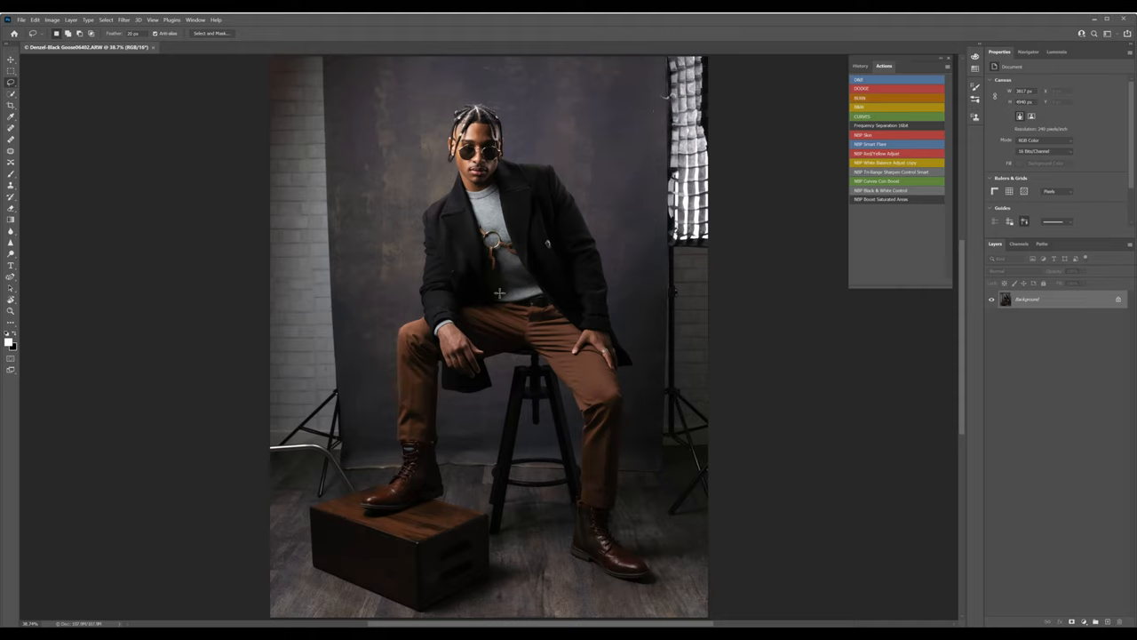
mouse_move(501, 271)
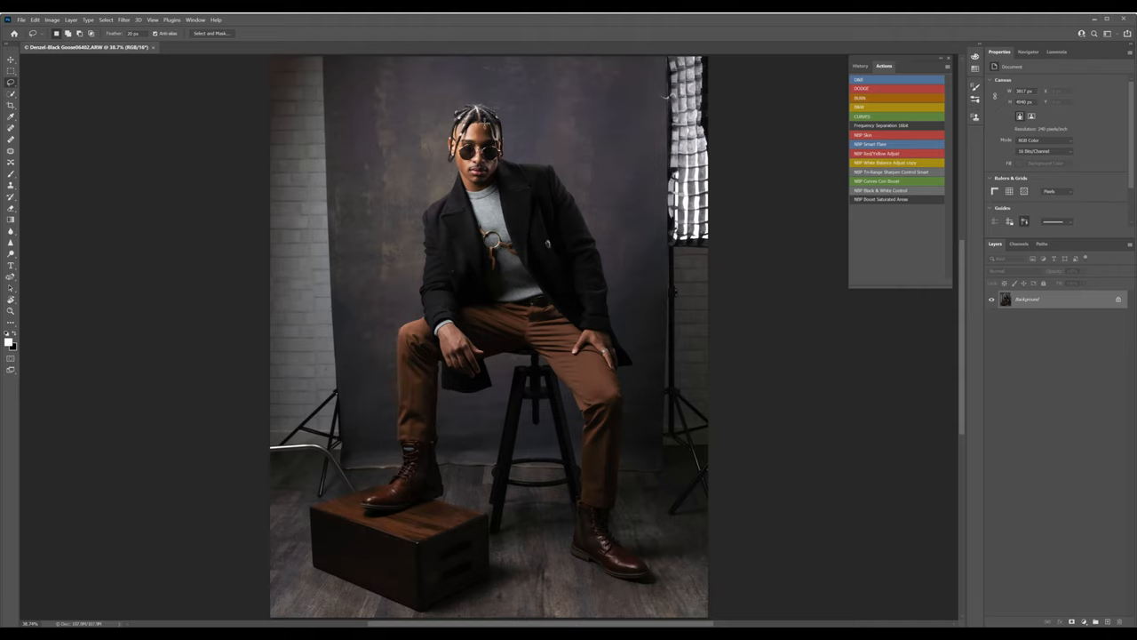
mouse_move(512, 134)
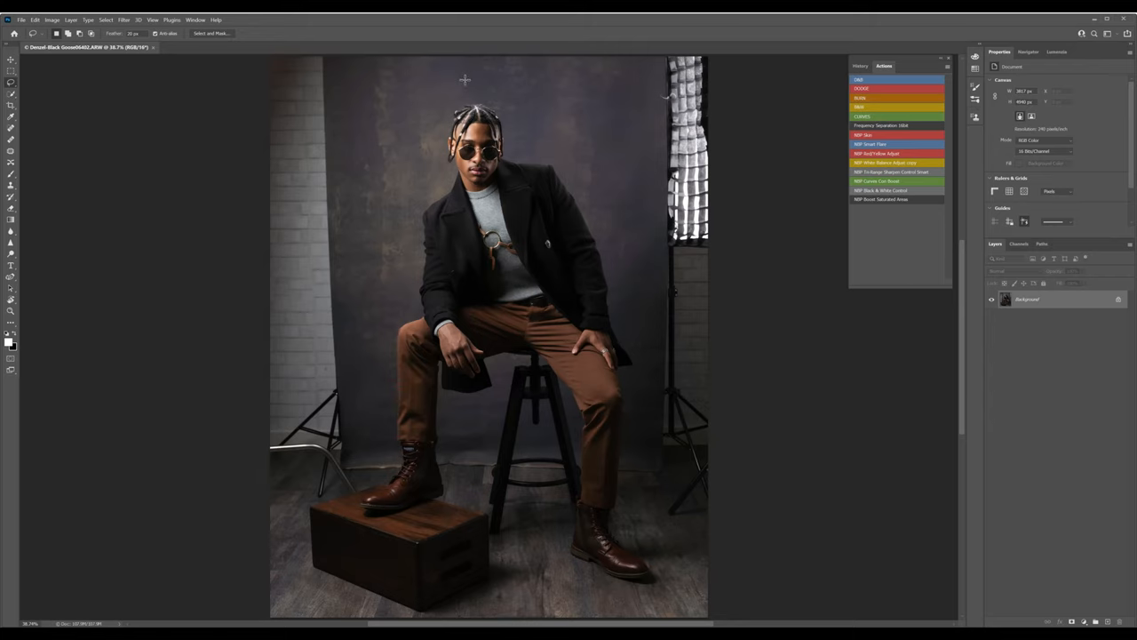
mouse_move(284, 117)
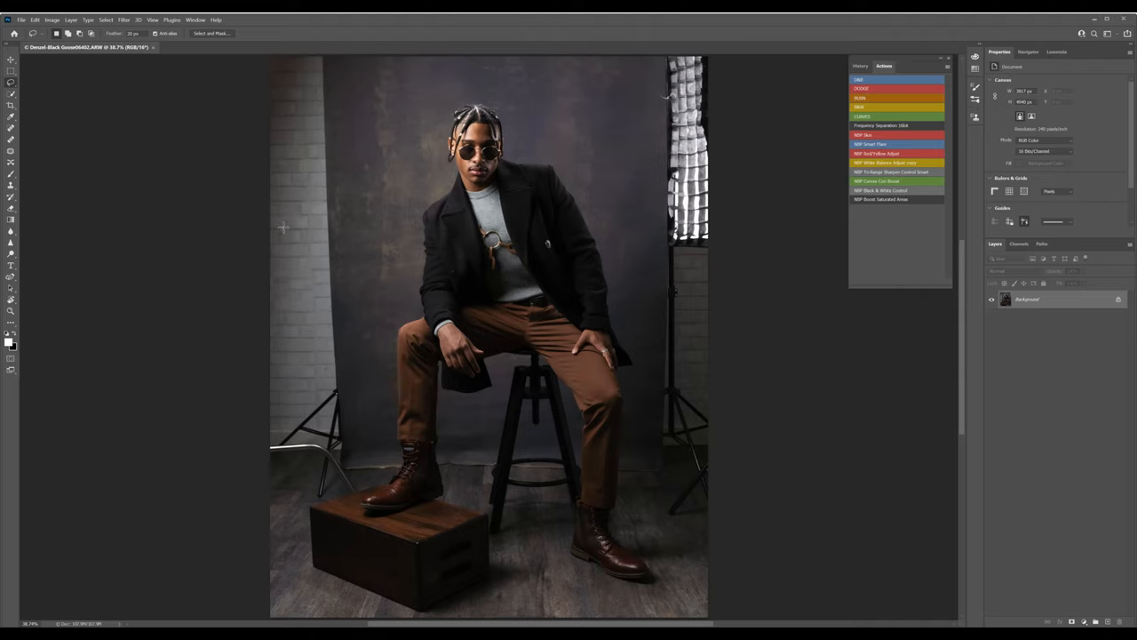
mouse_move(695, 231)
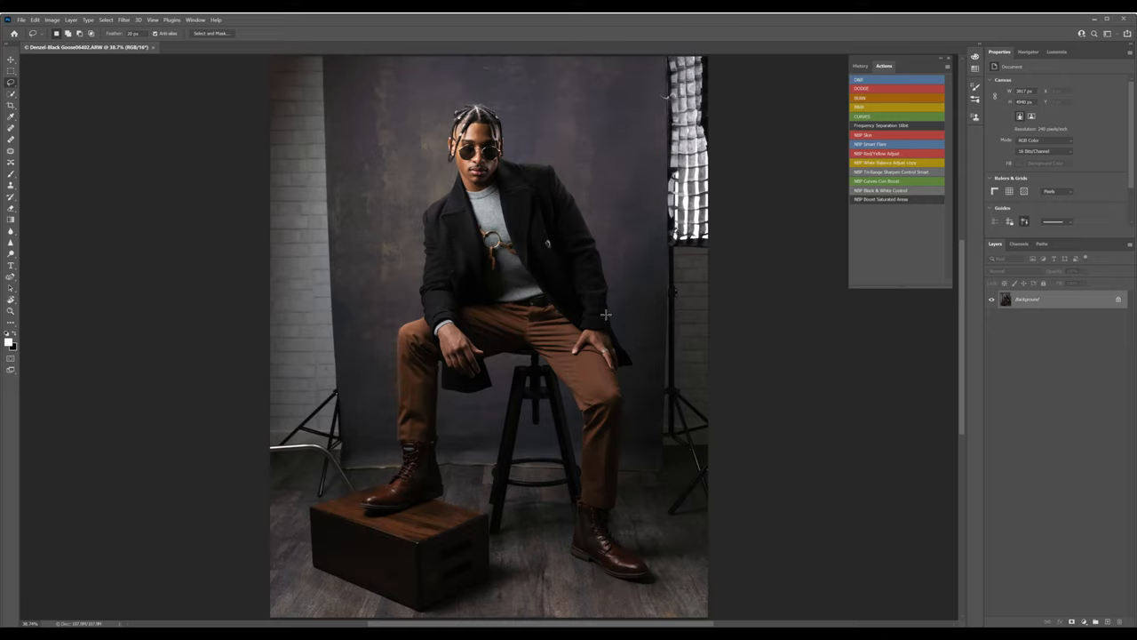
mouse_move(271, 515)
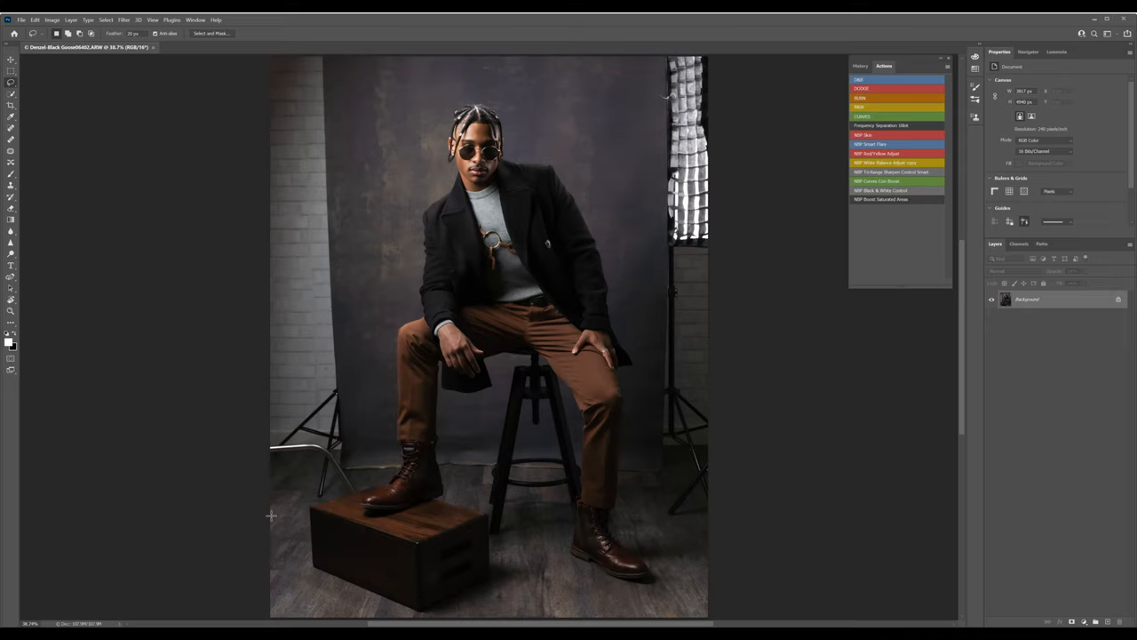
mouse_move(679, 459)
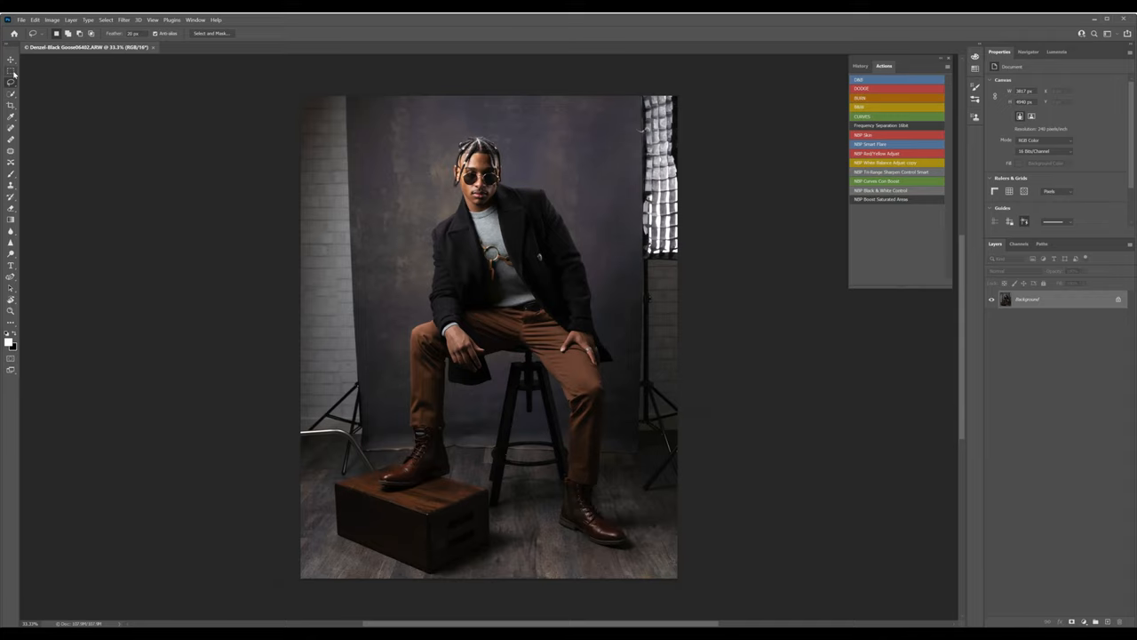
With the Rectangular Marquee, enclose the right softbox and light stand down past its legs
click(11, 74)
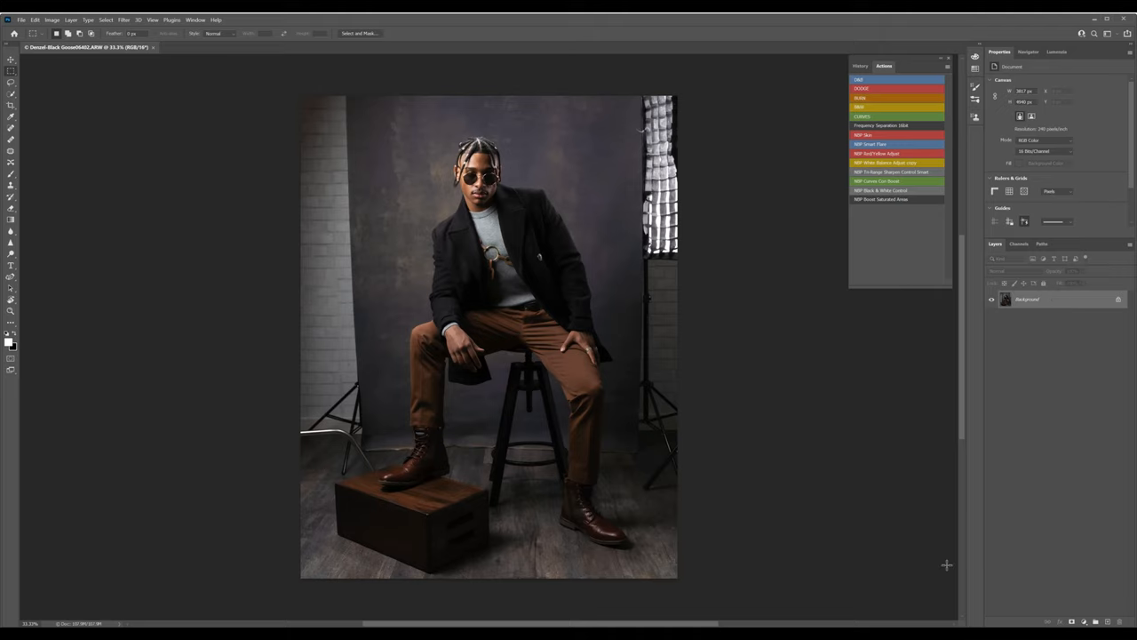
mouse_move(1071, 615)
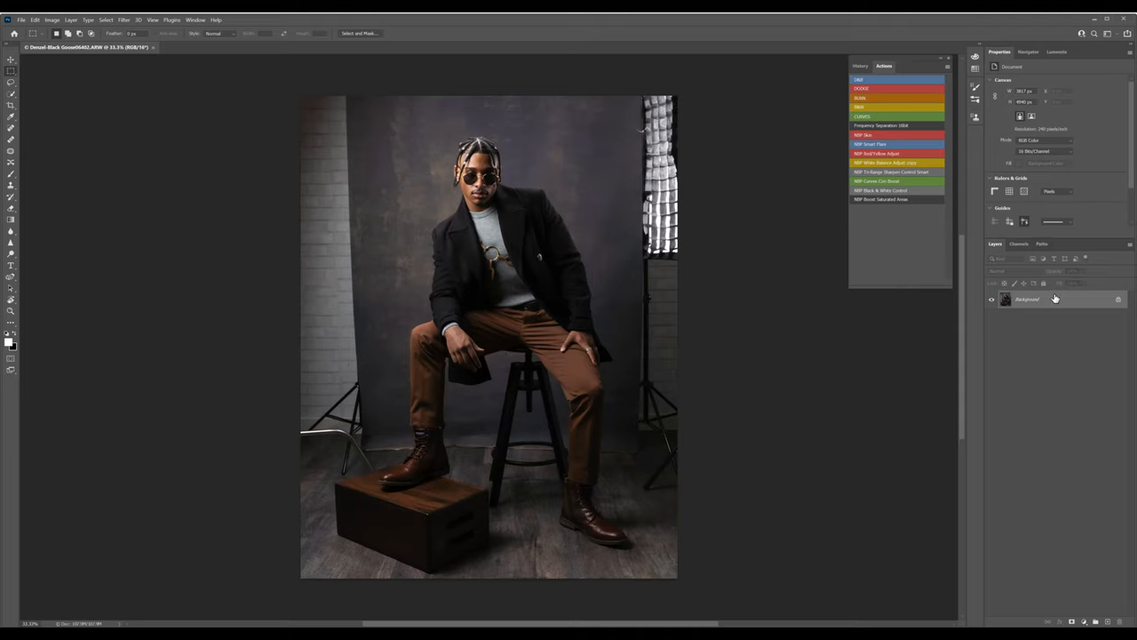
mouse_move(277, 159)
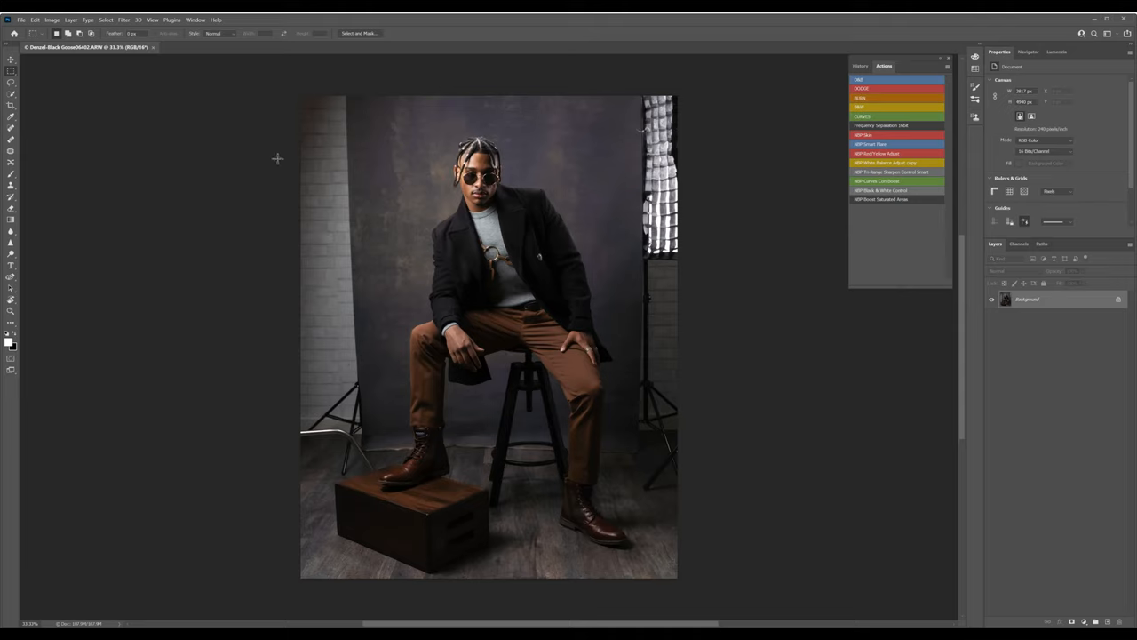
mouse_move(12, 72)
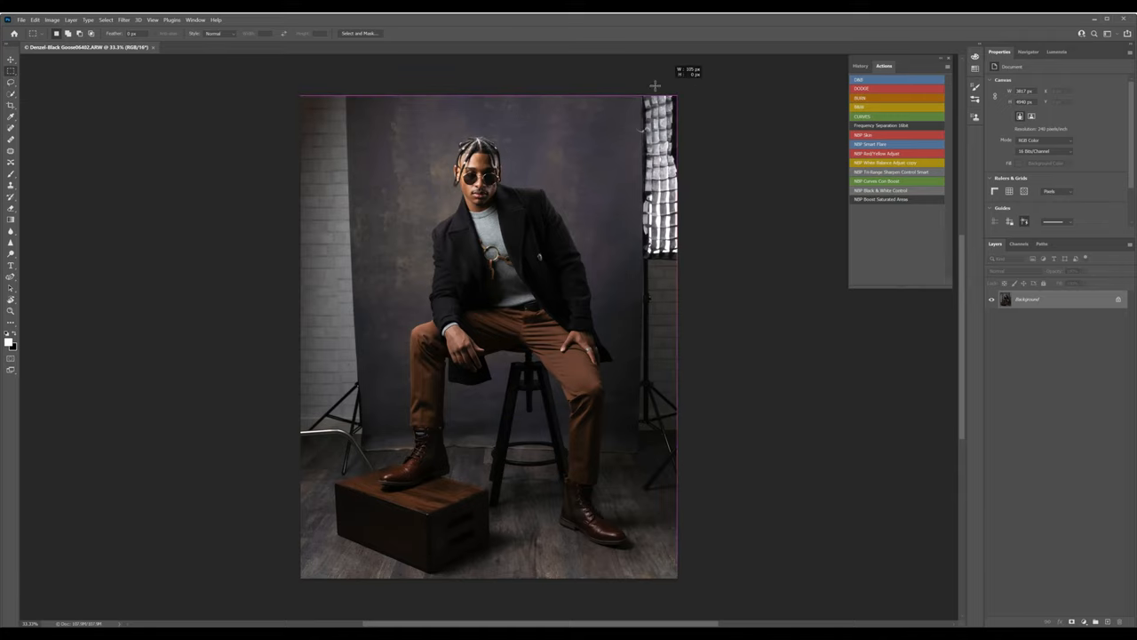
drag(656, 86, 638, 436)
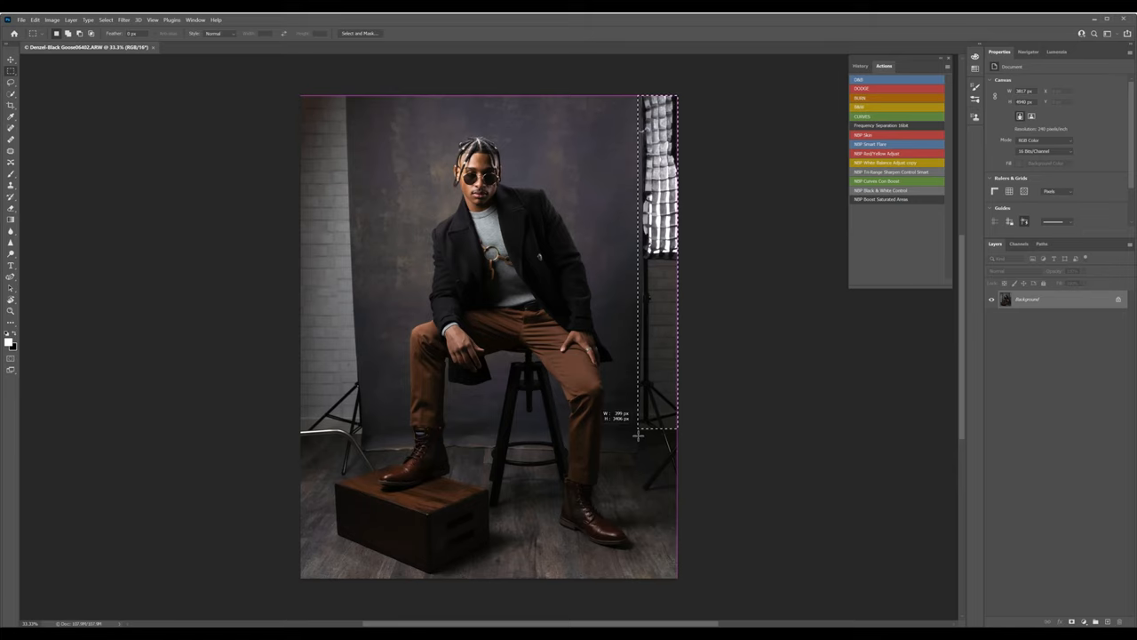
drag(638, 435, 631, 451)
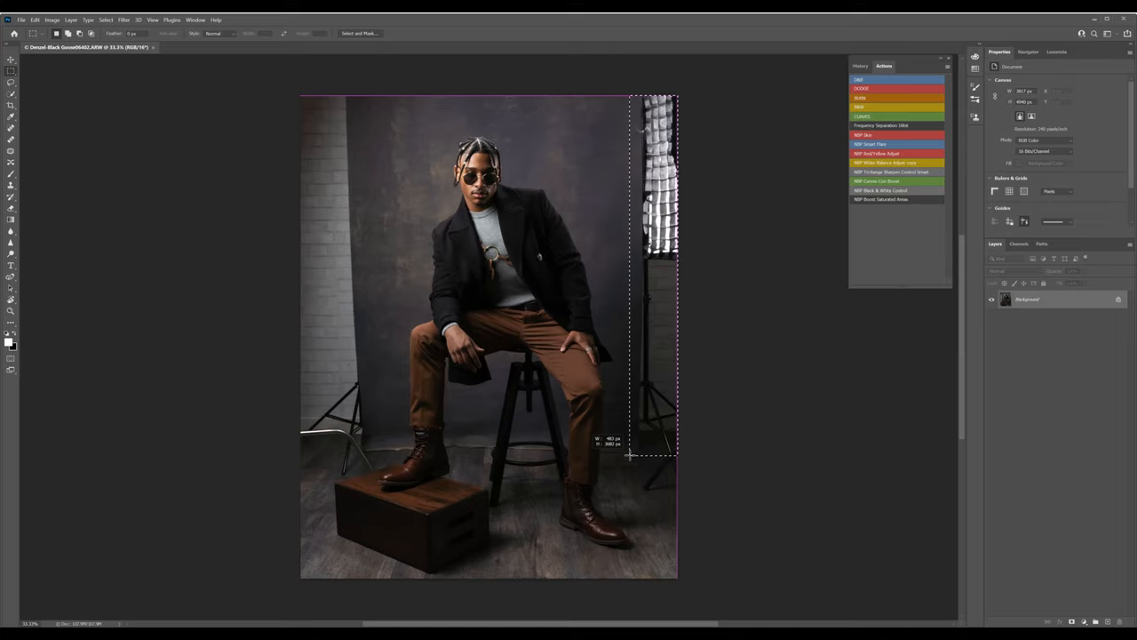
drag(631, 456, 631, 490)
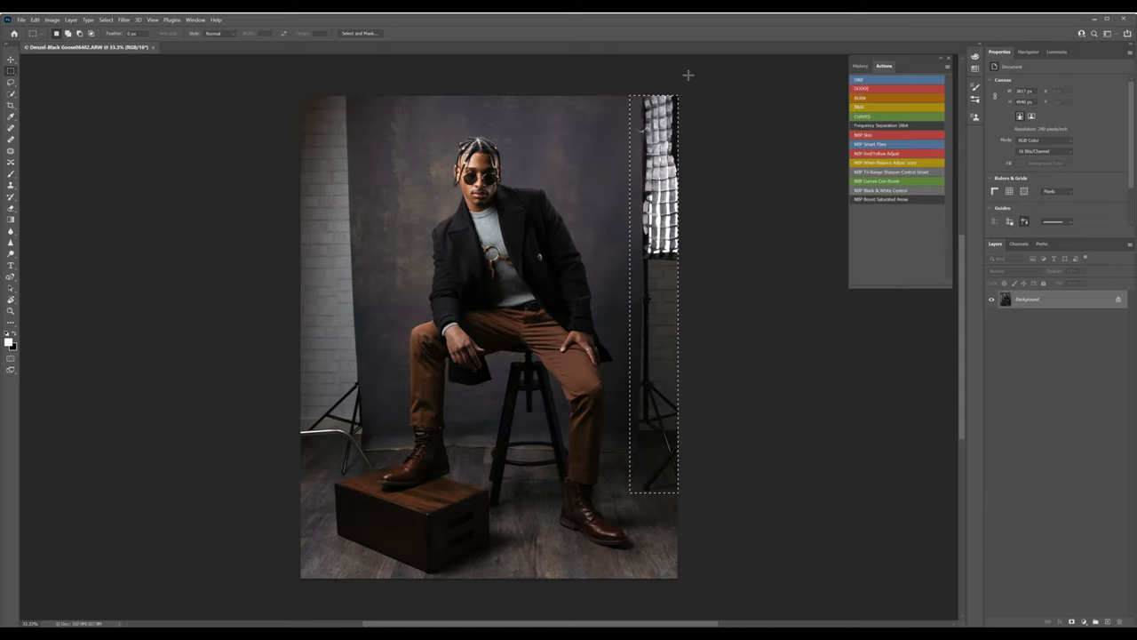
Apply a Content-Aware Fill to the selected right-edge softbox and stand region
right_click(661, 239)
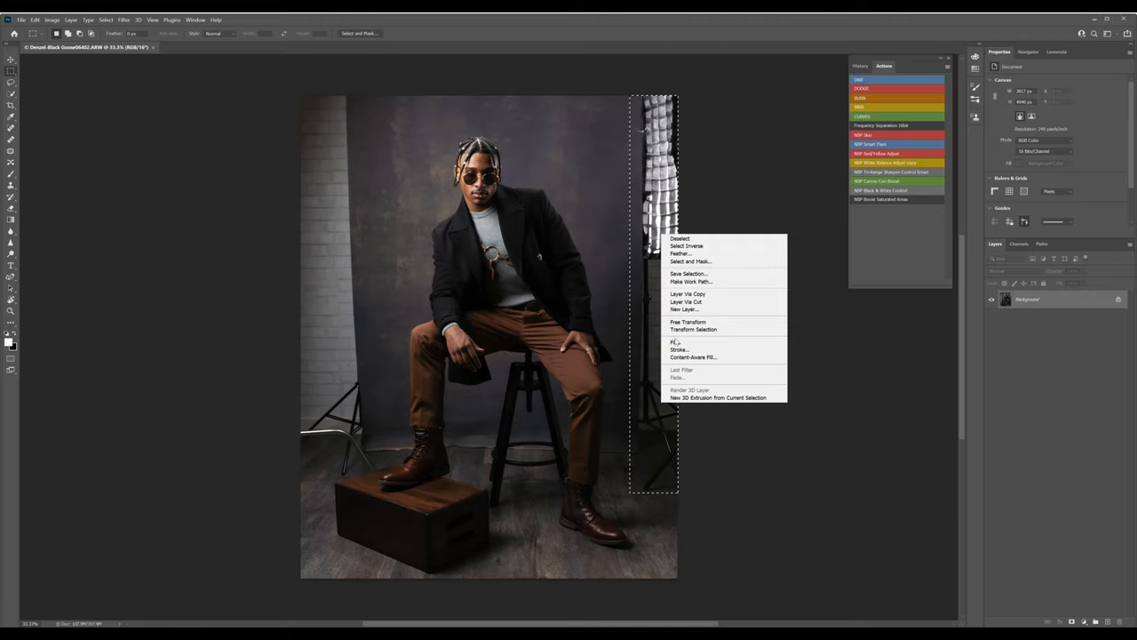
click(677, 342)
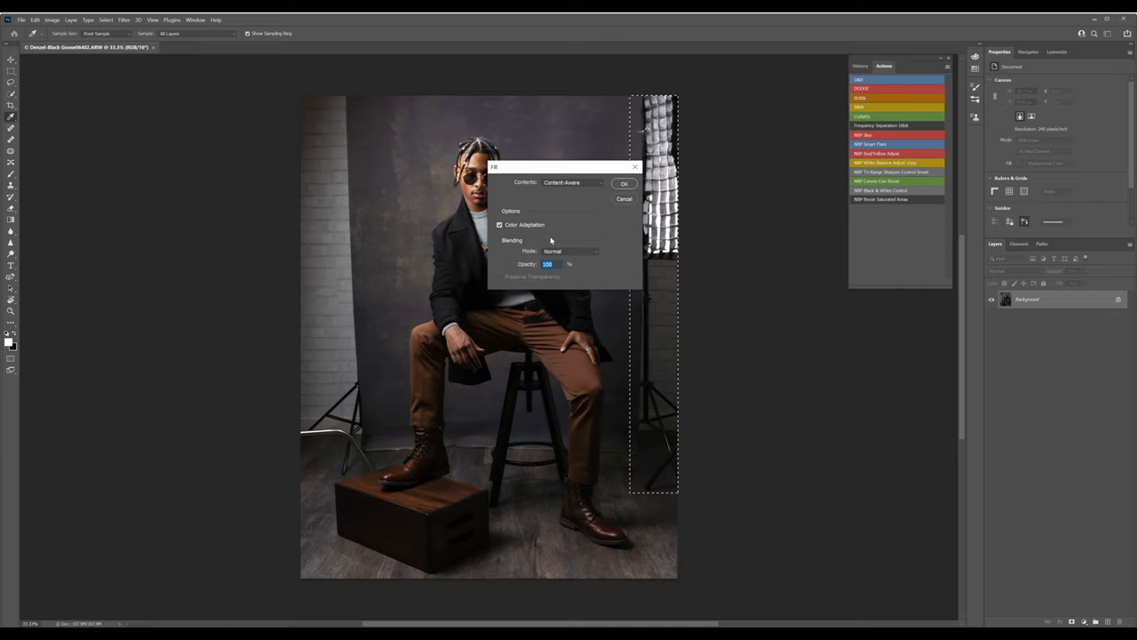
click(624, 183)
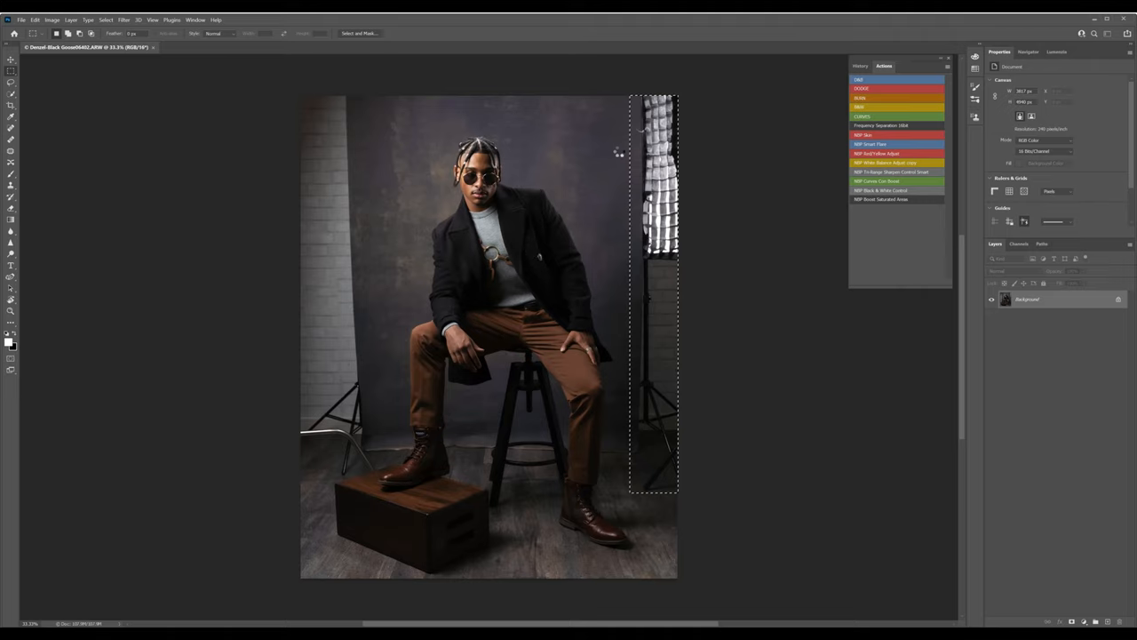
mouse_move(601, 413)
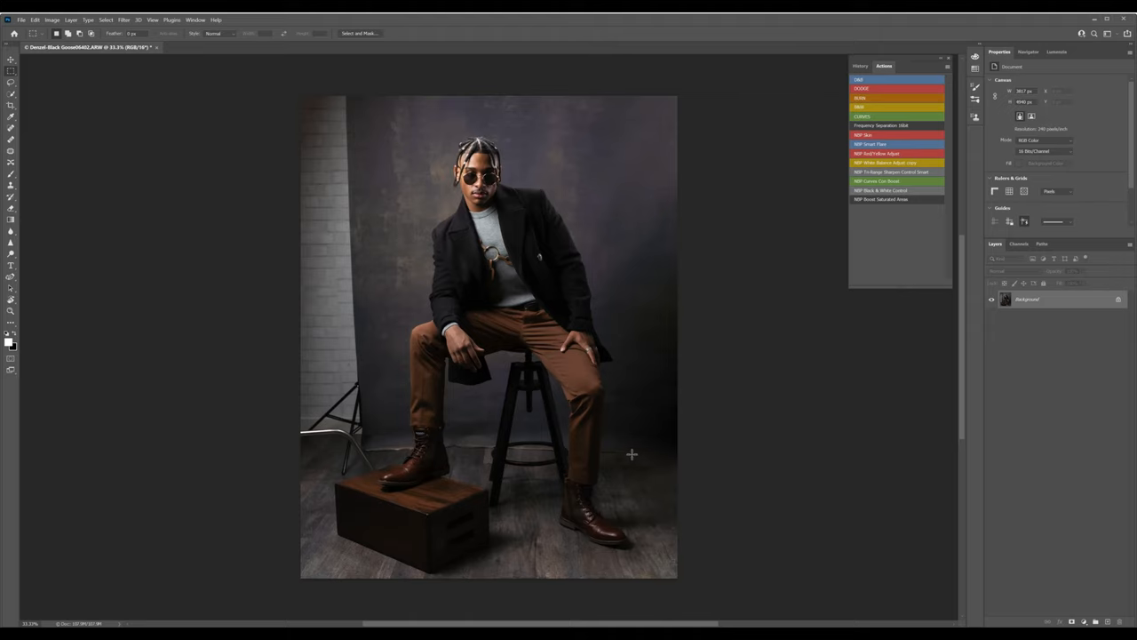
mouse_move(679, 450)
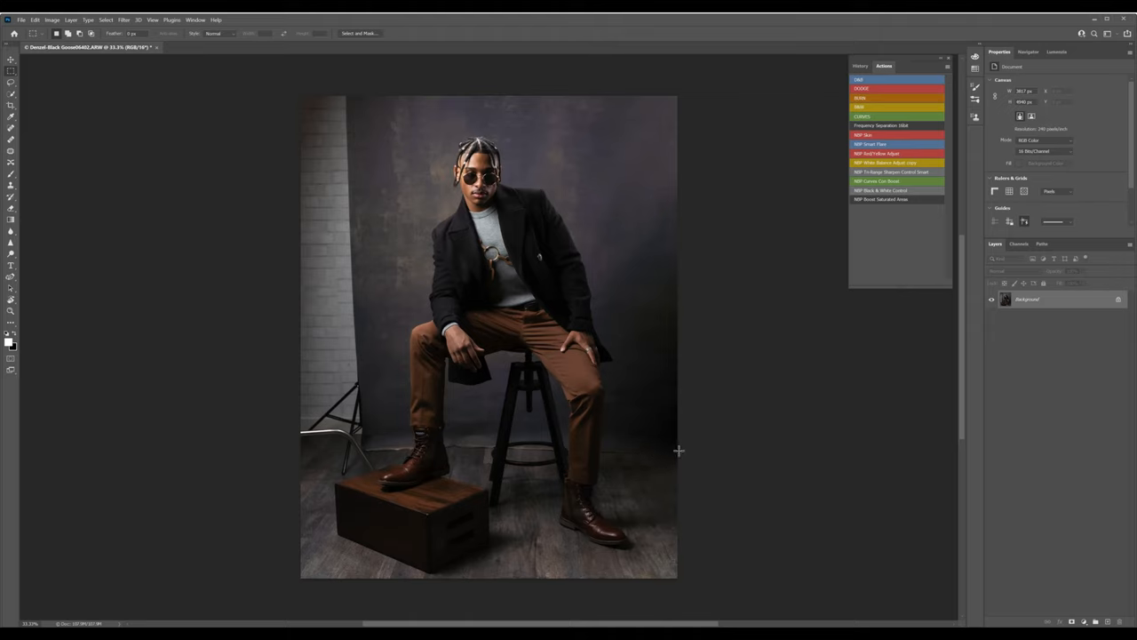
mouse_move(623, 366)
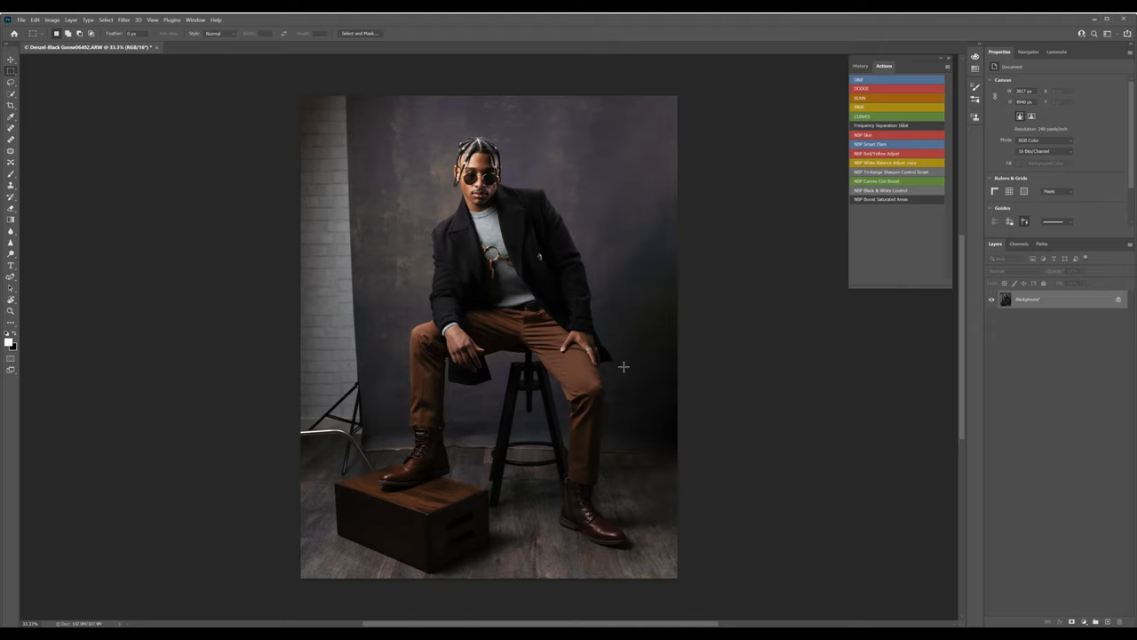
mouse_move(352, 160)
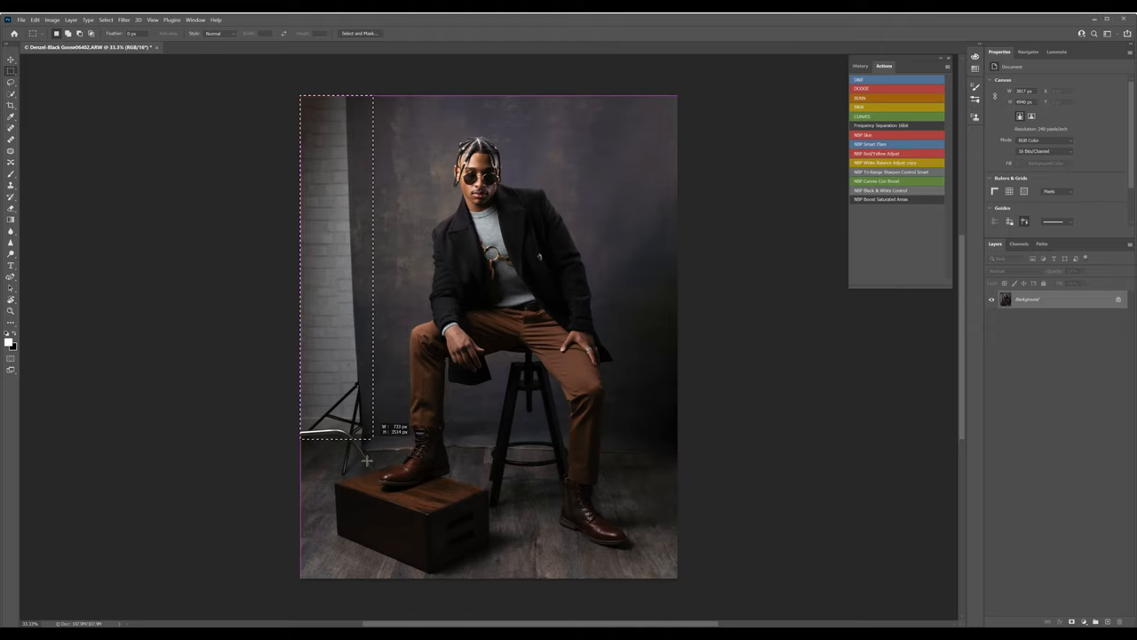
Marquee-select the brick wall and light stand on the left
drag(372, 440, 364, 466)
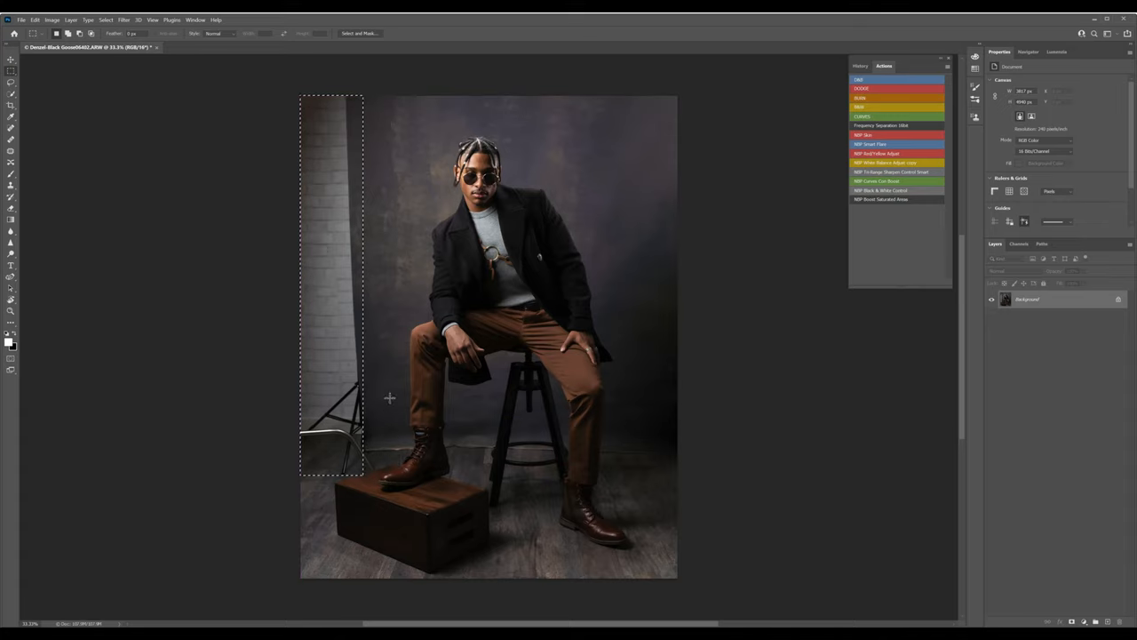
mouse_move(330, 222)
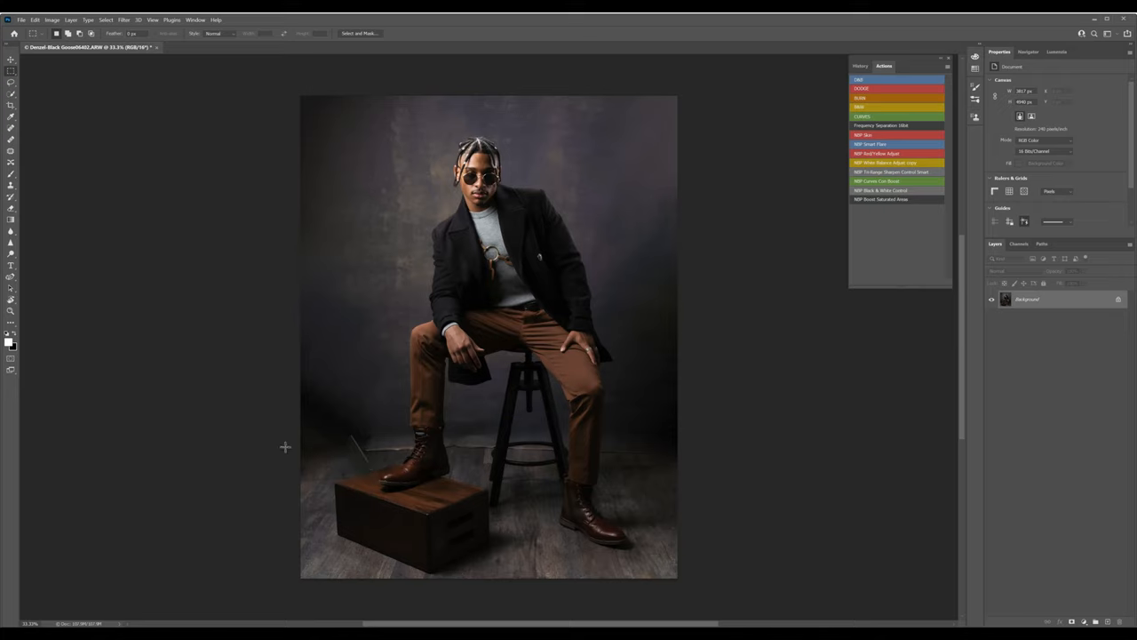
mouse_move(242, 507)
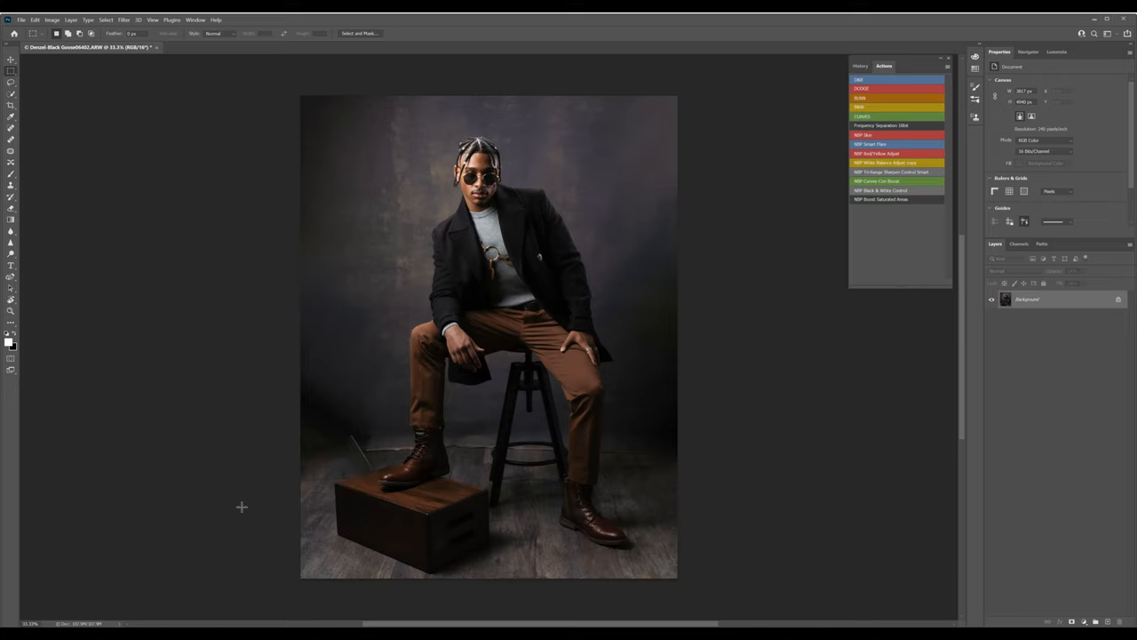
mouse_move(642, 511)
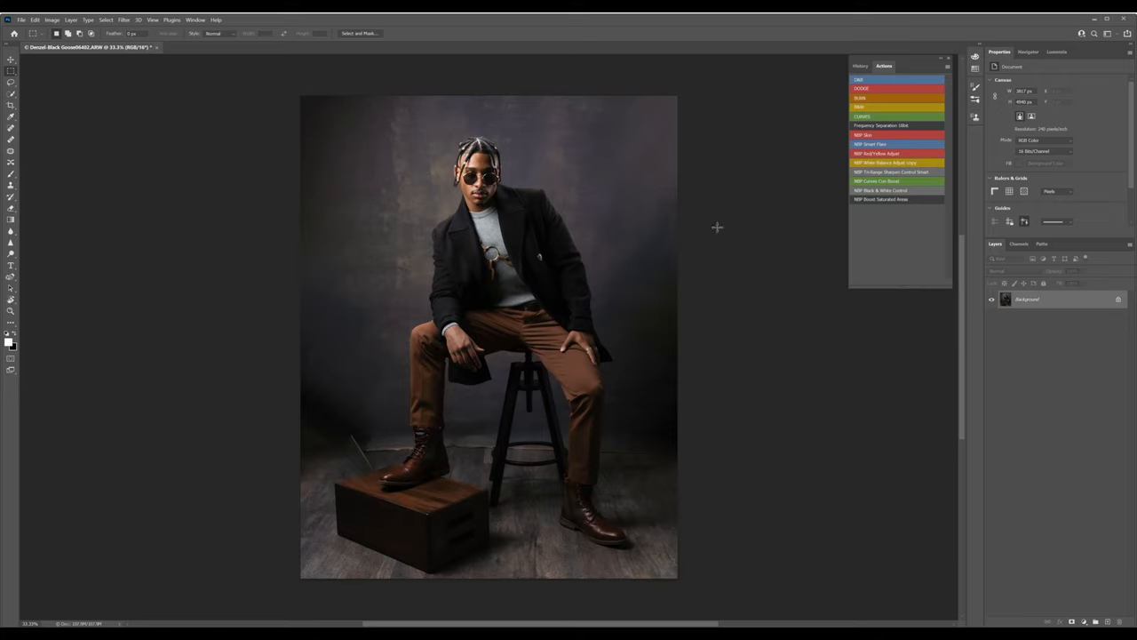
mouse_move(329, 391)
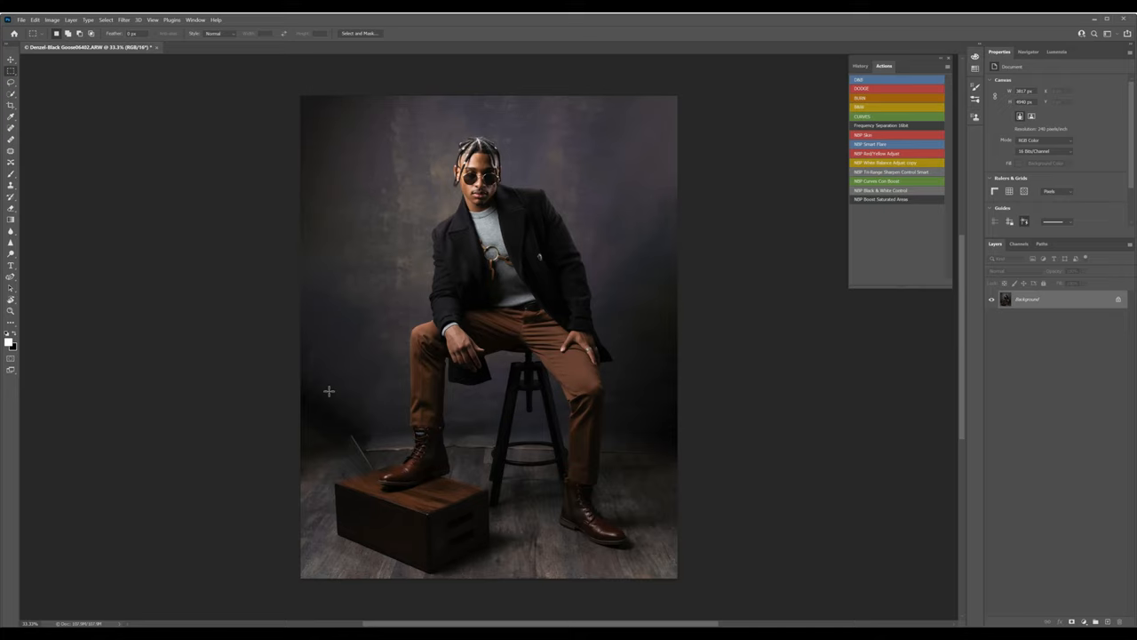
mouse_move(410, 395)
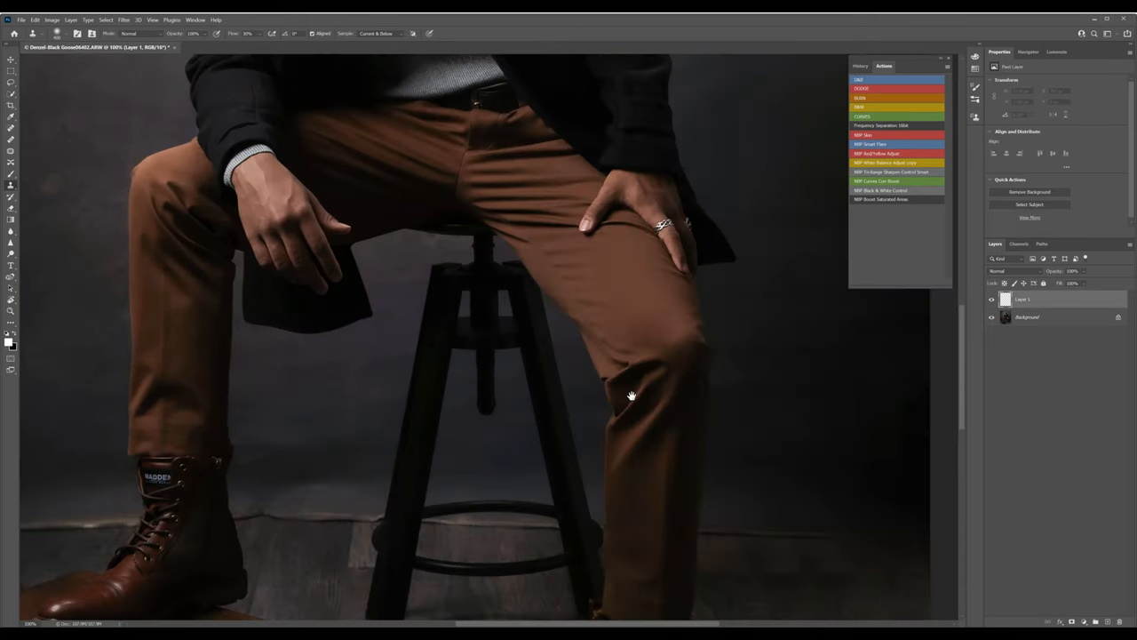
Pan the view to bring the photo's right edge into view
drag(631, 395, 498, 257)
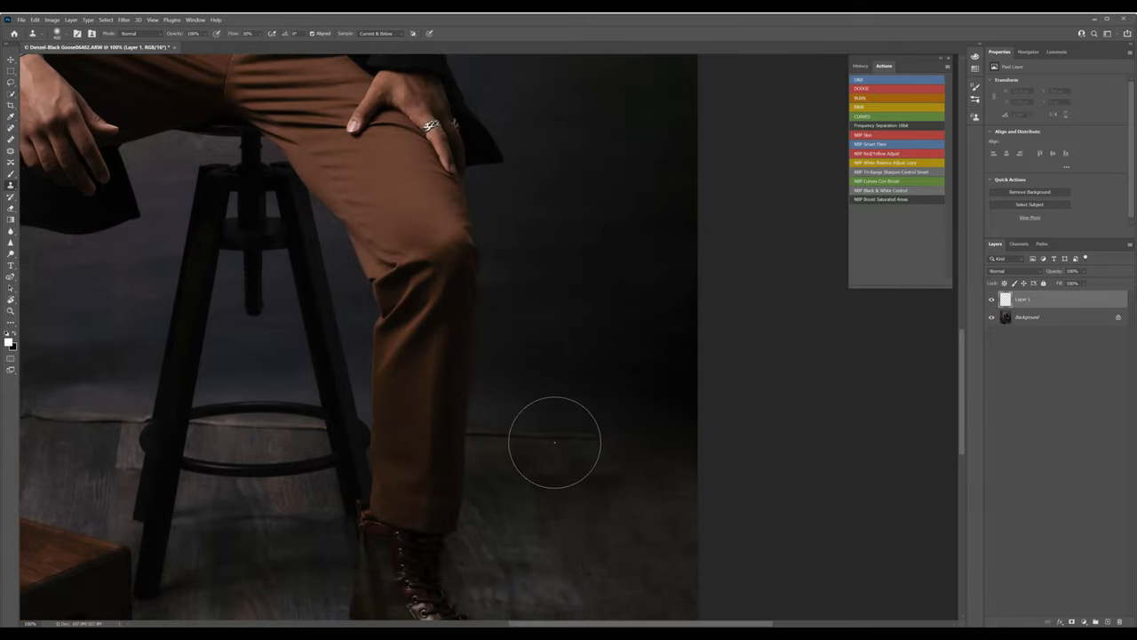
mouse_move(542, 442)
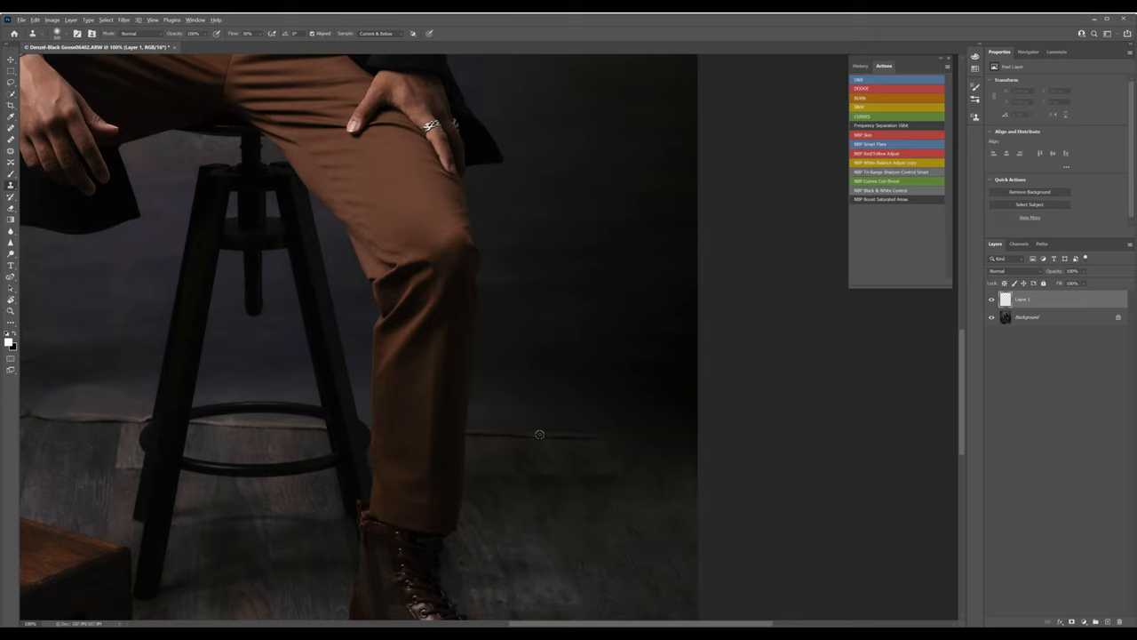
mouse_move(592, 430)
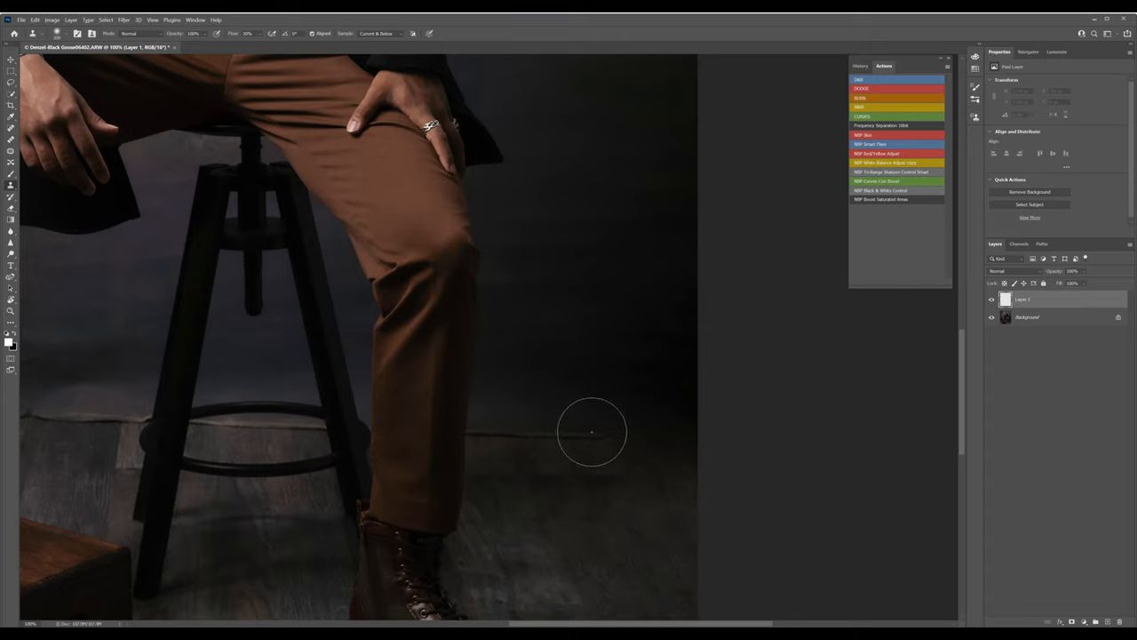
mouse_move(608, 435)
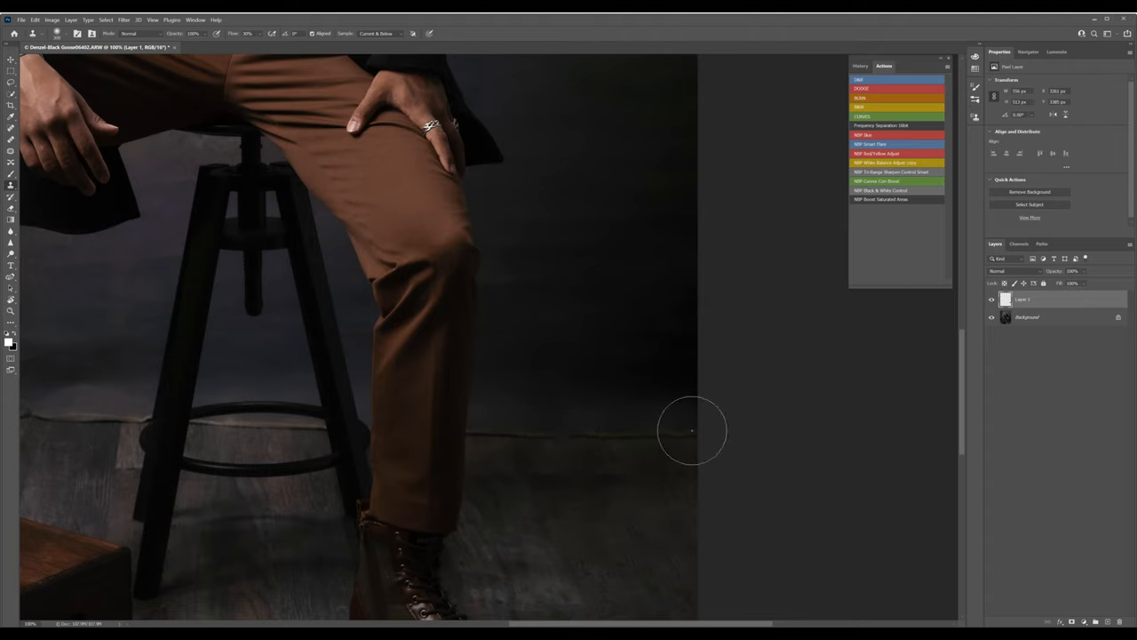
mouse_move(644, 435)
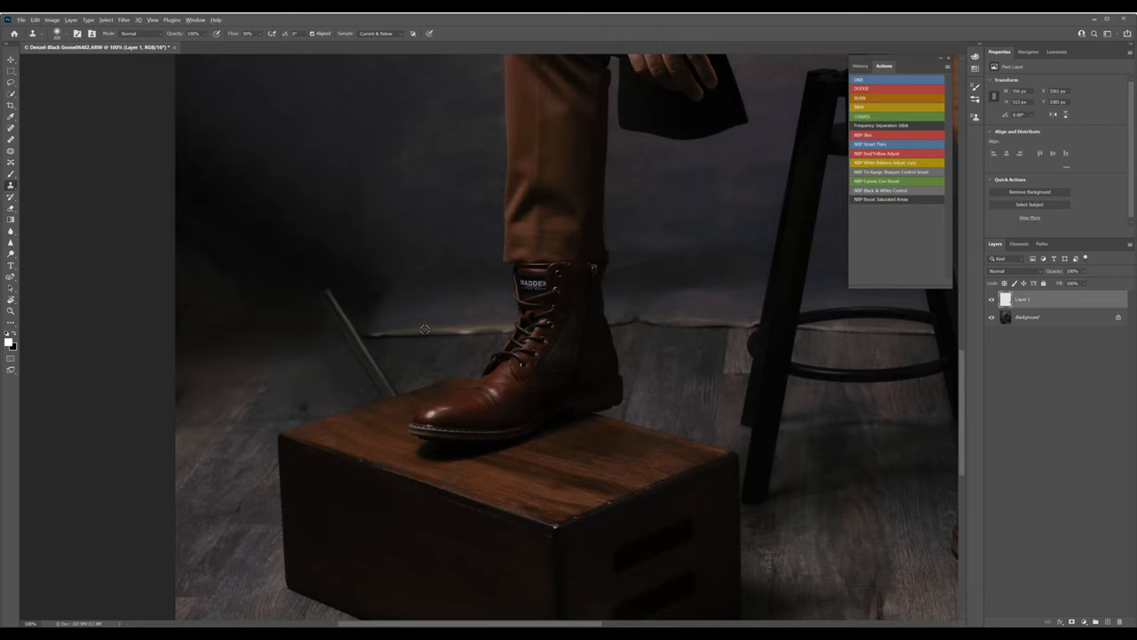
mouse_move(452, 332)
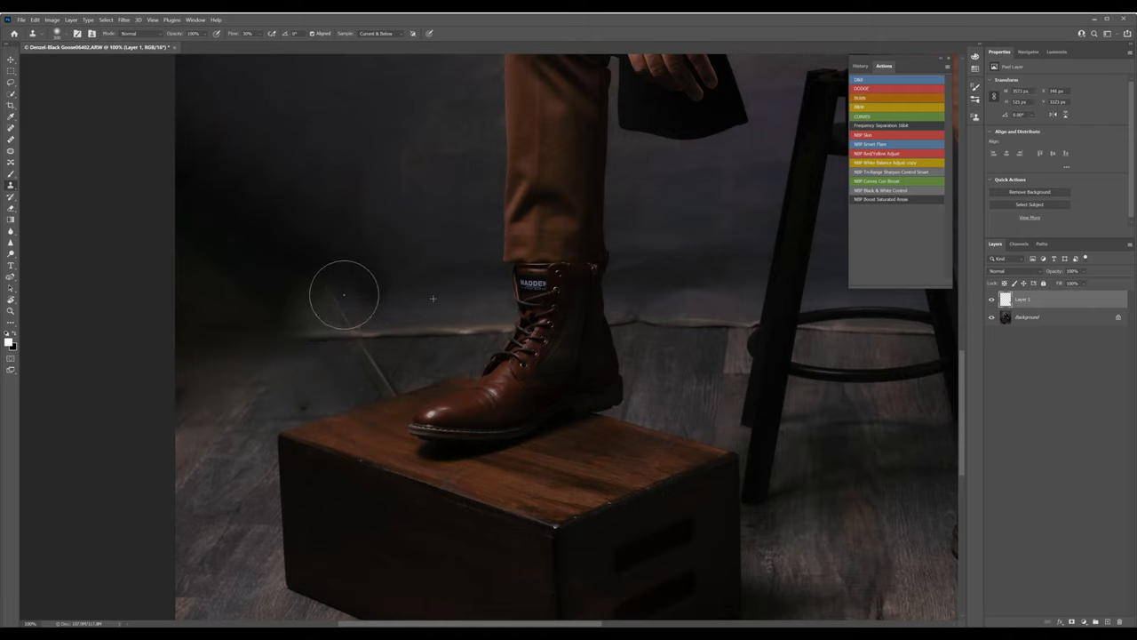
mouse_move(331, 303)
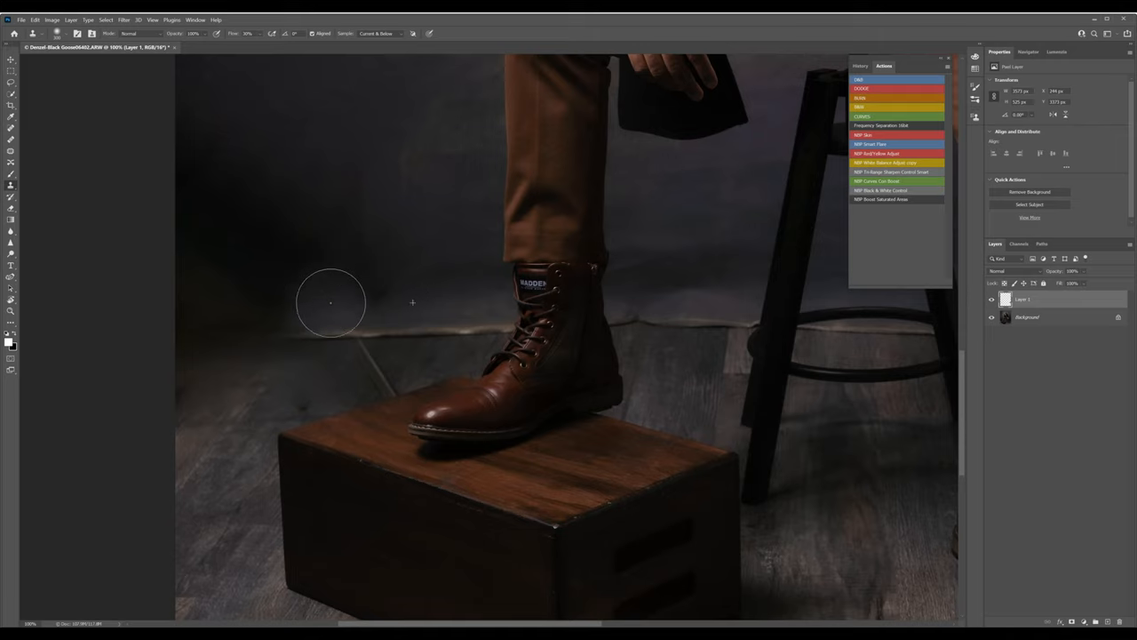
mouse_move(422, 299)
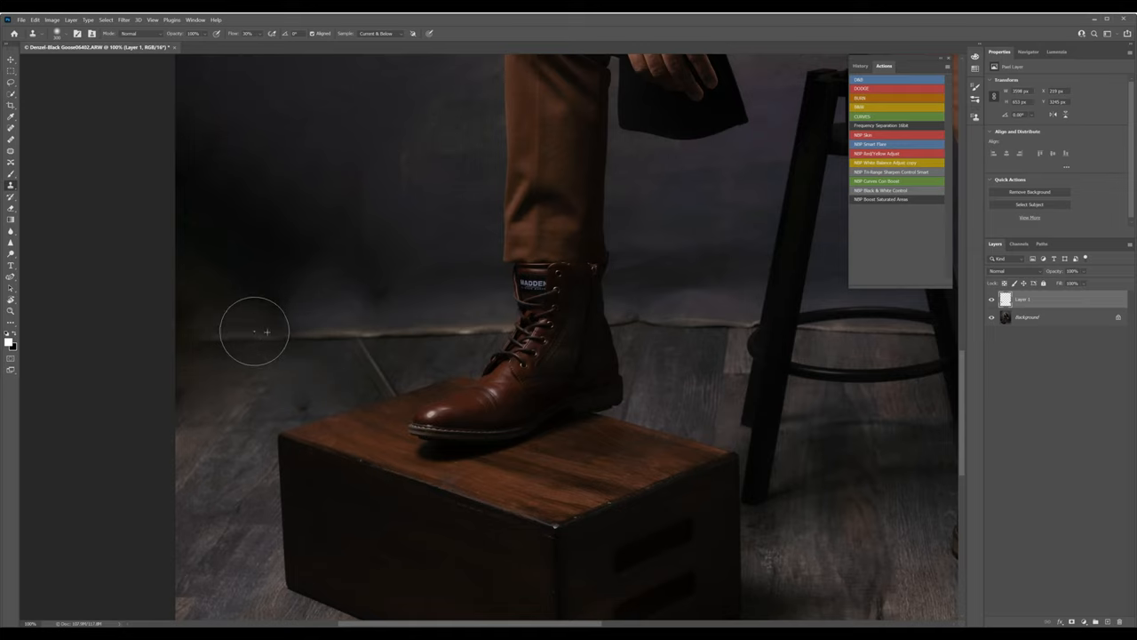
mouse_move(239, 345)
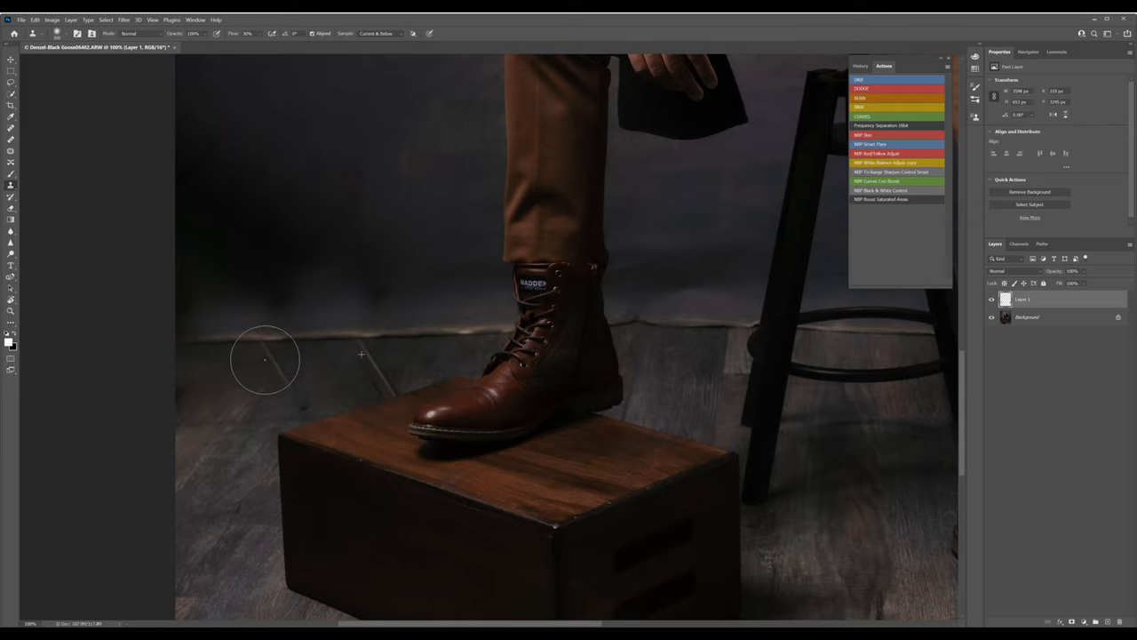
mouse_move(170, 328)
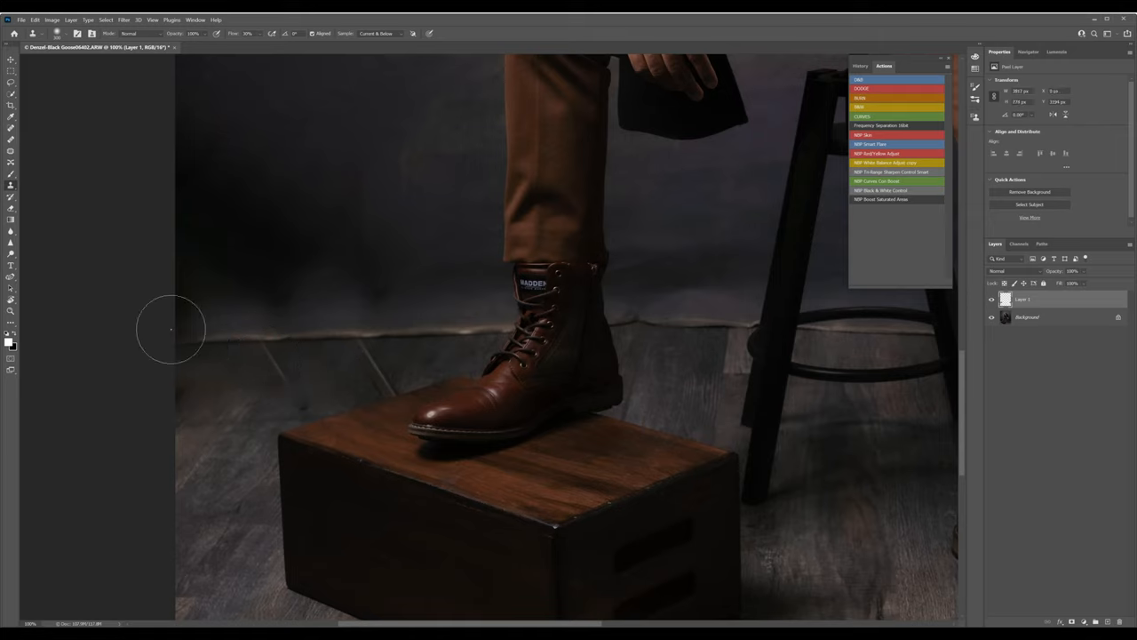
mouse_move(205, 401)
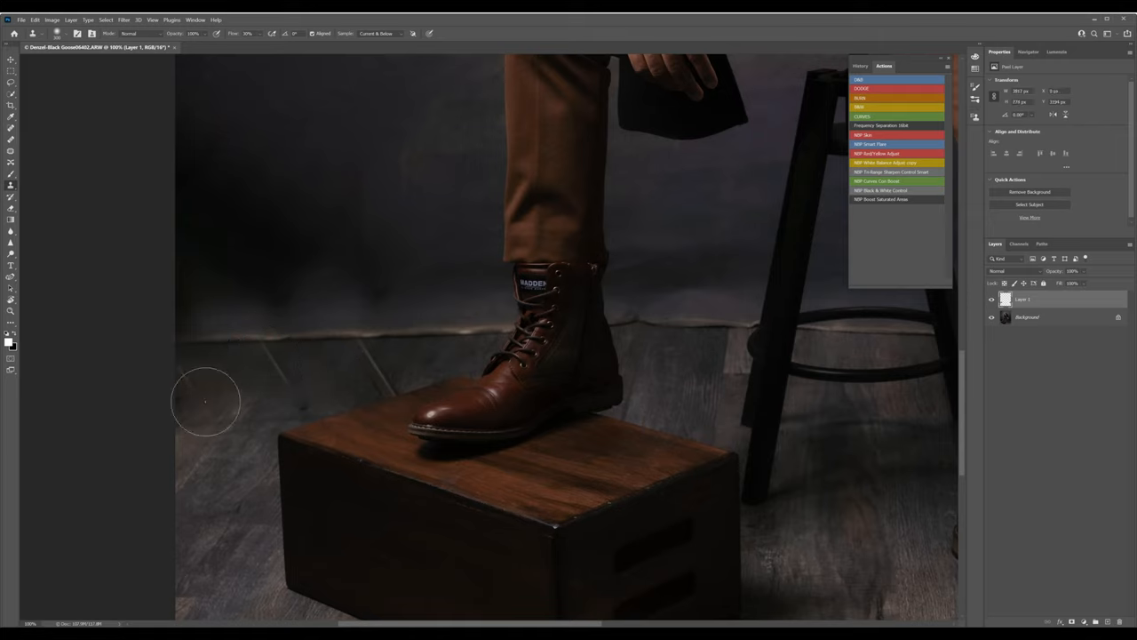
mouse_move(296, 371)
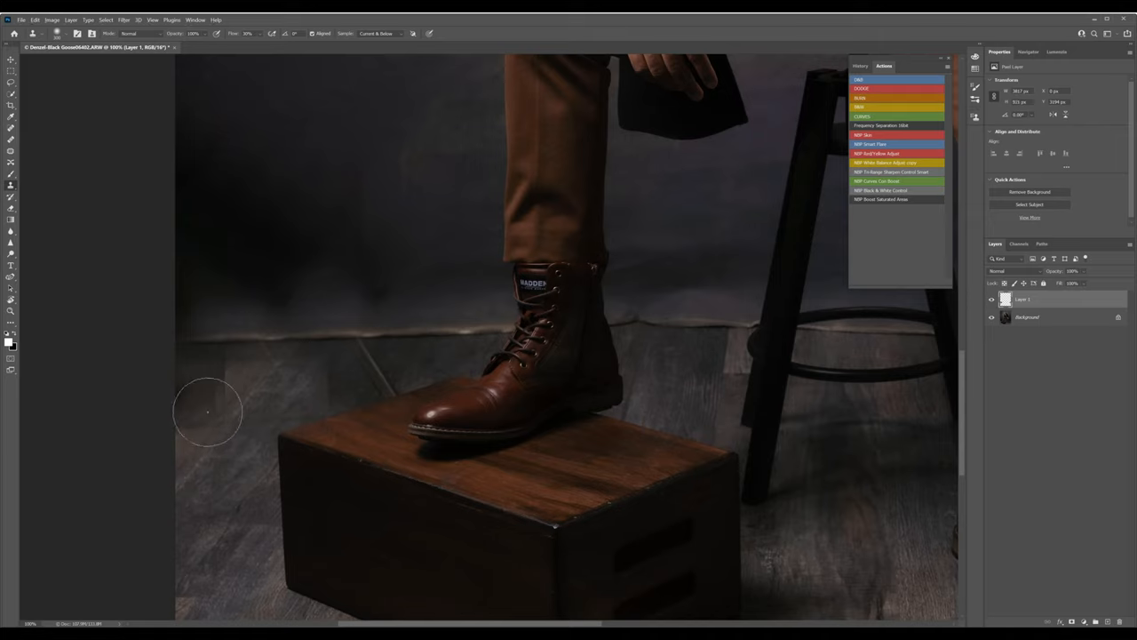
mouse_move(308, 382)
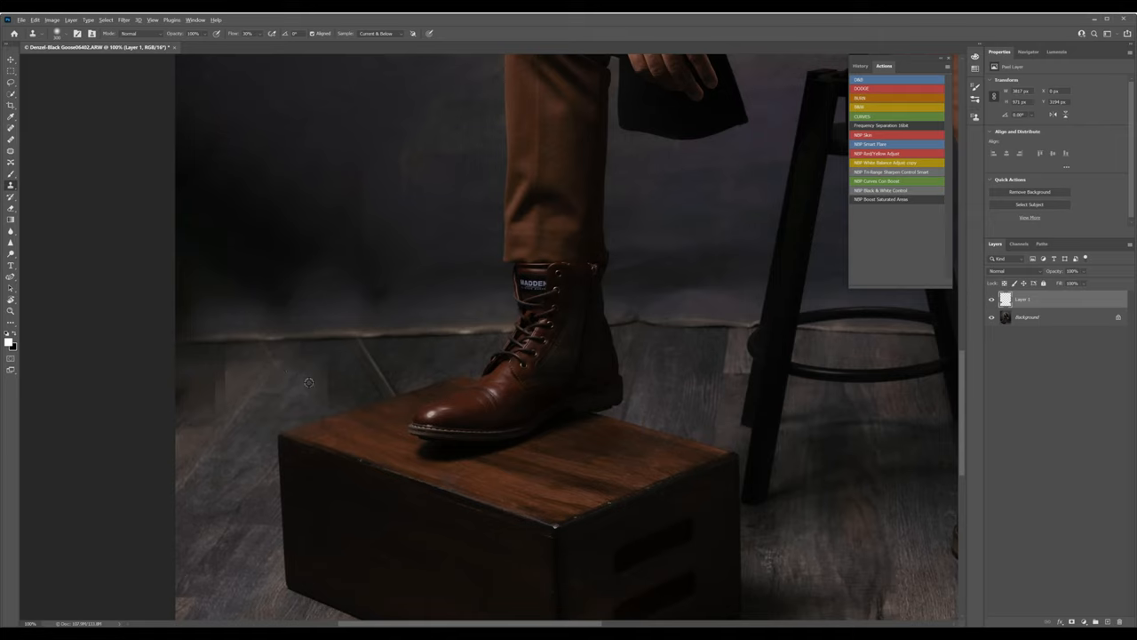
mouse_move(159, 391)
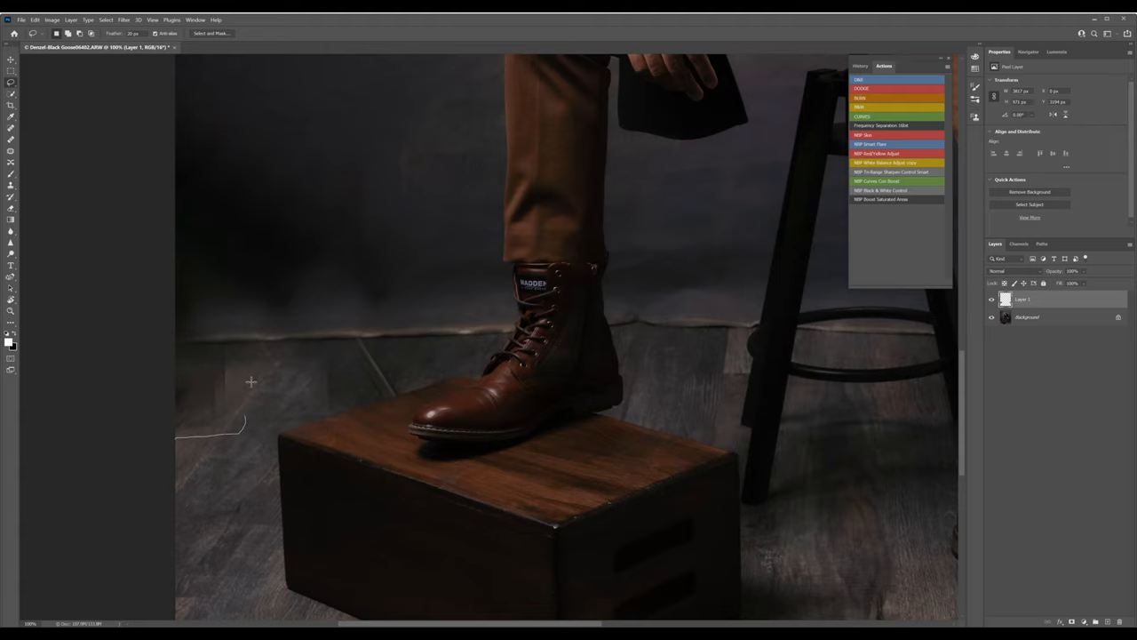
Lasso around the blotchy cloned floor patch at the left edge
drag(251, 381, 177, 344)
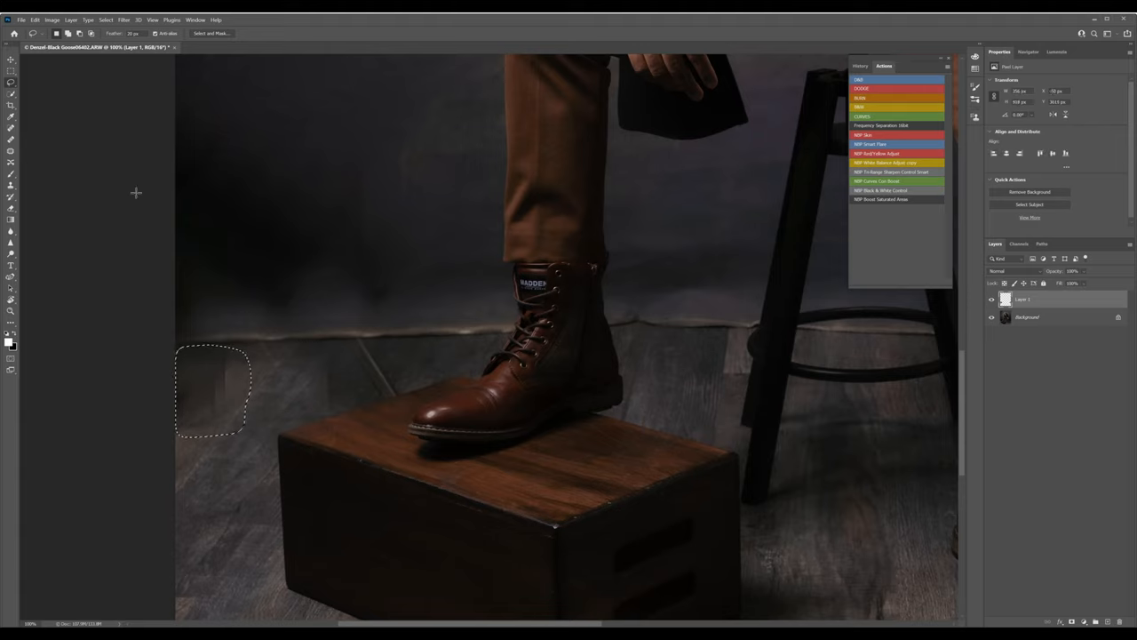
click(34, 19)
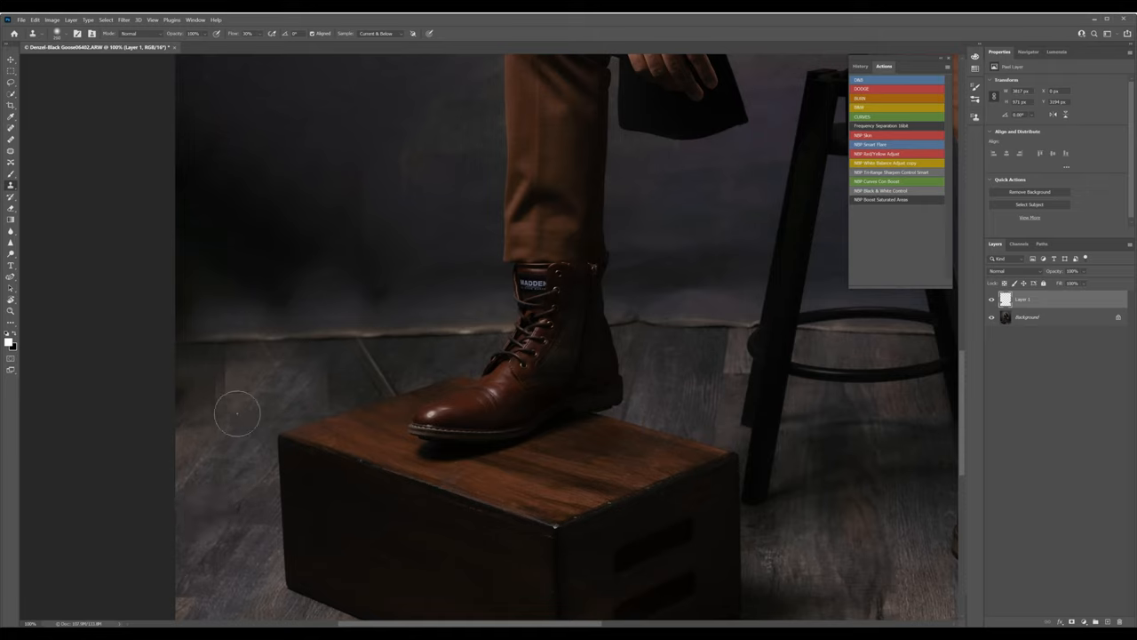
mouse_move(210, 403)
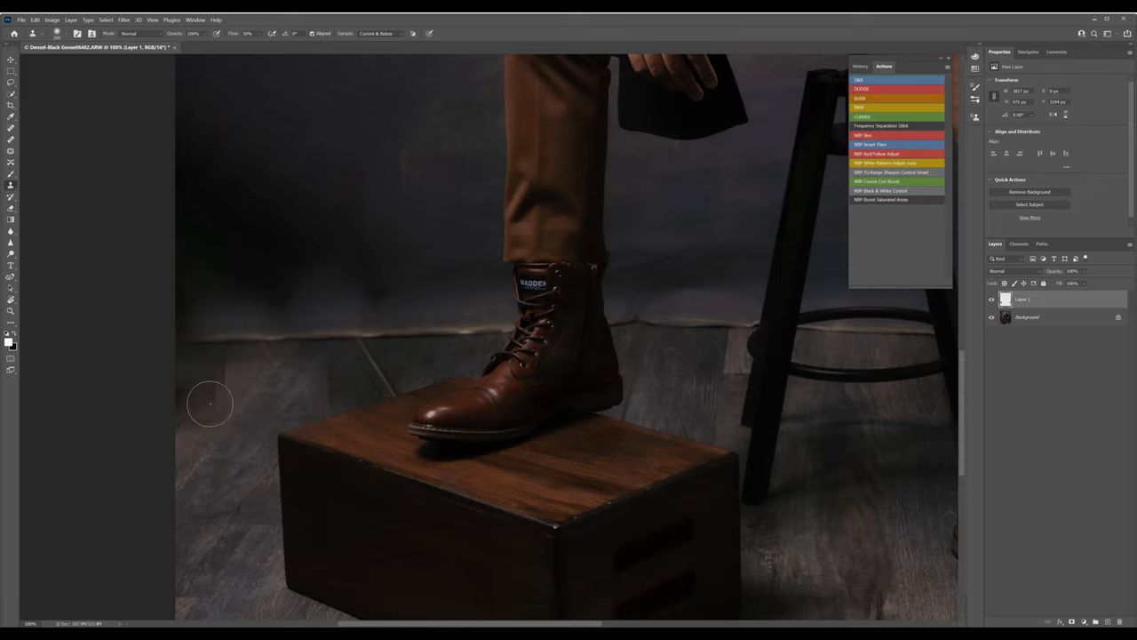
mouse_move(295, 386)
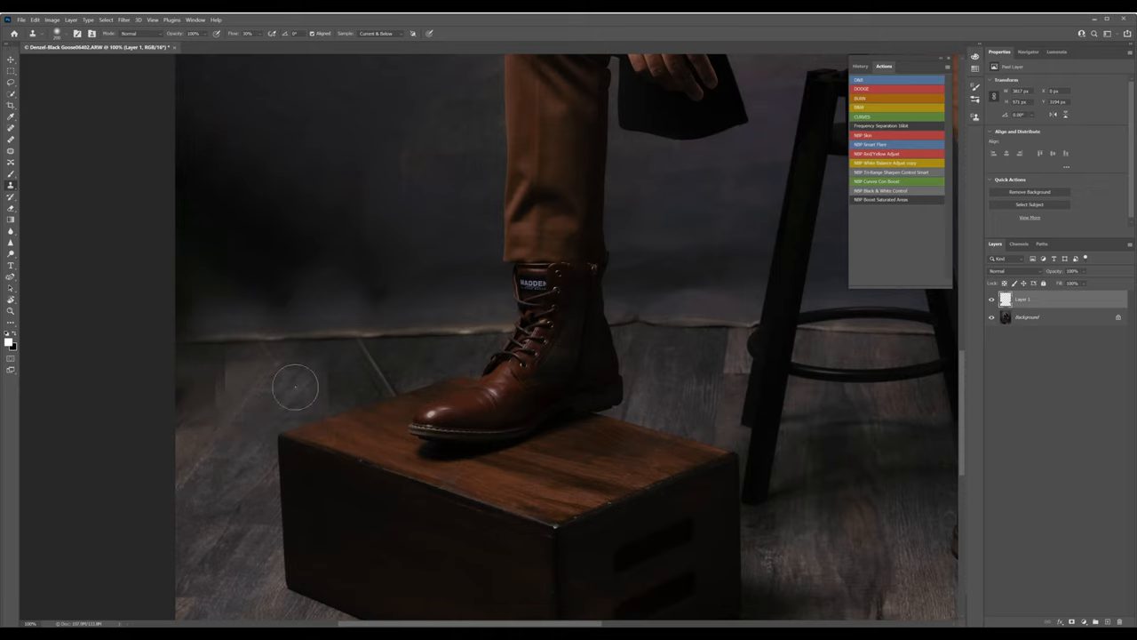
mouse_move(212, 519)
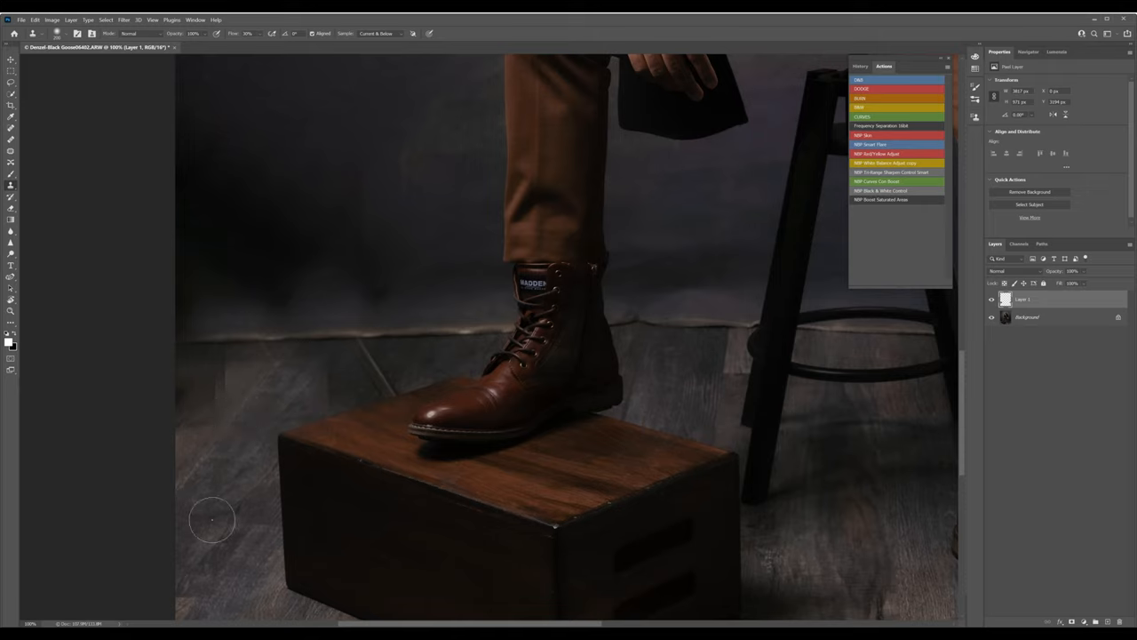
mouse_move(193, 419)
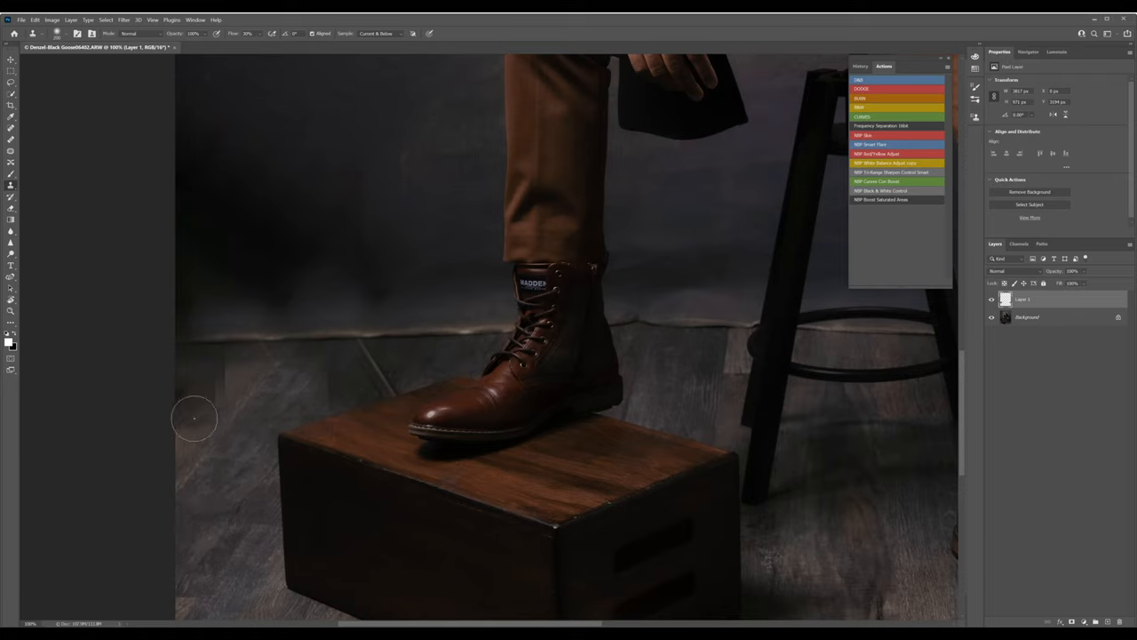
mouse_move(202, 407)
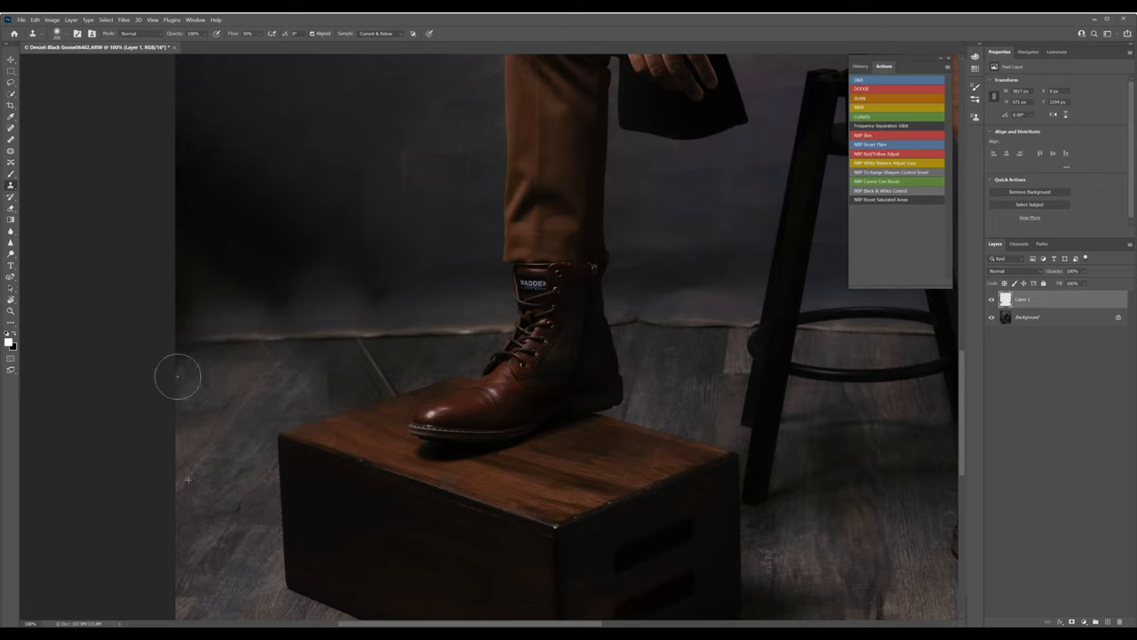
mouse_move(169, 371)
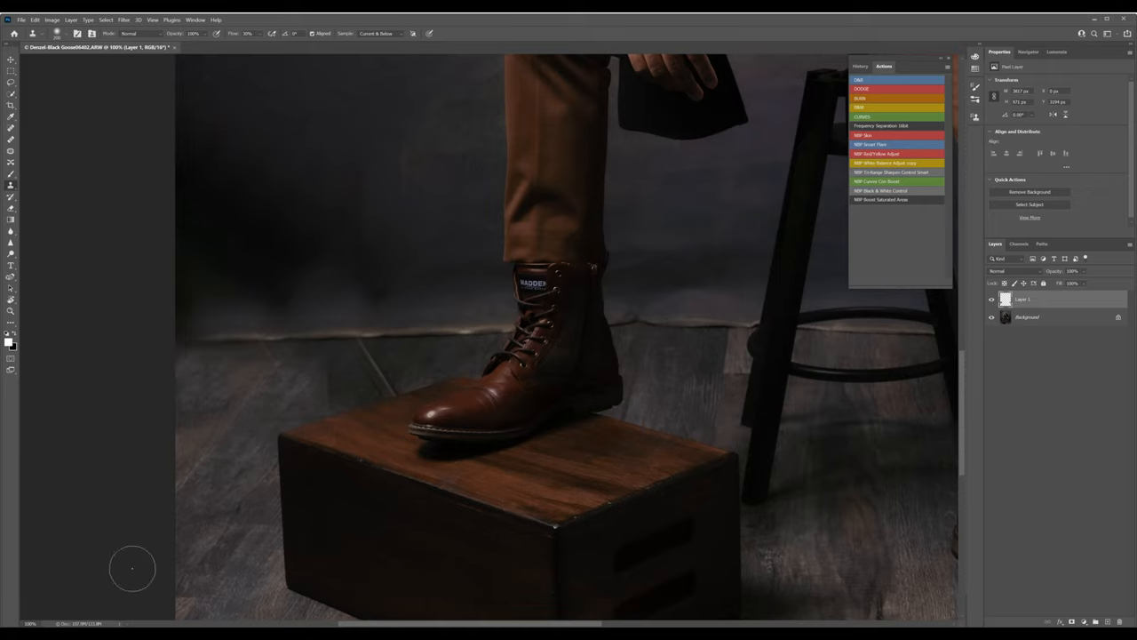
mouse_move(248, 325)
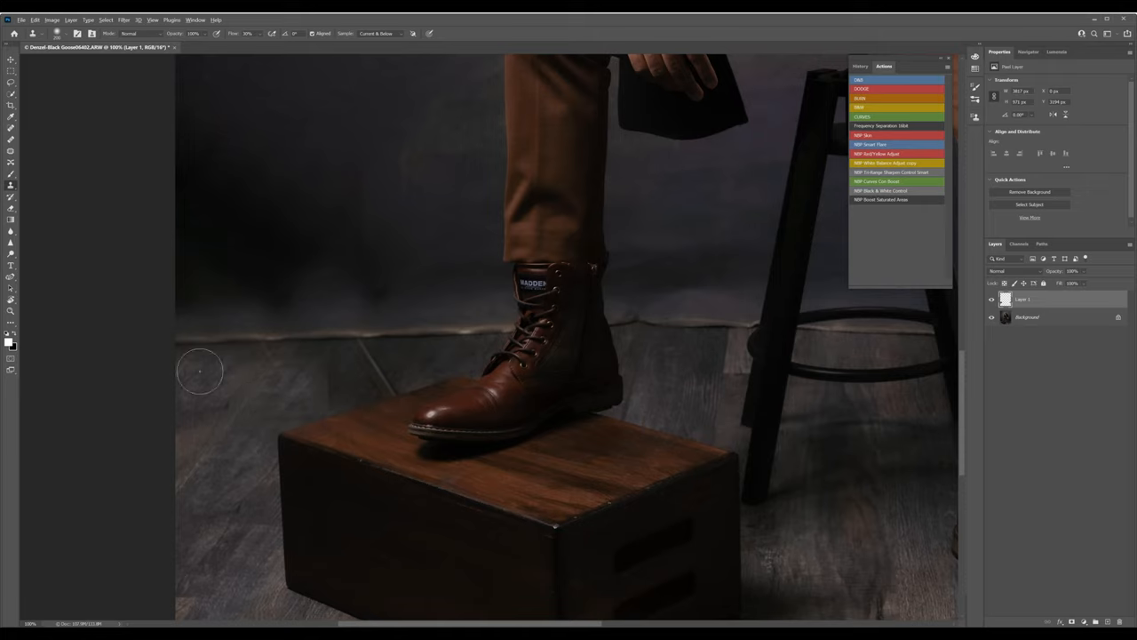
mouse_move(255, 394)
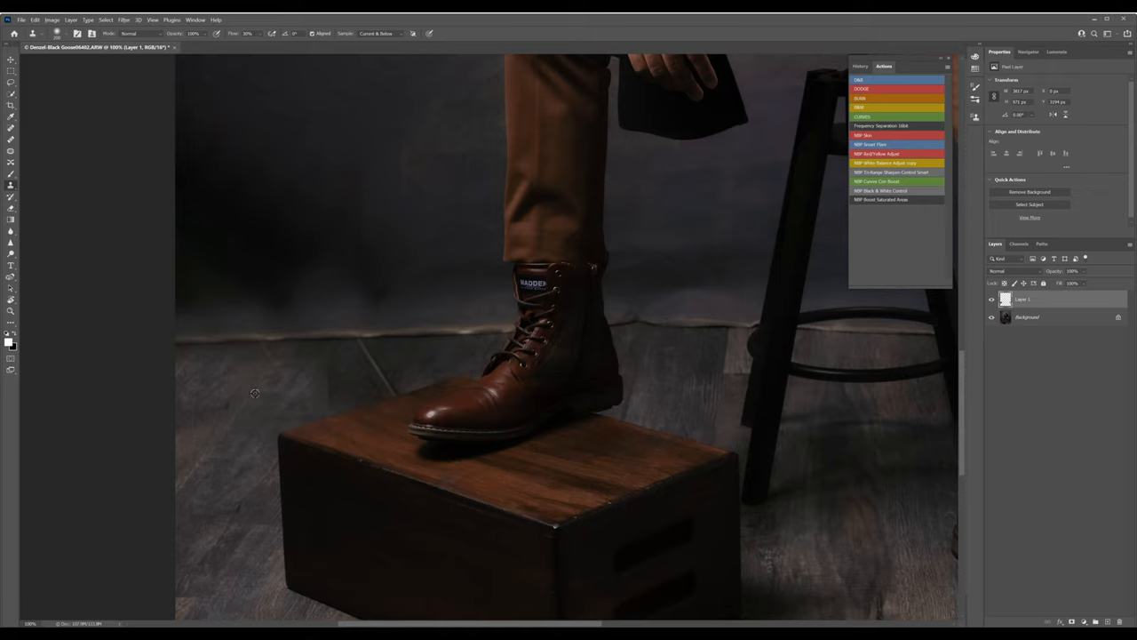
mouse_move(285, 366)
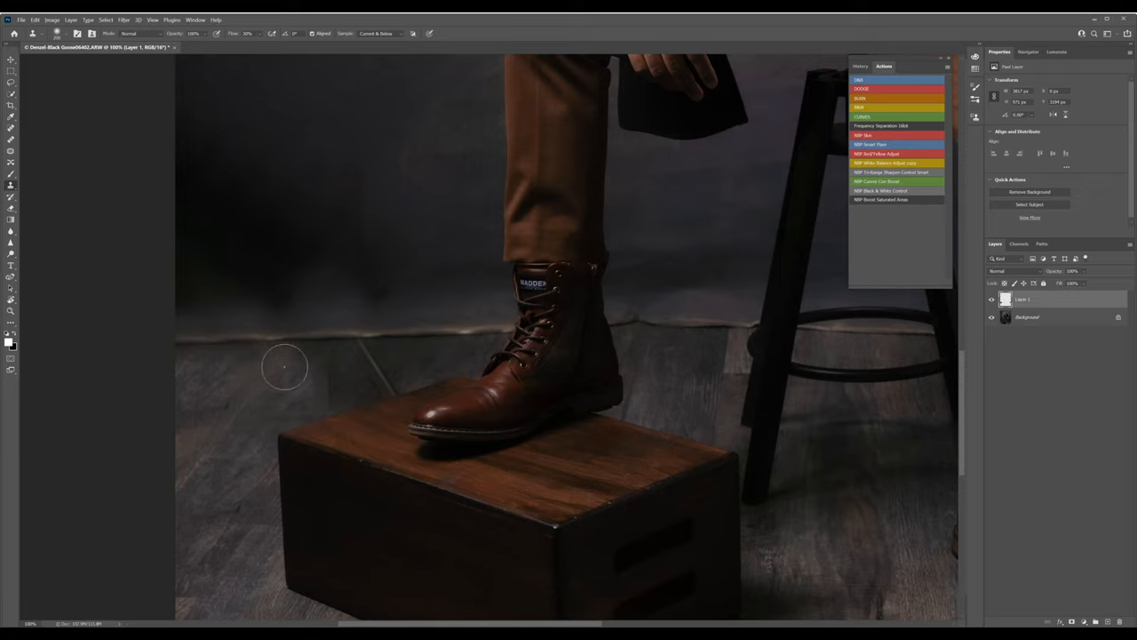
mouse_move(255, 362)
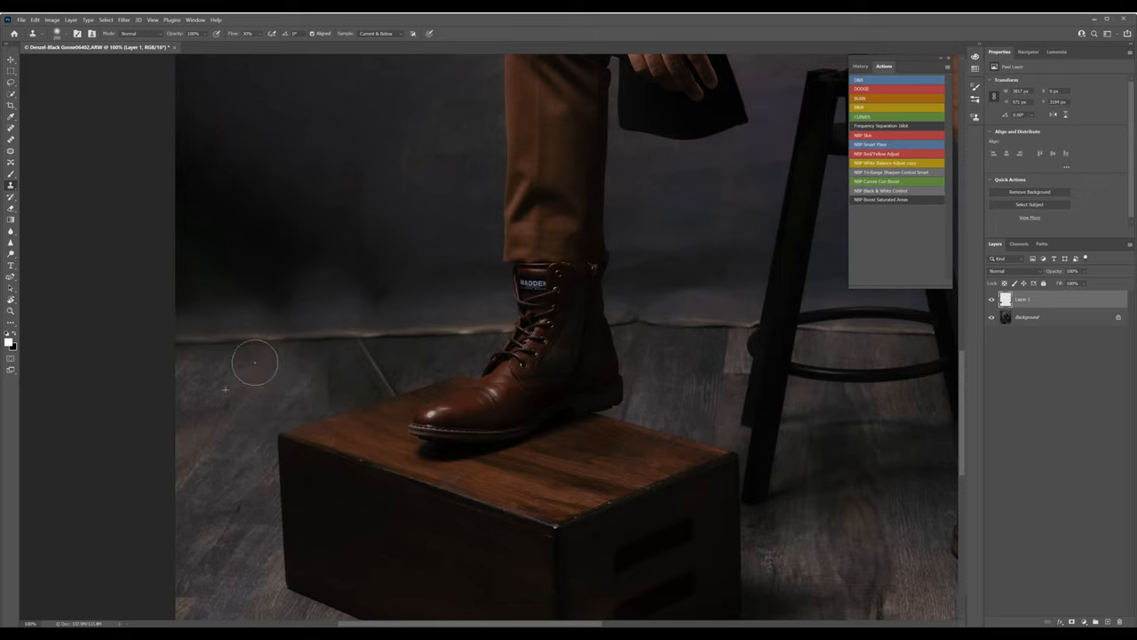
mouse_move(319, 319)
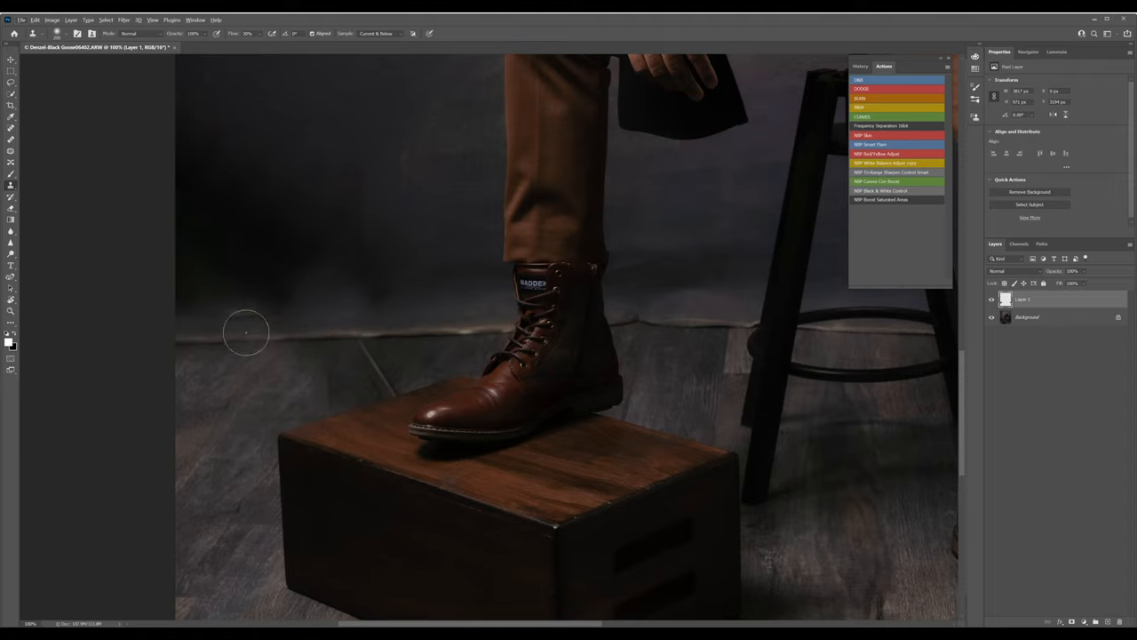
mouse_move(256, 336)
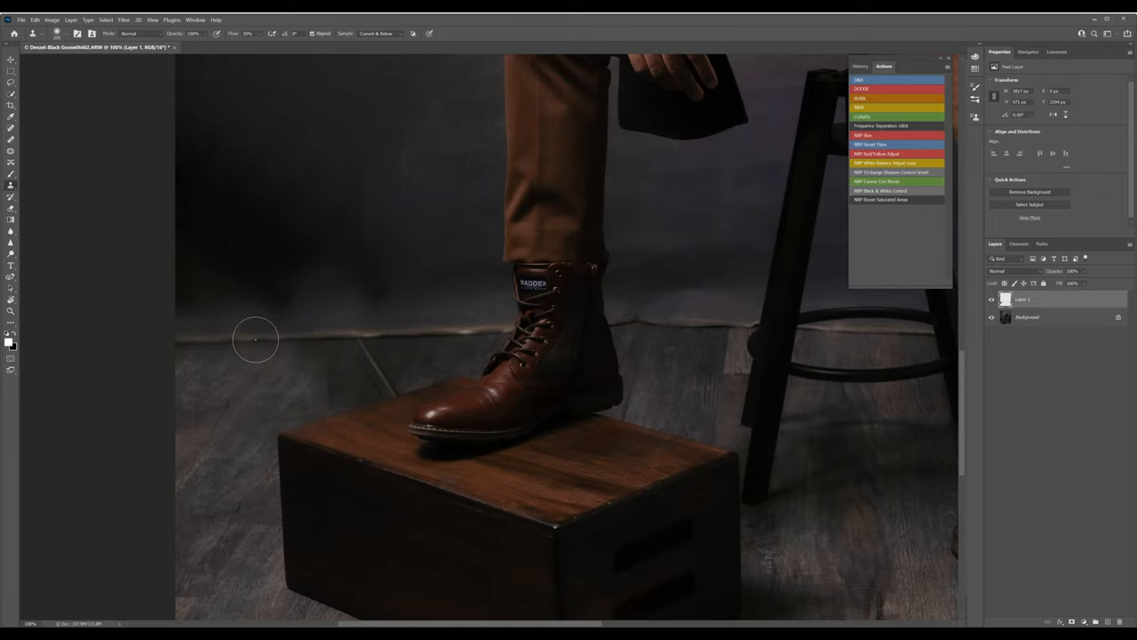
mouse_move(217, 332)
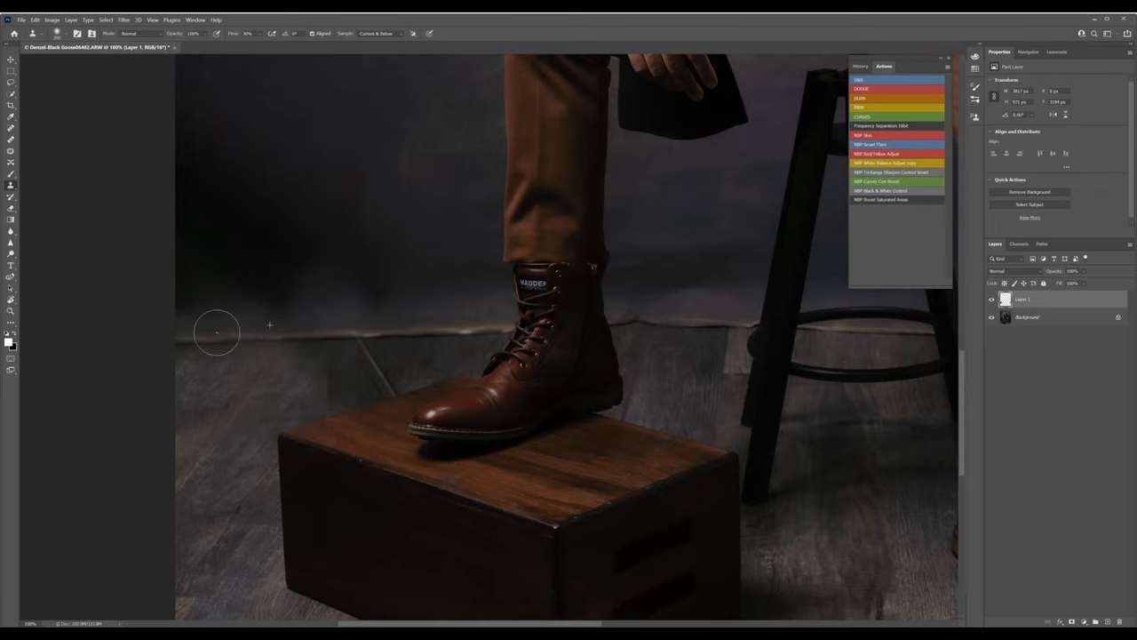
mouse_move(178, 340)
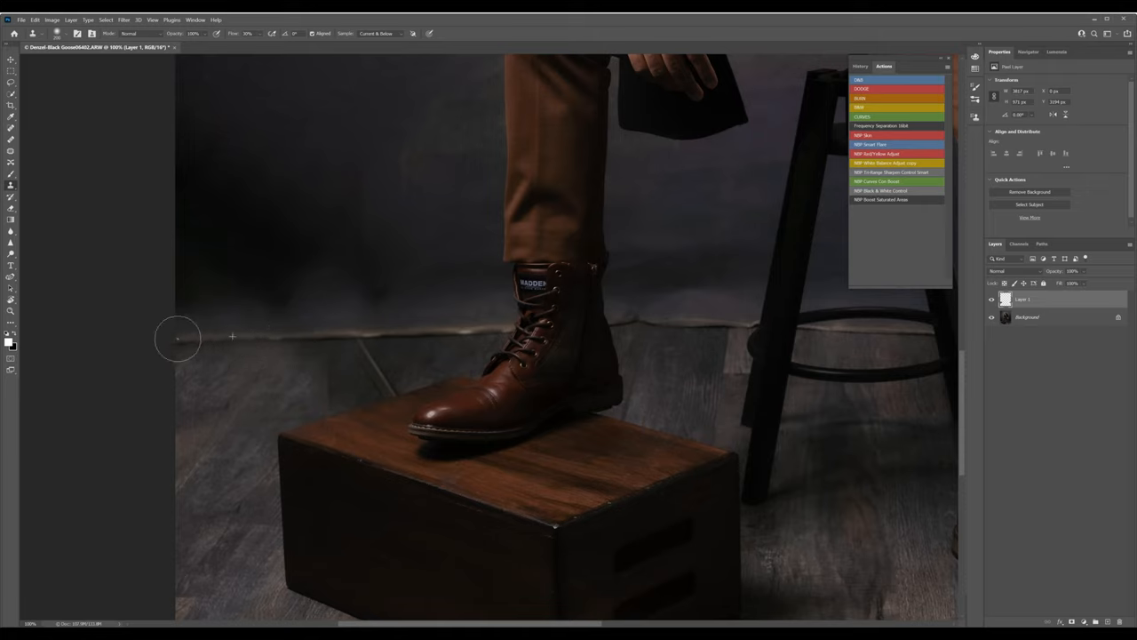
mouse_move(345, 325)
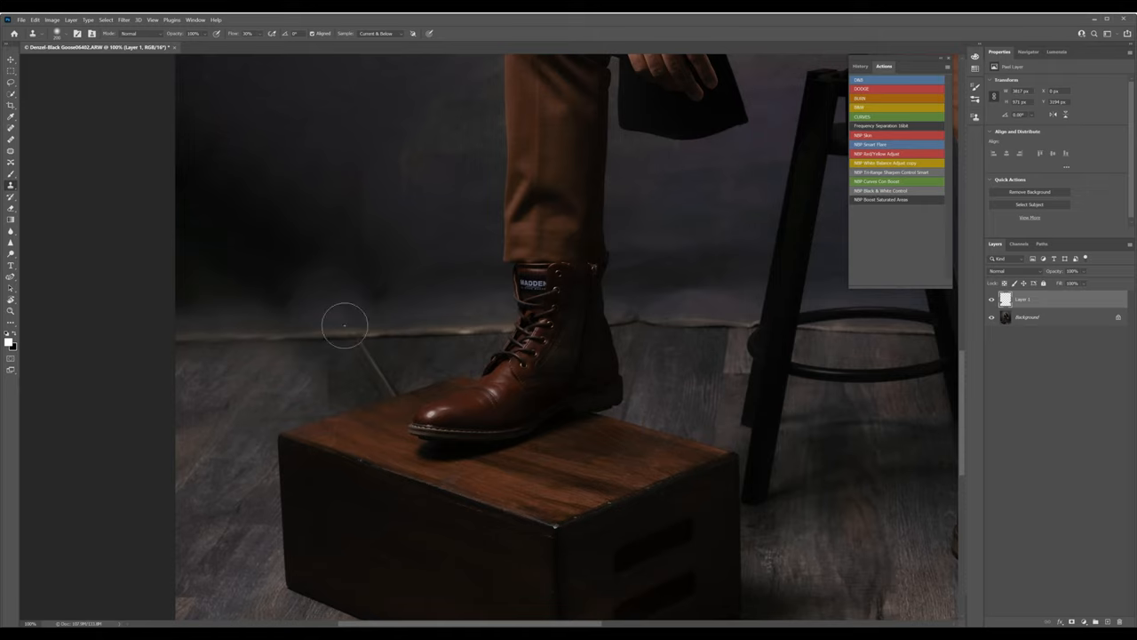
mouse_move(352, 327)
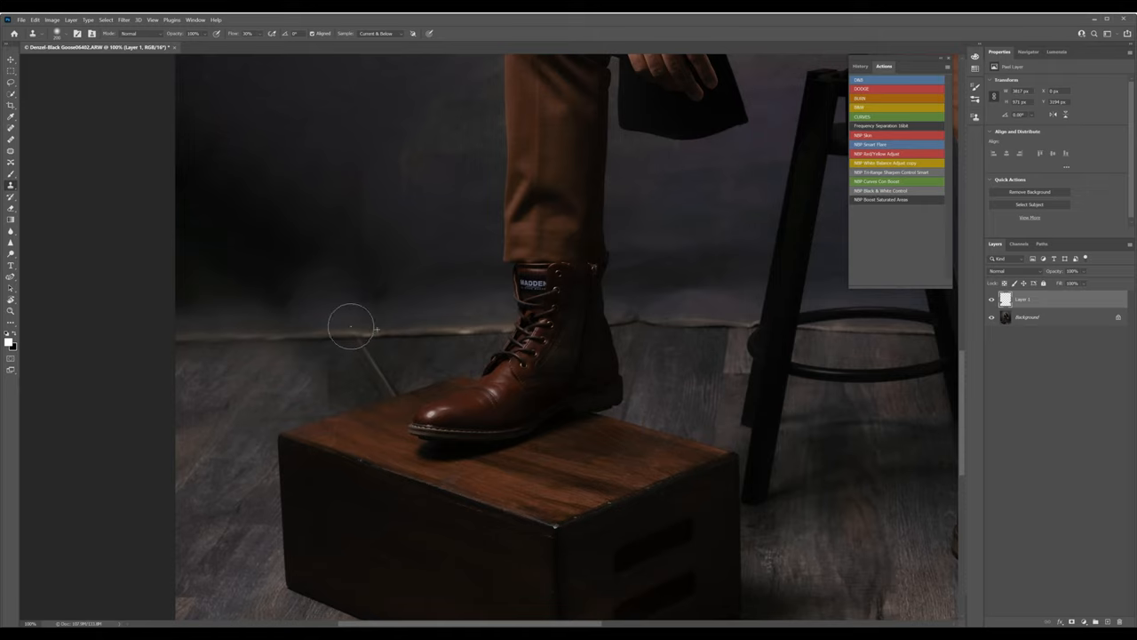
mouse_move(288, 396)
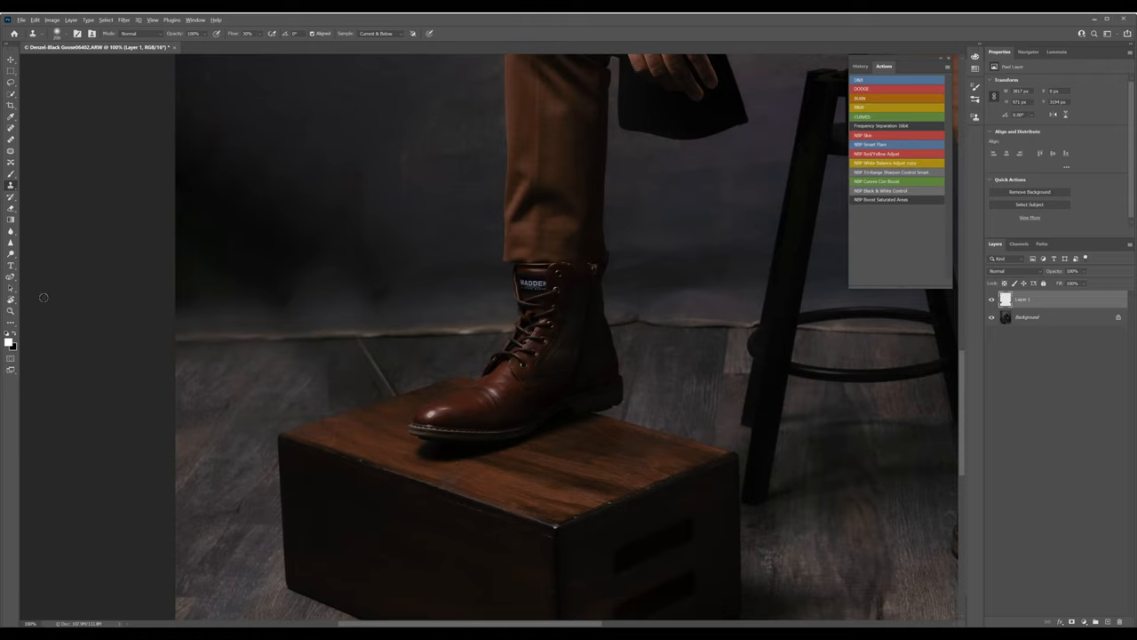
mouse_move(414, 370)
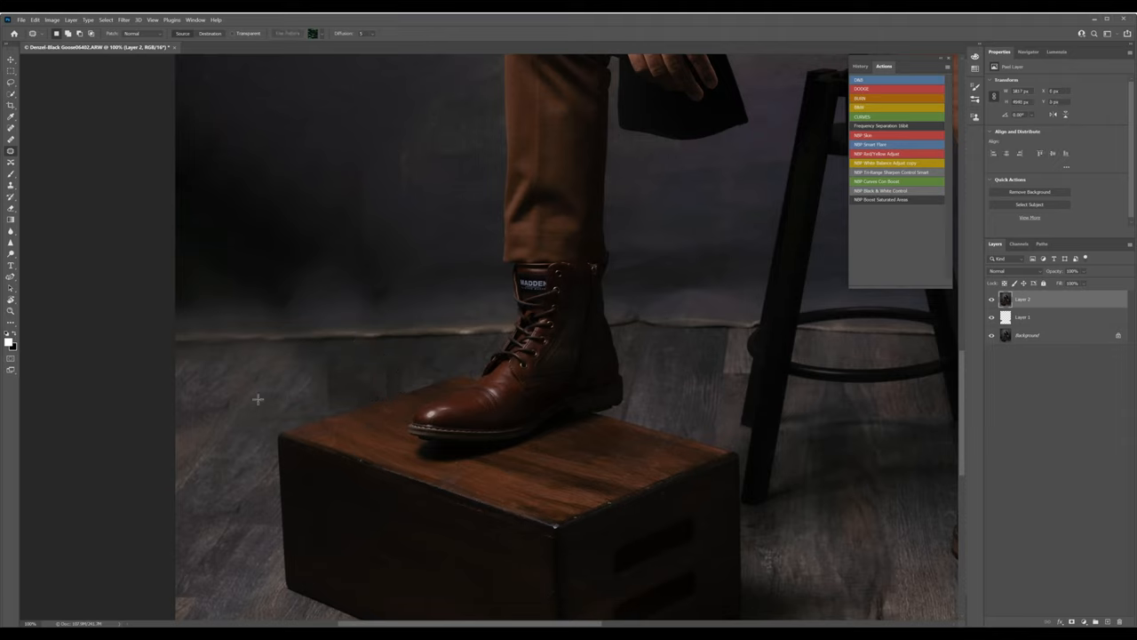
mouse_move(333, 380)
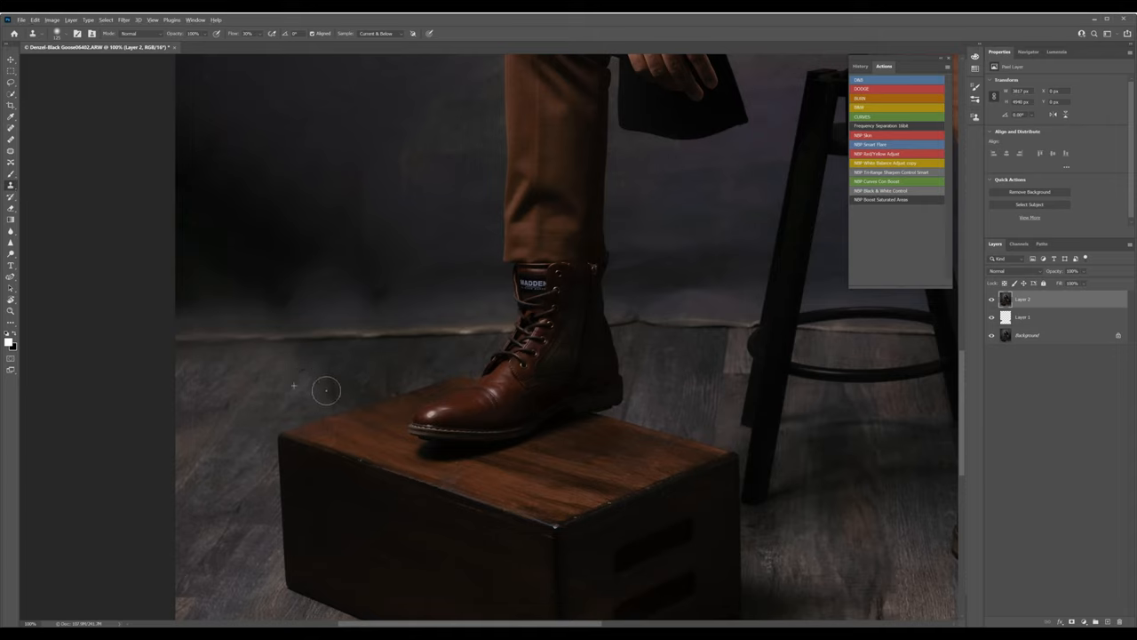
mouse_move(327, 365)
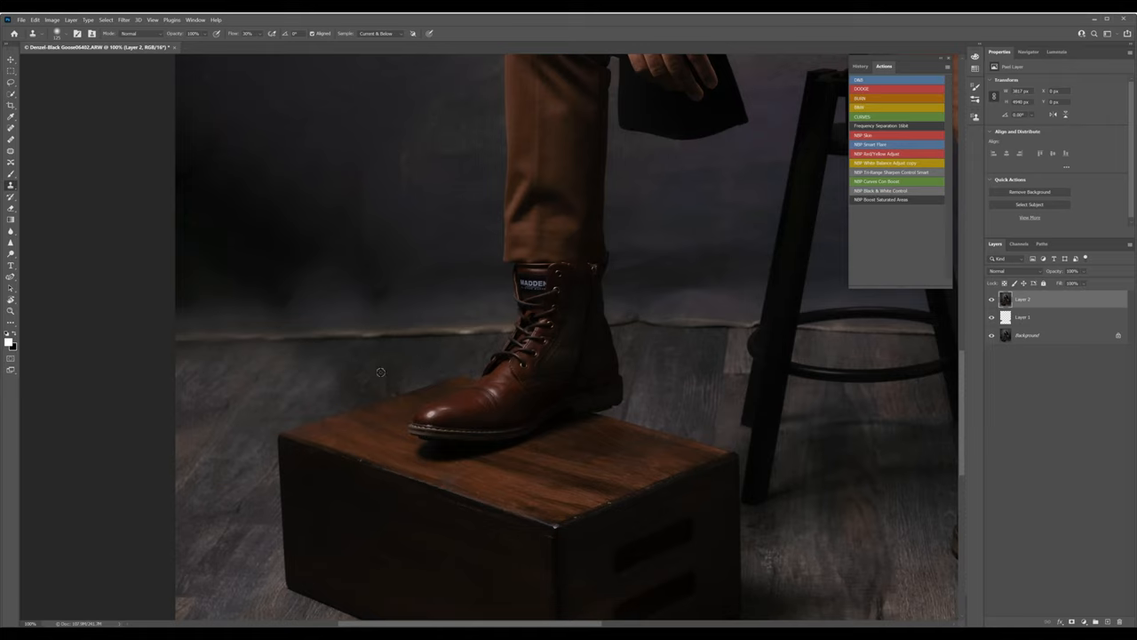
mouse_move(386, 379)
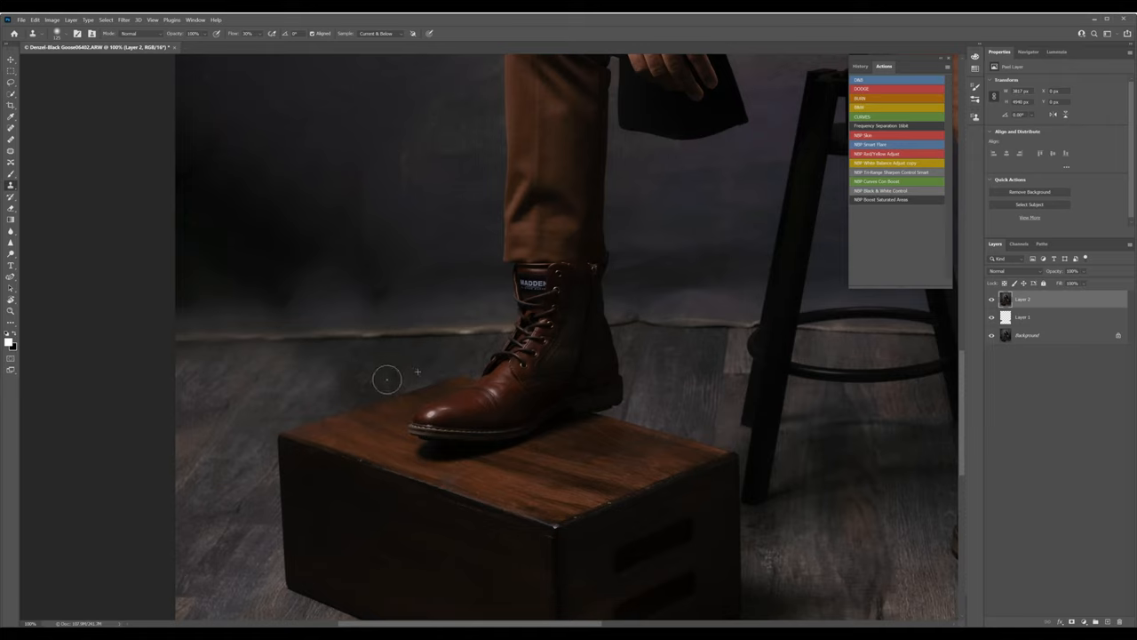
mouse_move(164, 356)
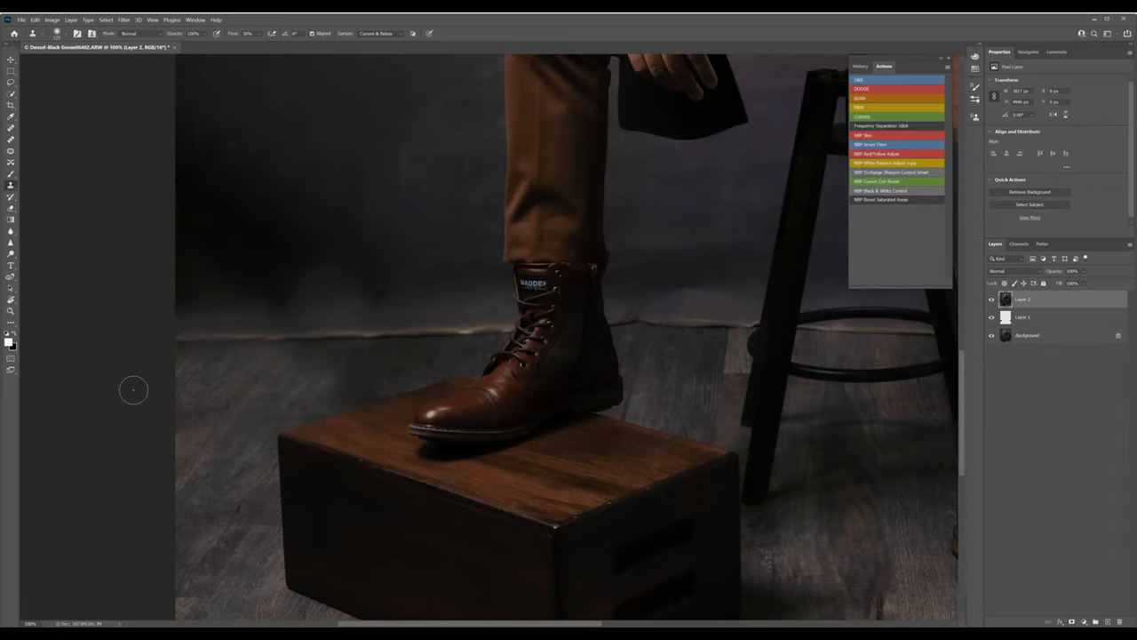
mouse_move(200, 337)
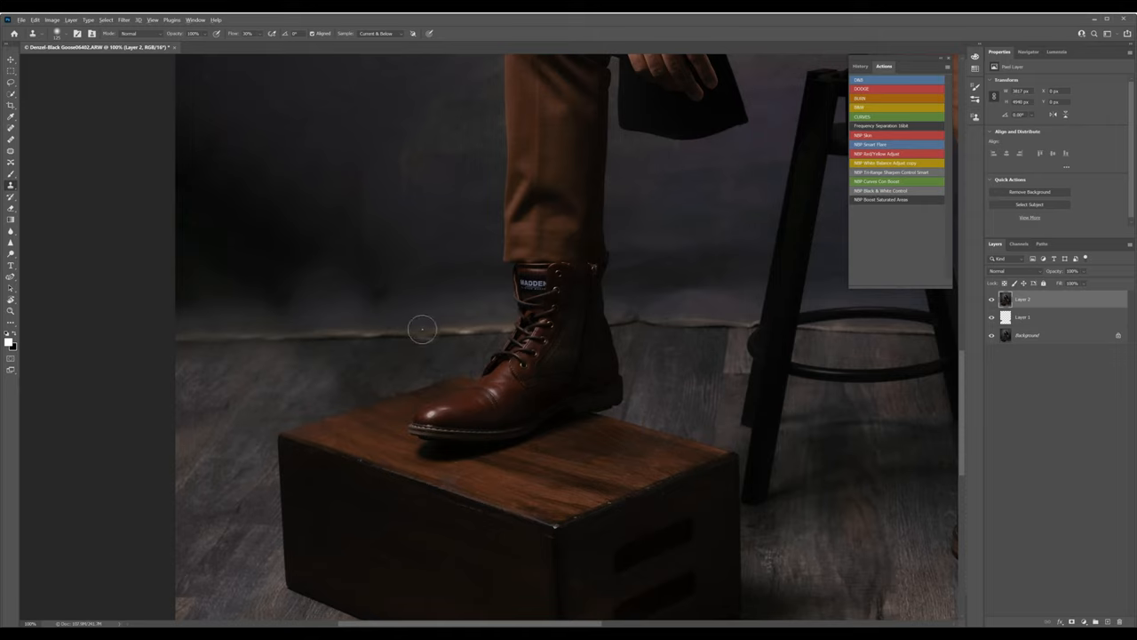
mouse_move(240, 338)
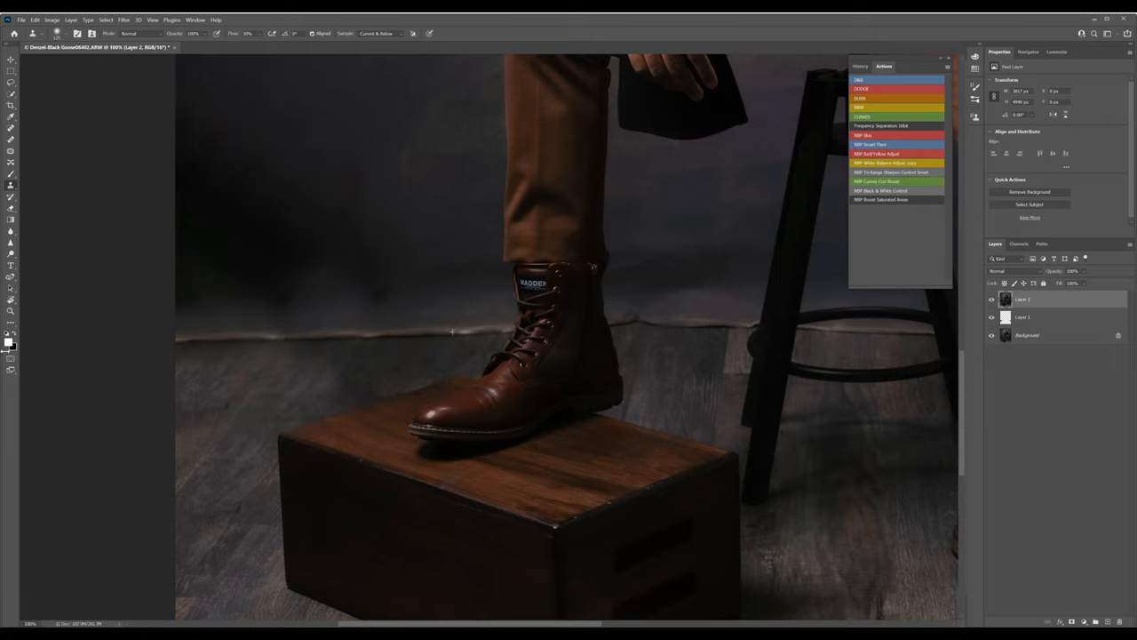
mouse_move(533, 444)
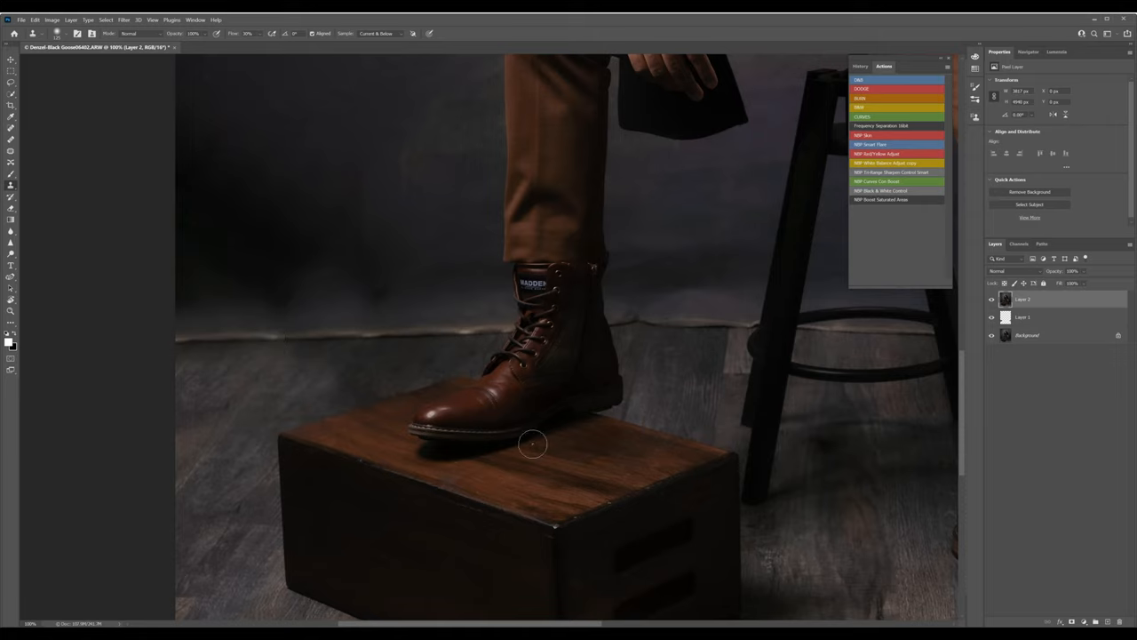
mouse_move(711, 367)
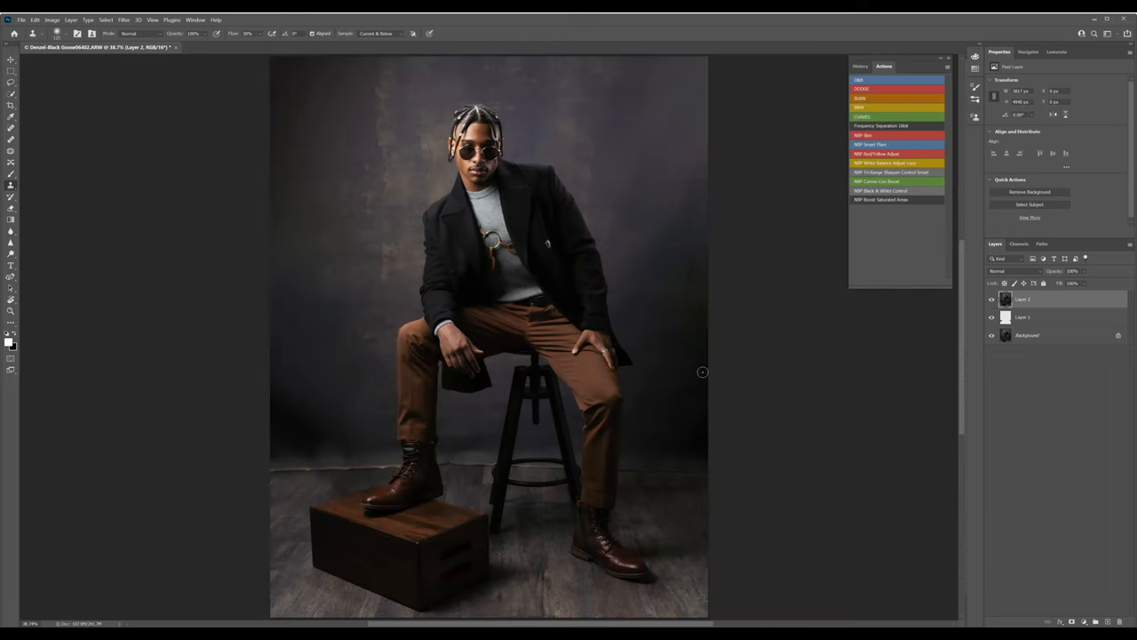
mouse_move(638, 444)
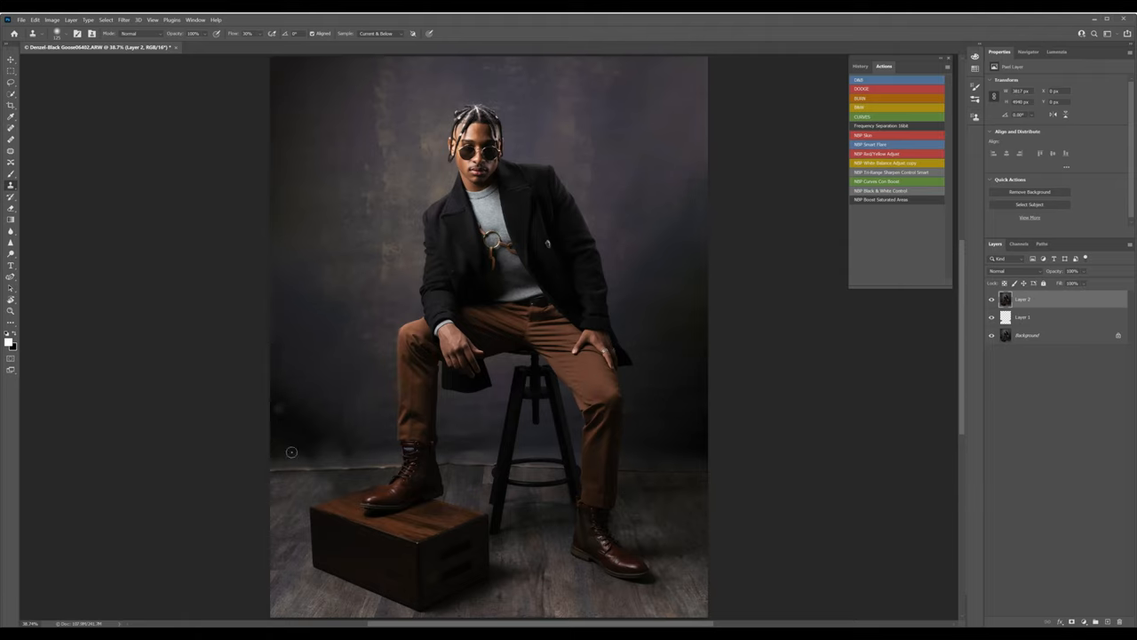
mouse_move(699, 432)
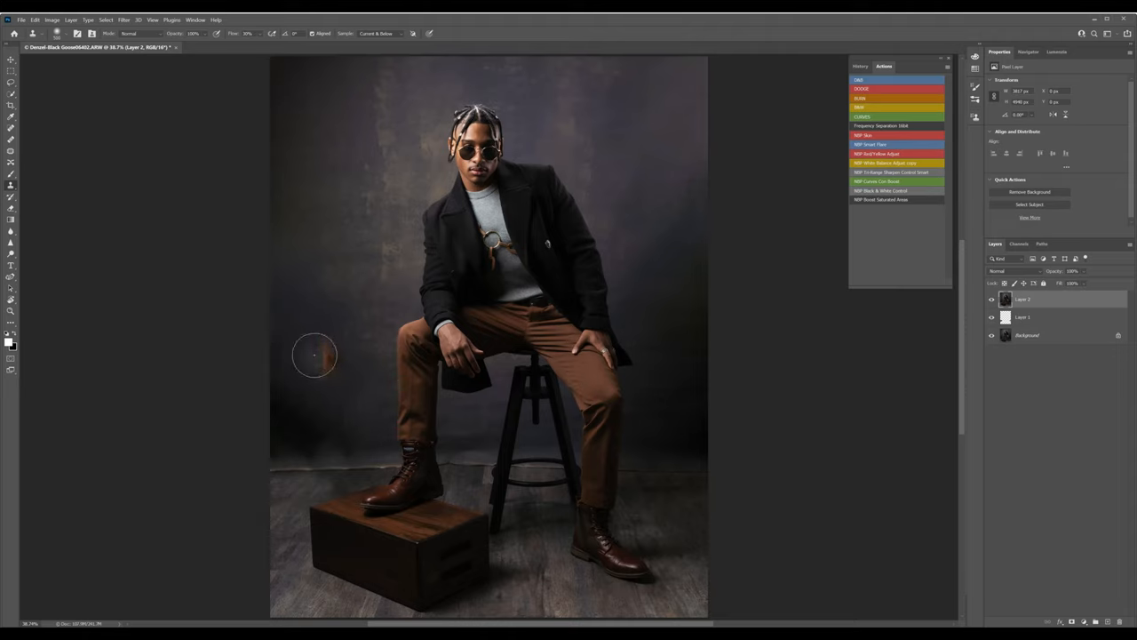
mouse_move(279, 357)
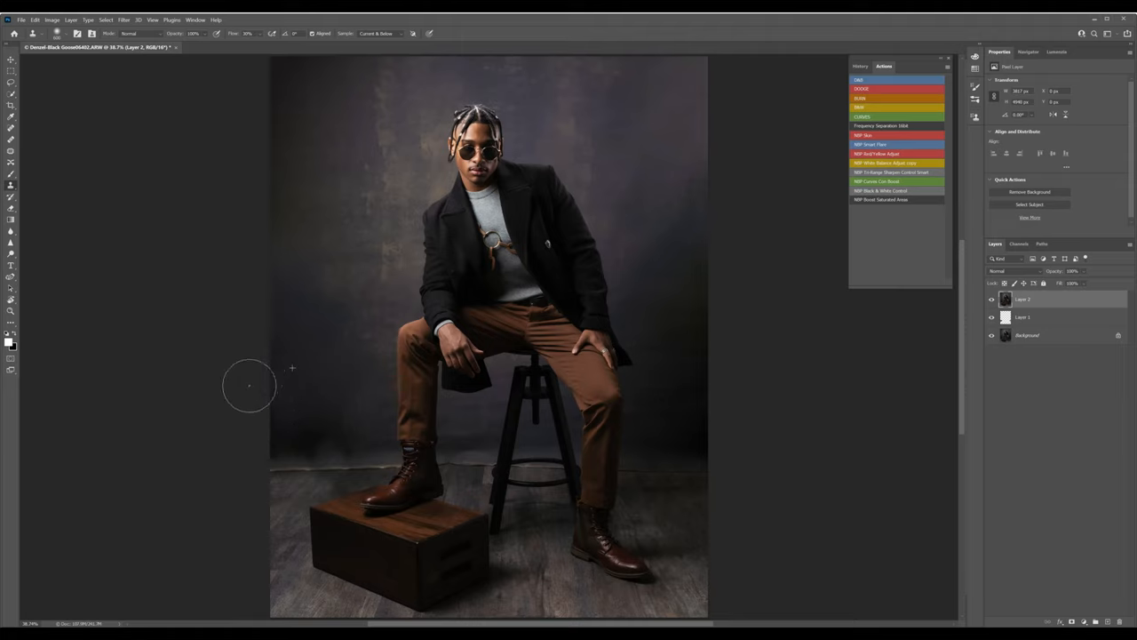
mouse_move(346, 429)
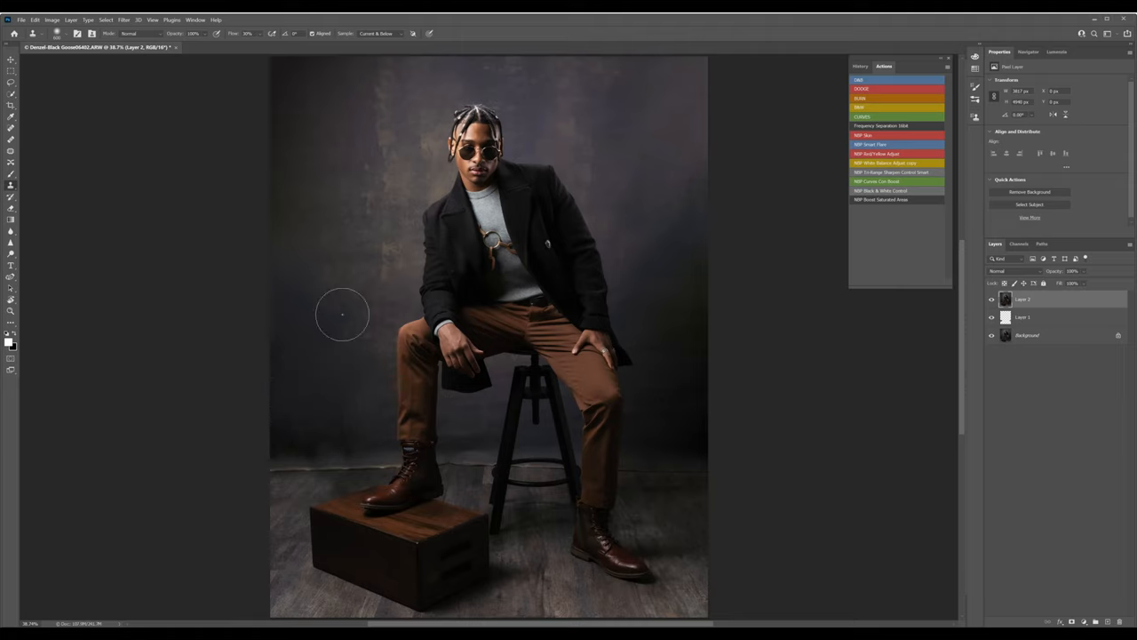
mouse_move(333, 413)
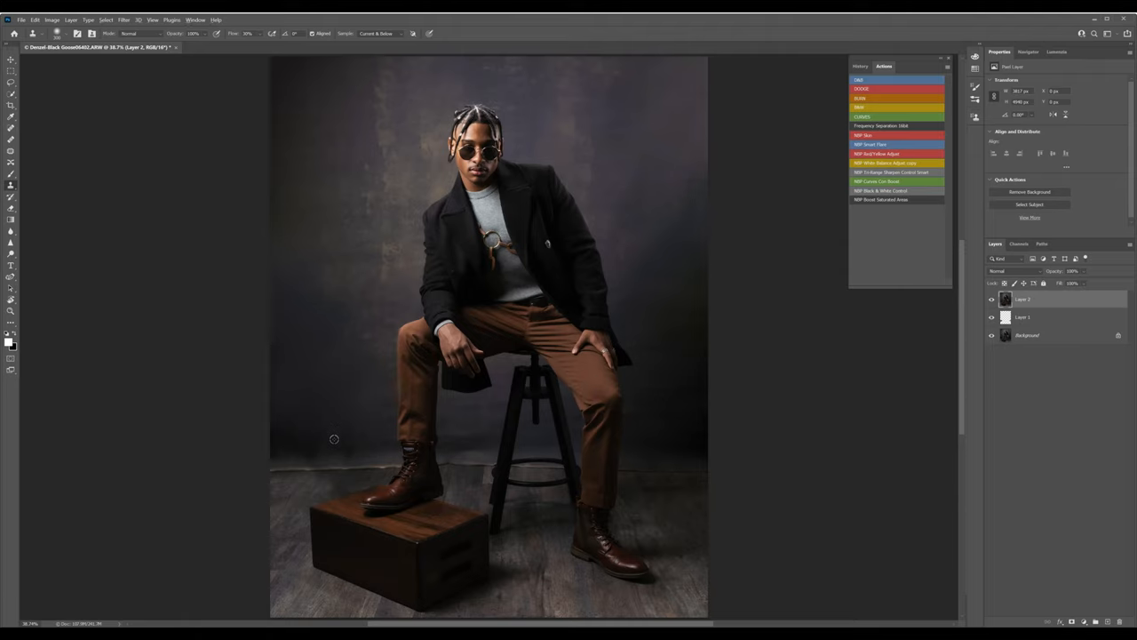
mouse_move(368, 453)
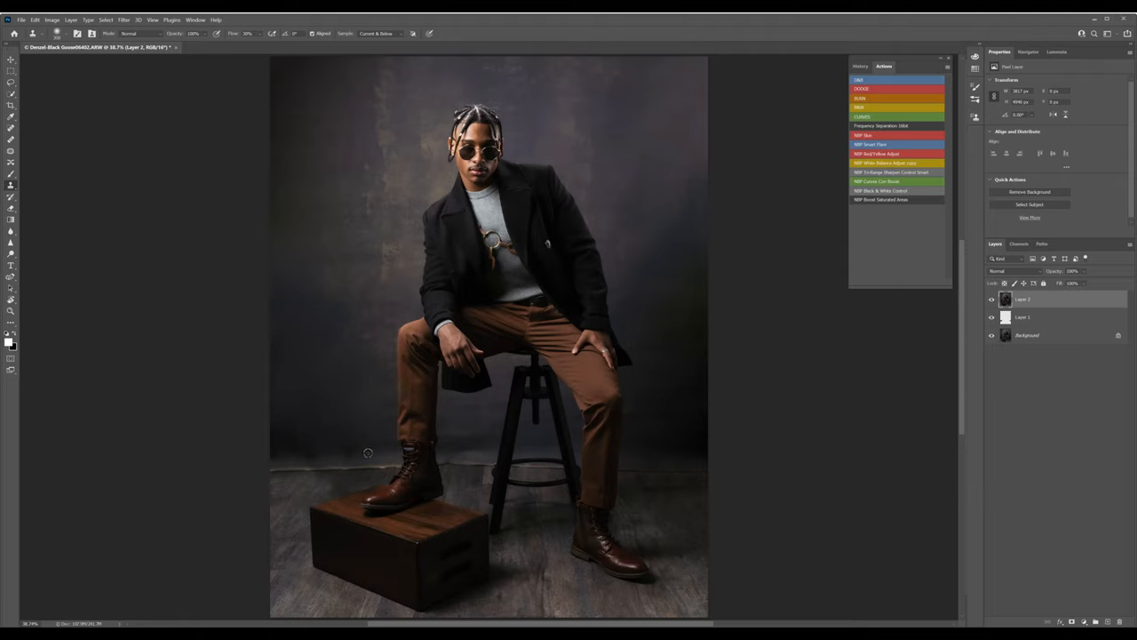
mouse_move(348, 451)
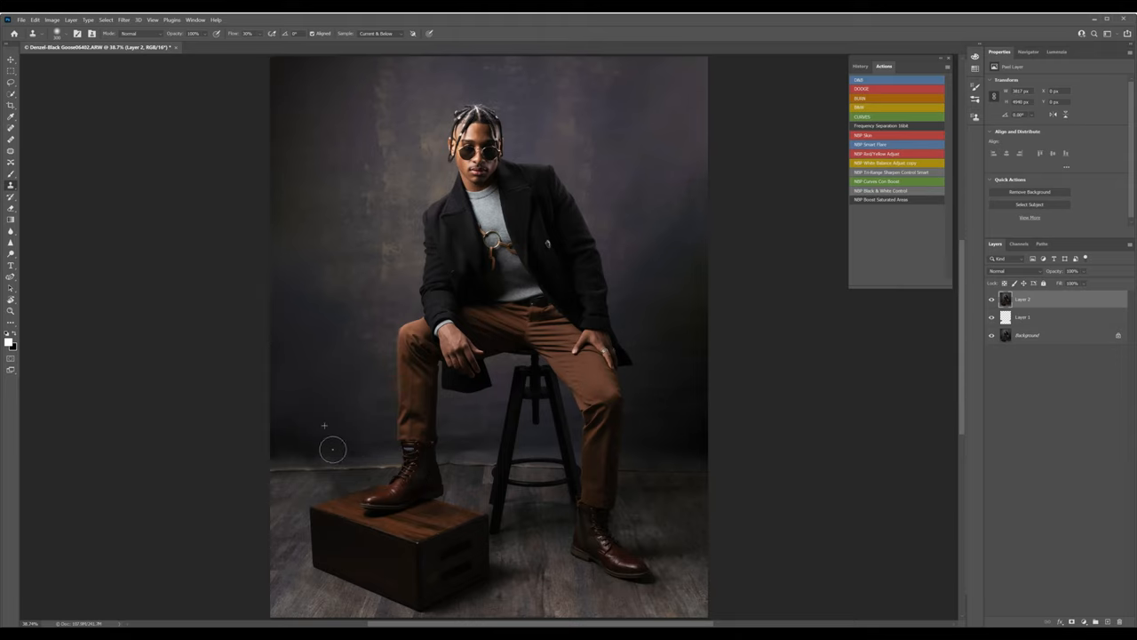
mouse_move(377, 447)
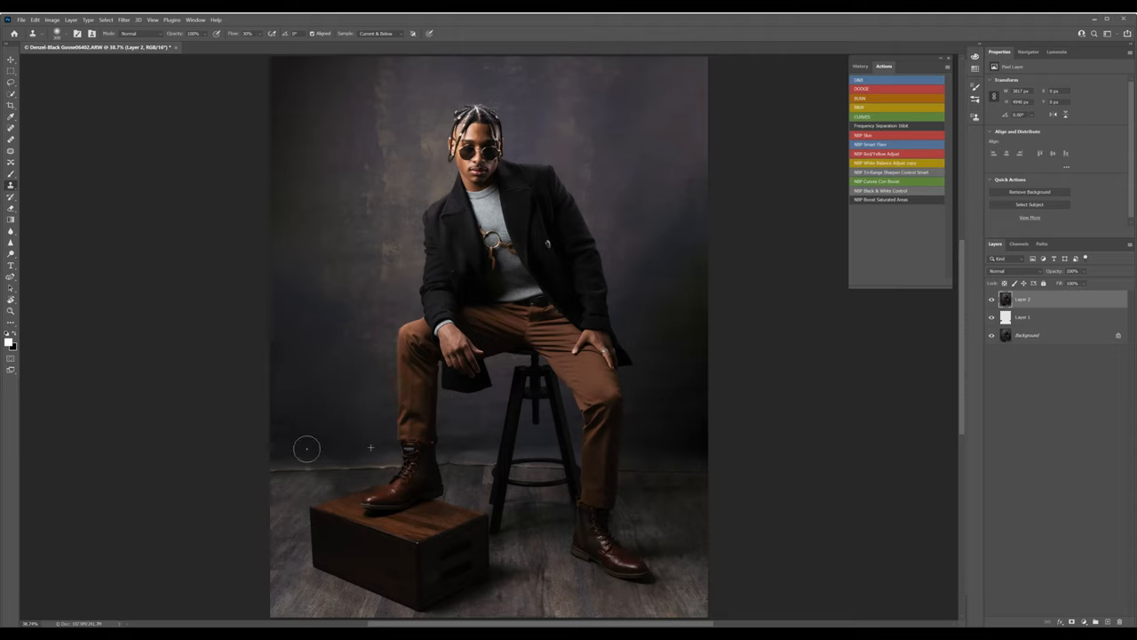
mouse_move(394, 318)
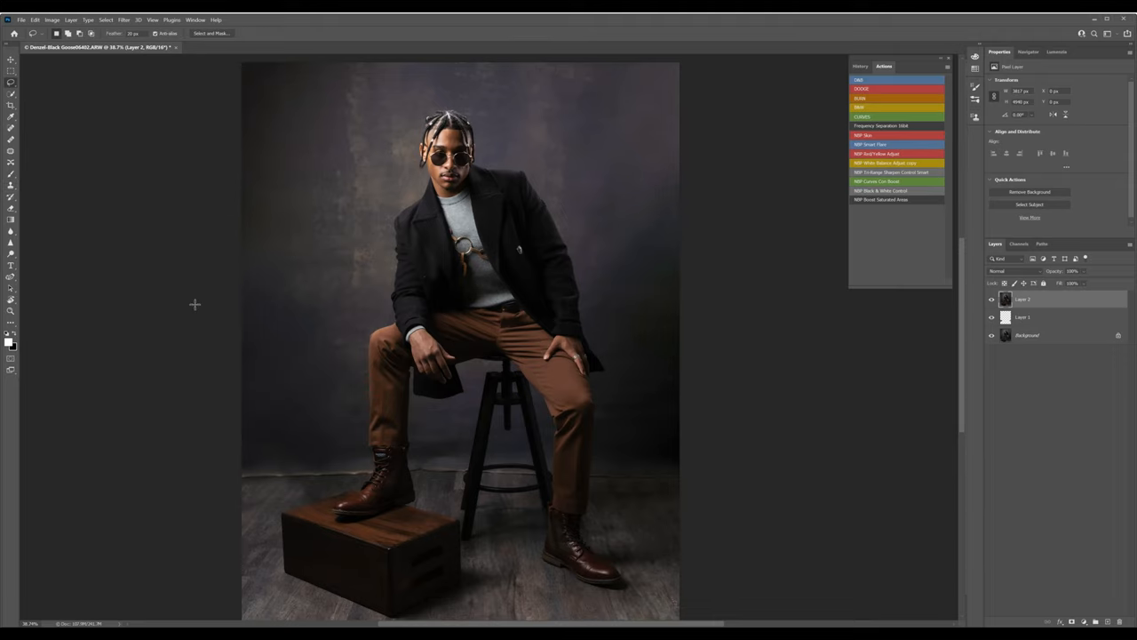
mouse_move(475, 386)
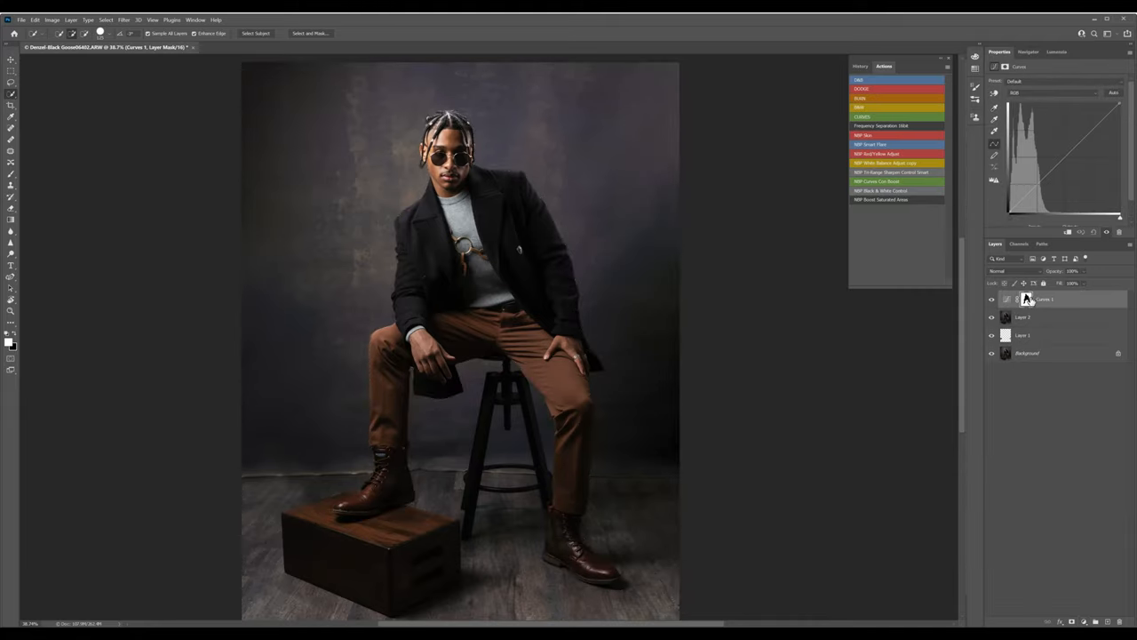
mouse_move(1026, 300)
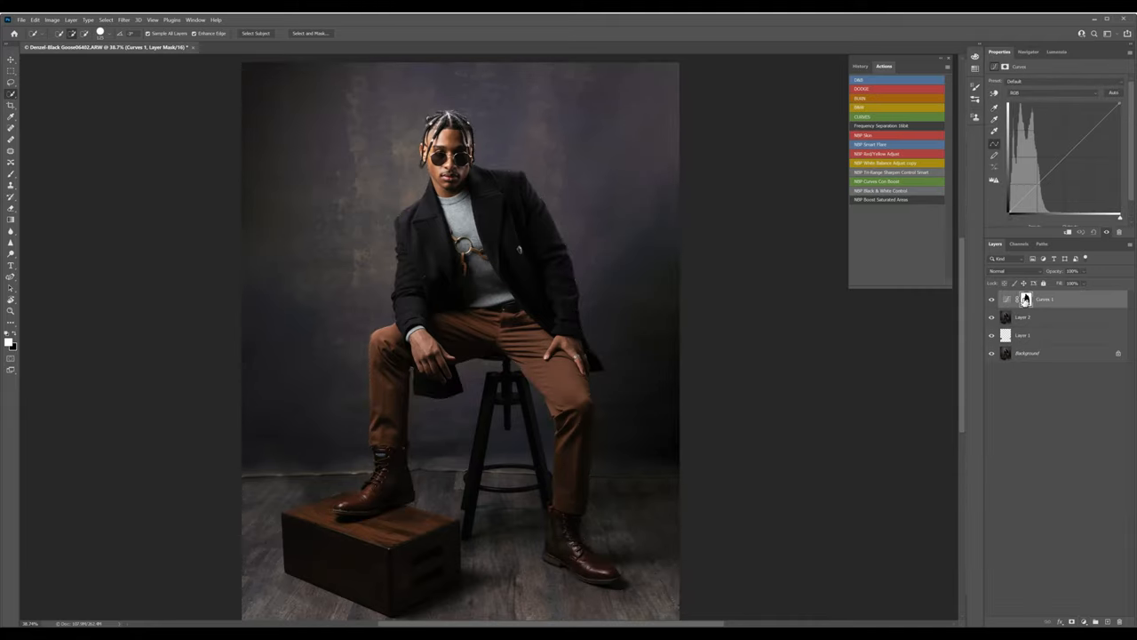
mouse_move(1026, 300)
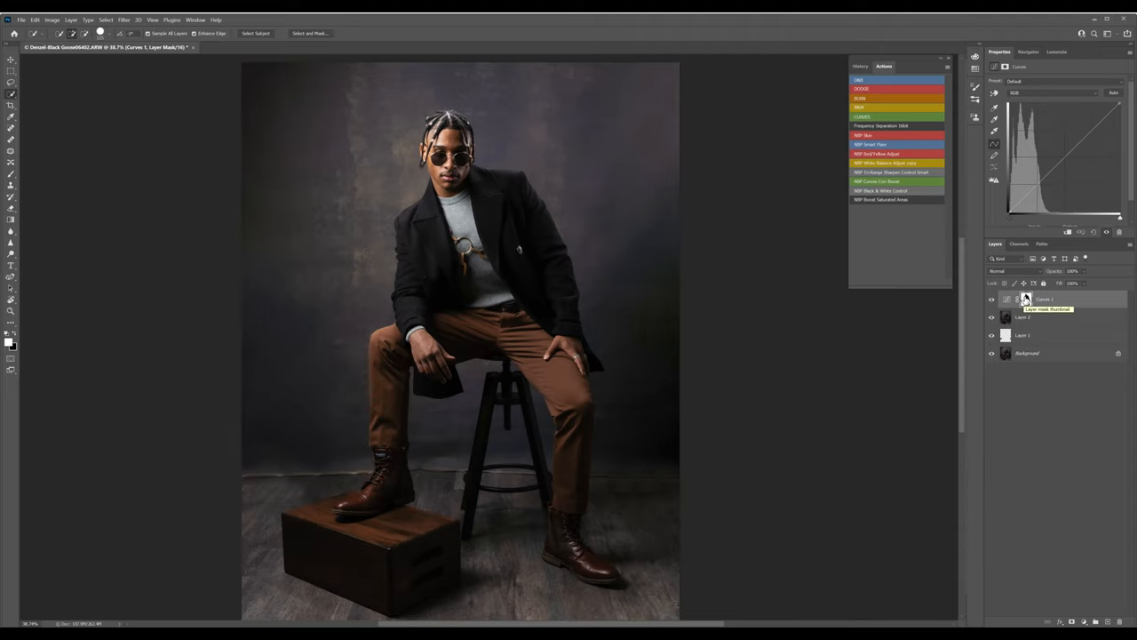
mouse_move(1027, 299)
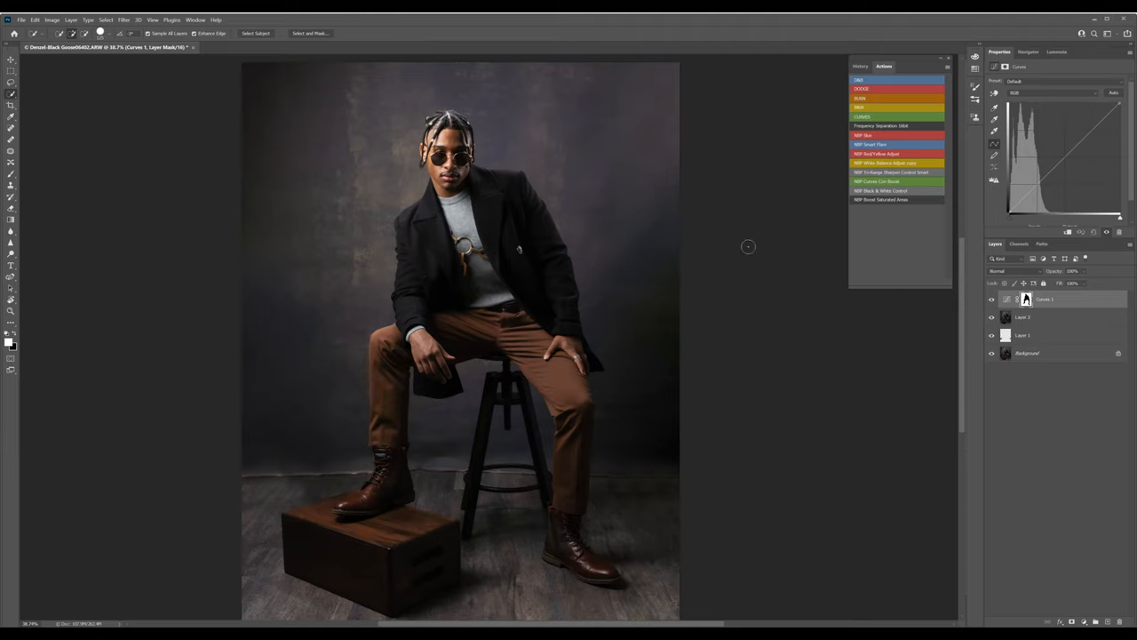
mouse_move(794, 367)
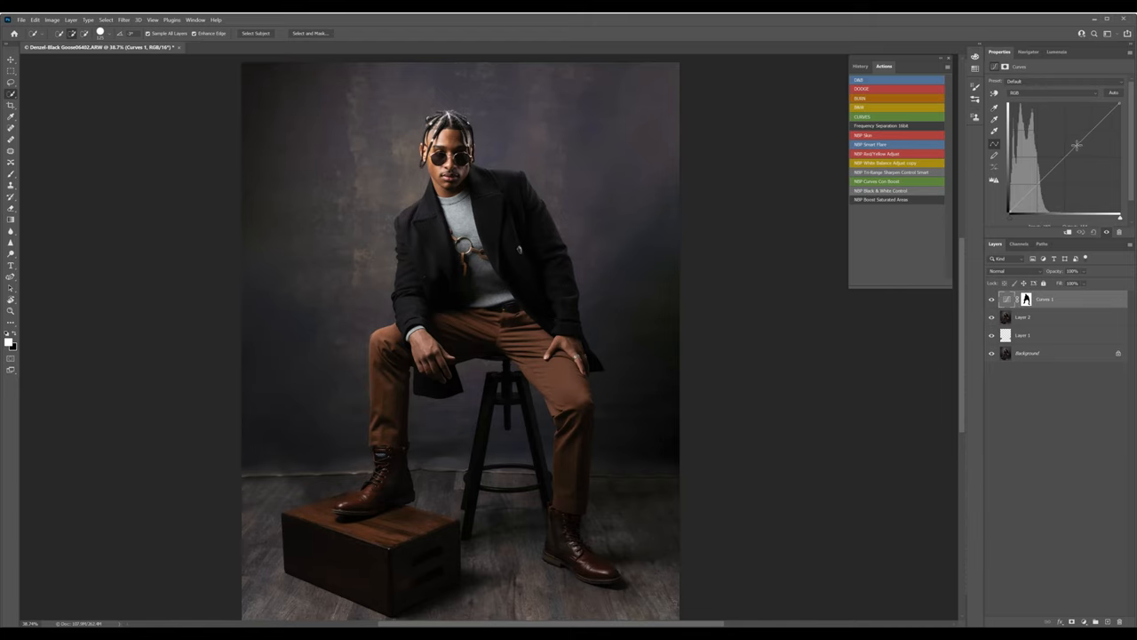
Add a midtone Curves point and pull midtones and shadows down to darken the background
drag(1075, 145, 1075, 136)
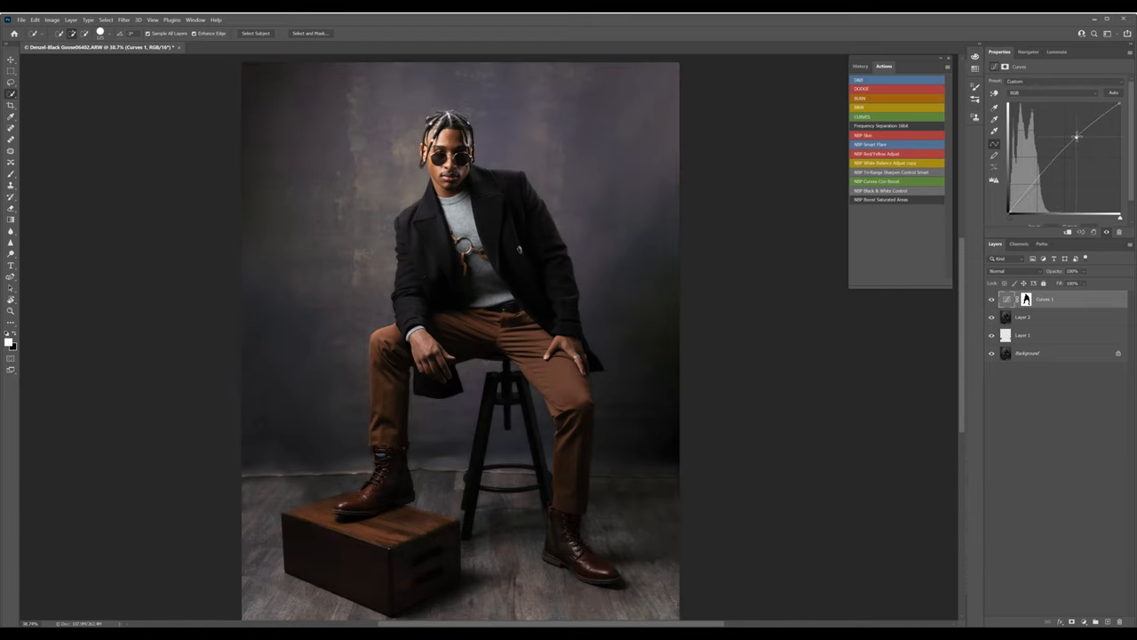
drag(1075, 138, 1071, 153)
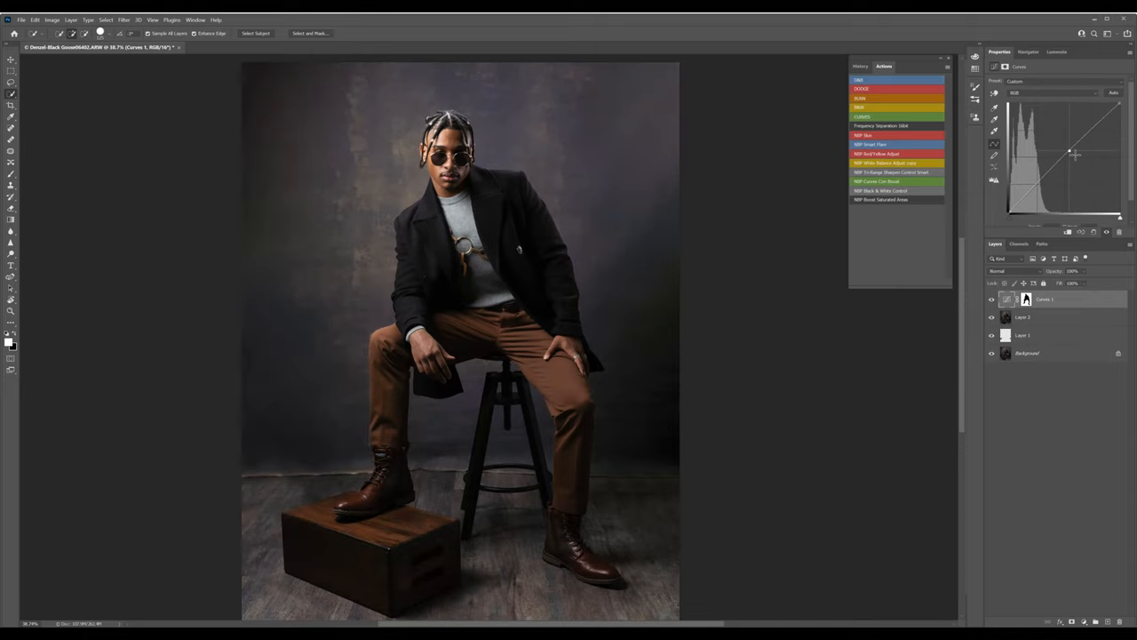
drag(1071, 151, 1076, 156)
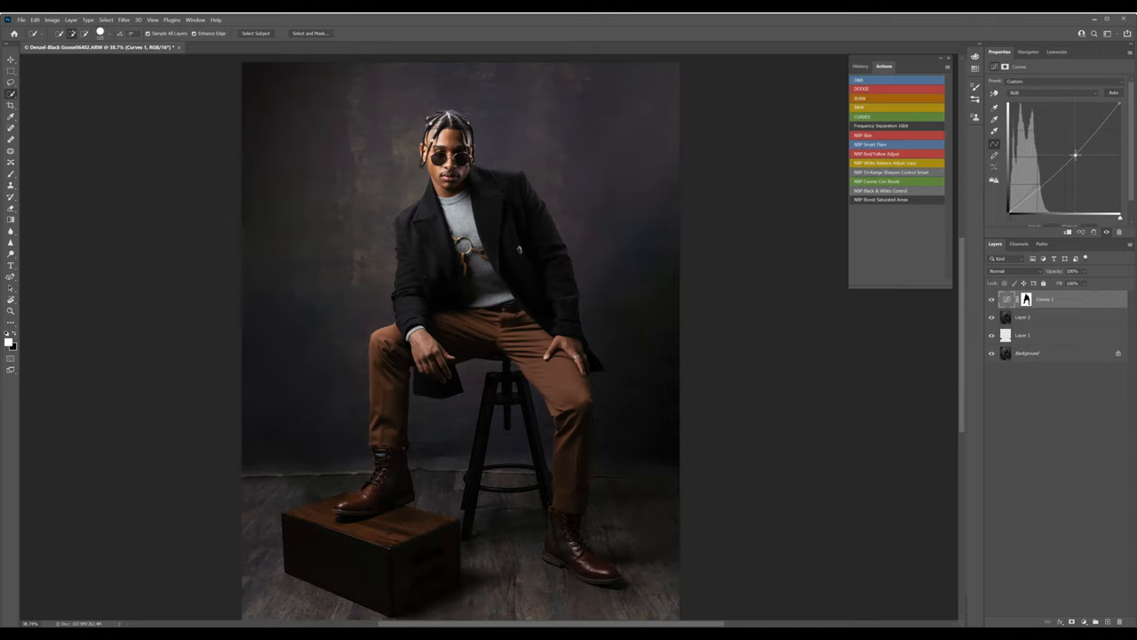
drag(1075, 156, 1071, 164)
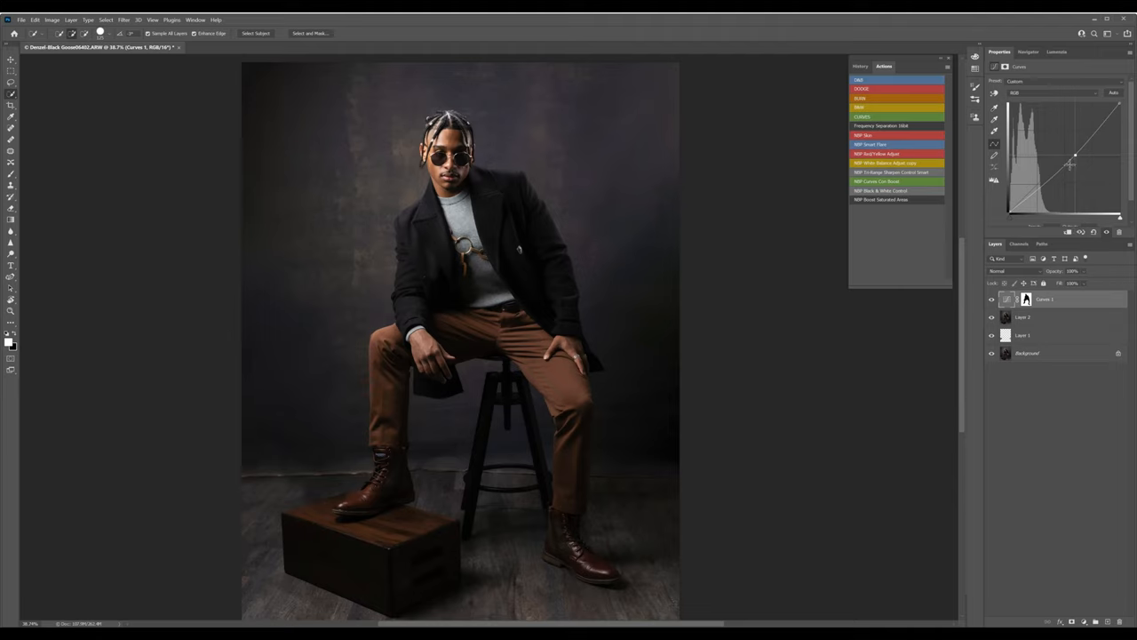
drag(1075, 156, 1036, 178)
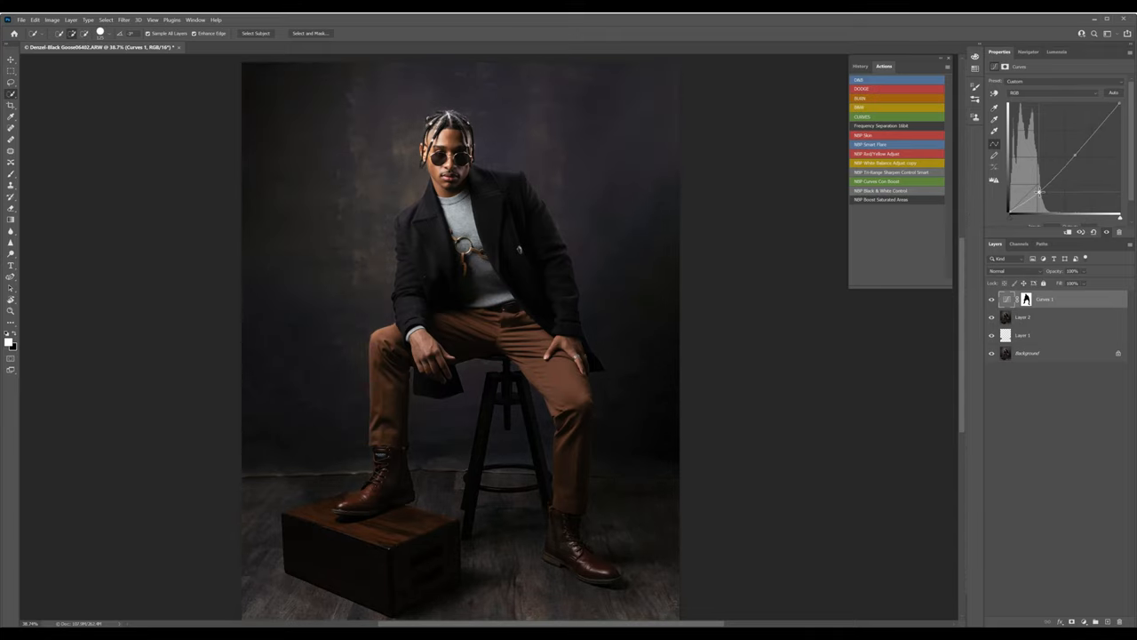
mouse_move(590, 318)
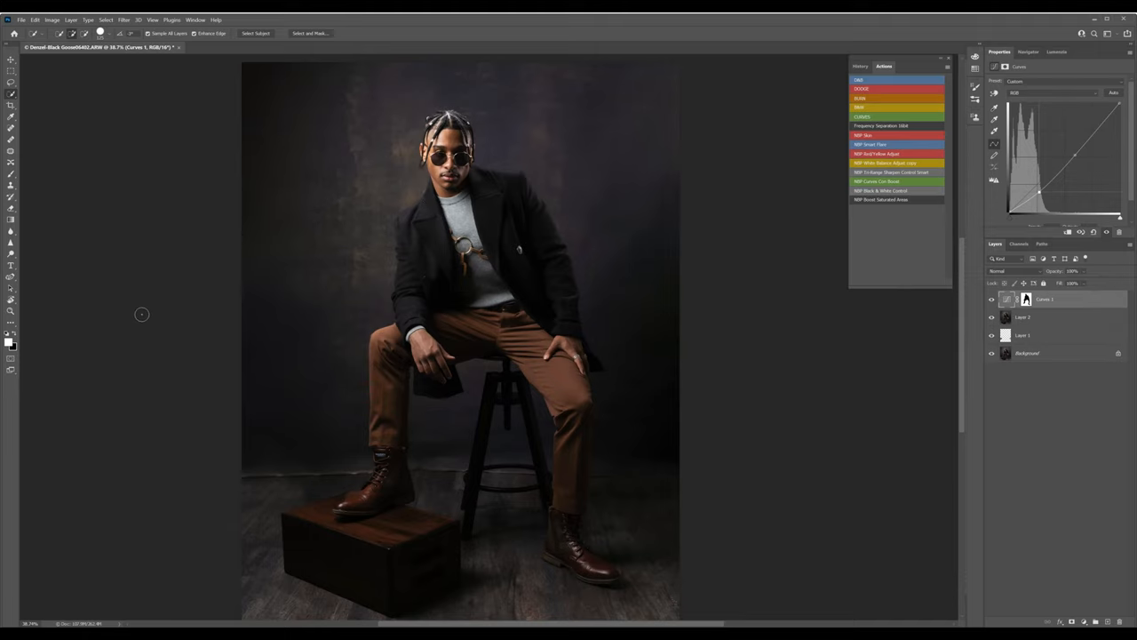
mouse_move(375, 485)
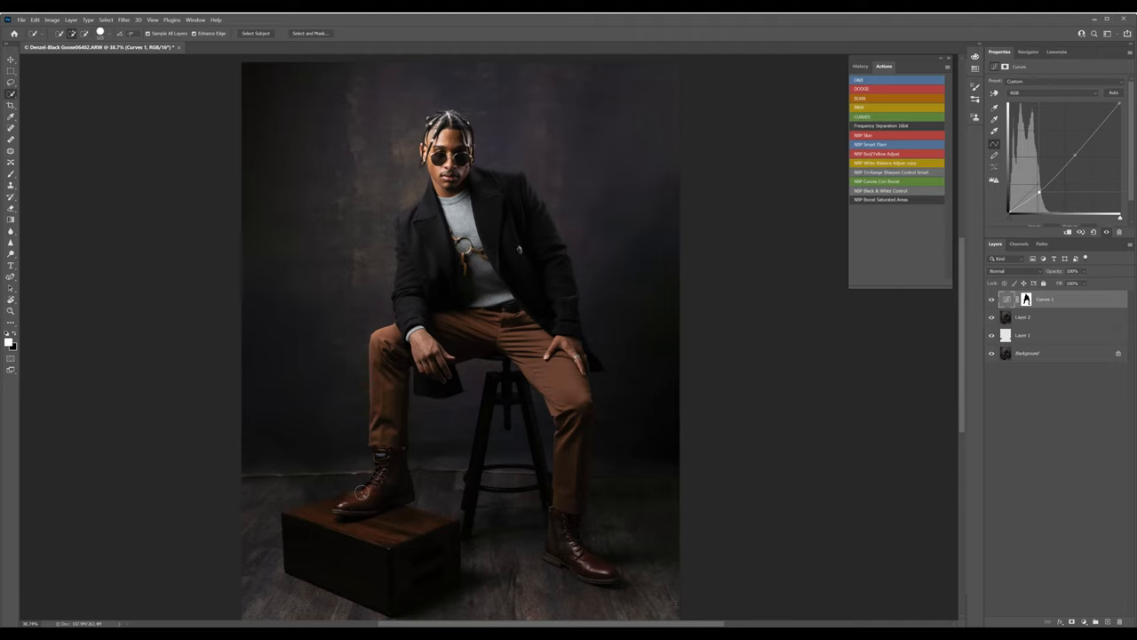
mouse_move(577, 518)
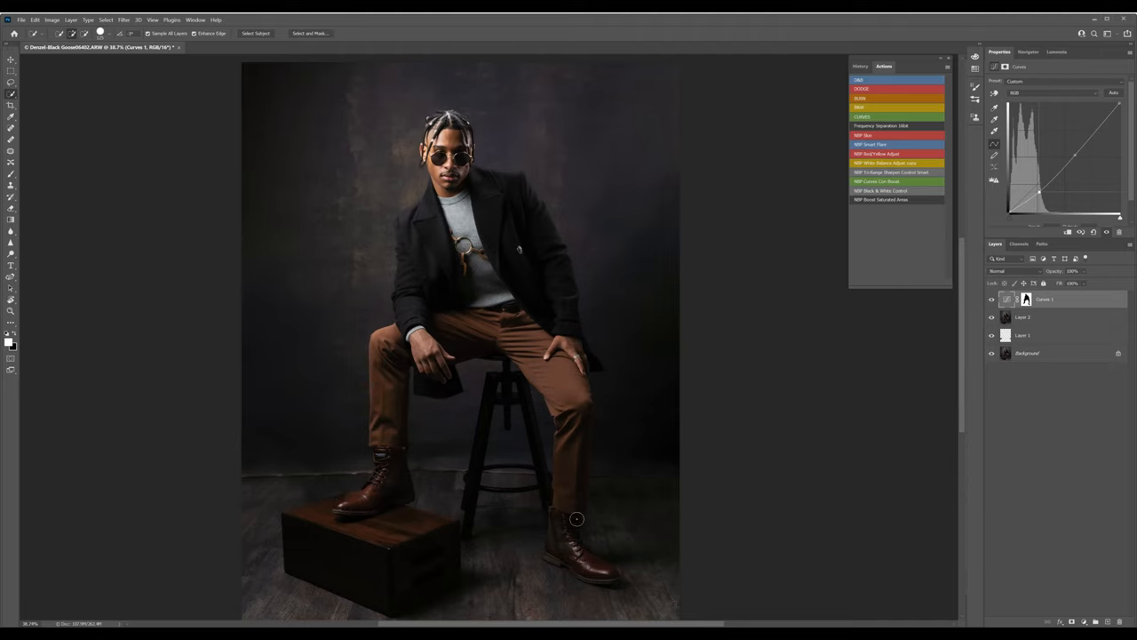
mouse_move(612, 551)
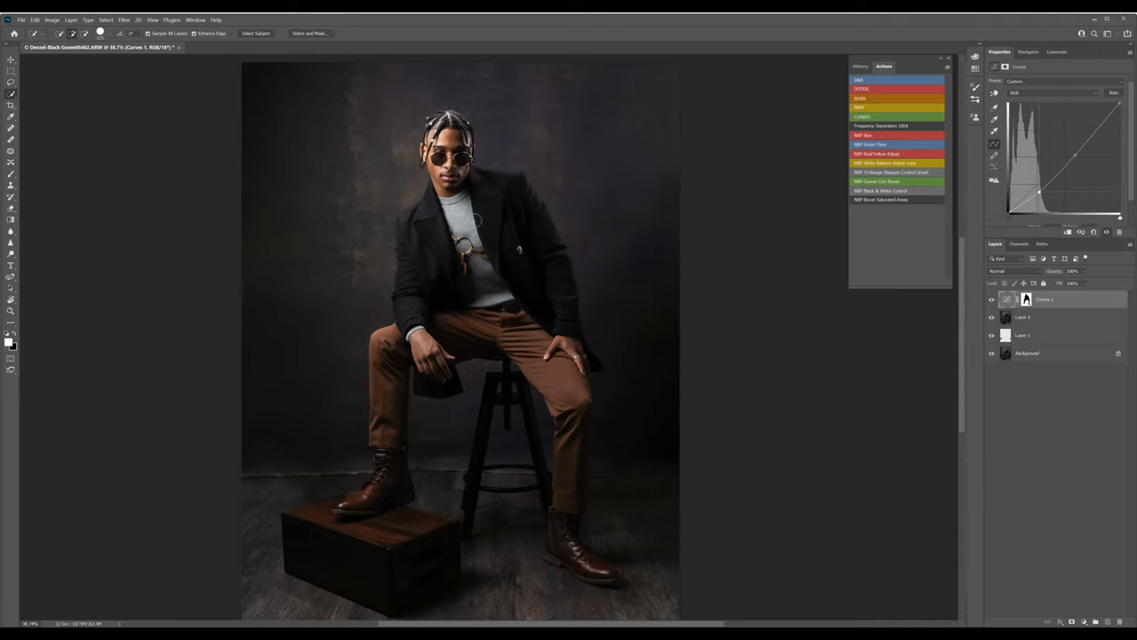
mouse_move(364, 376)
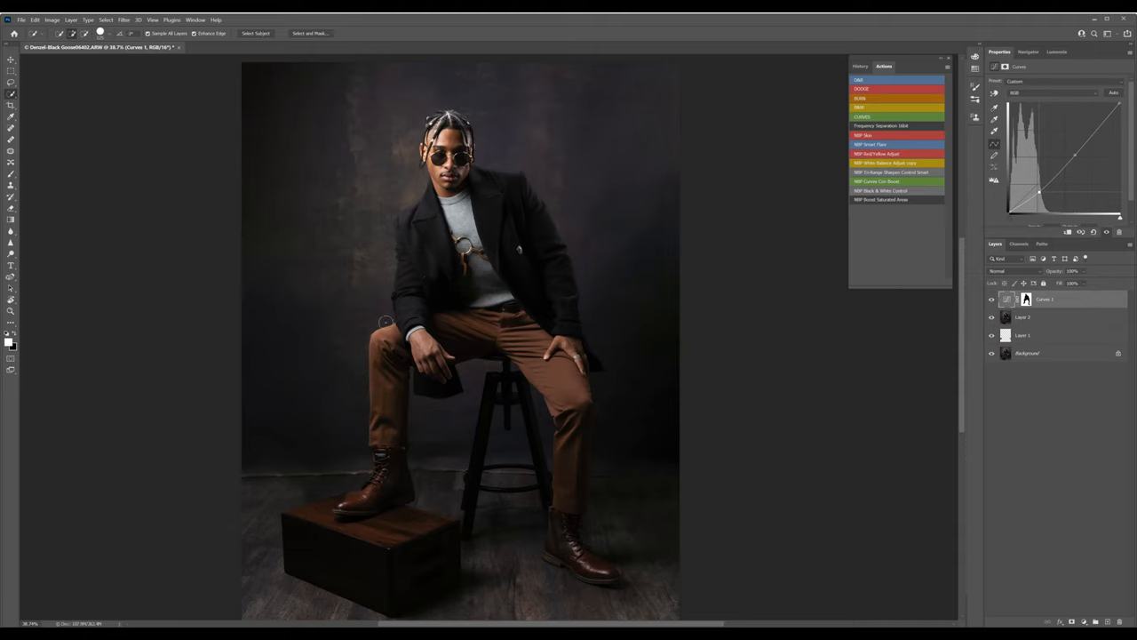
mouse_move(726, 490)
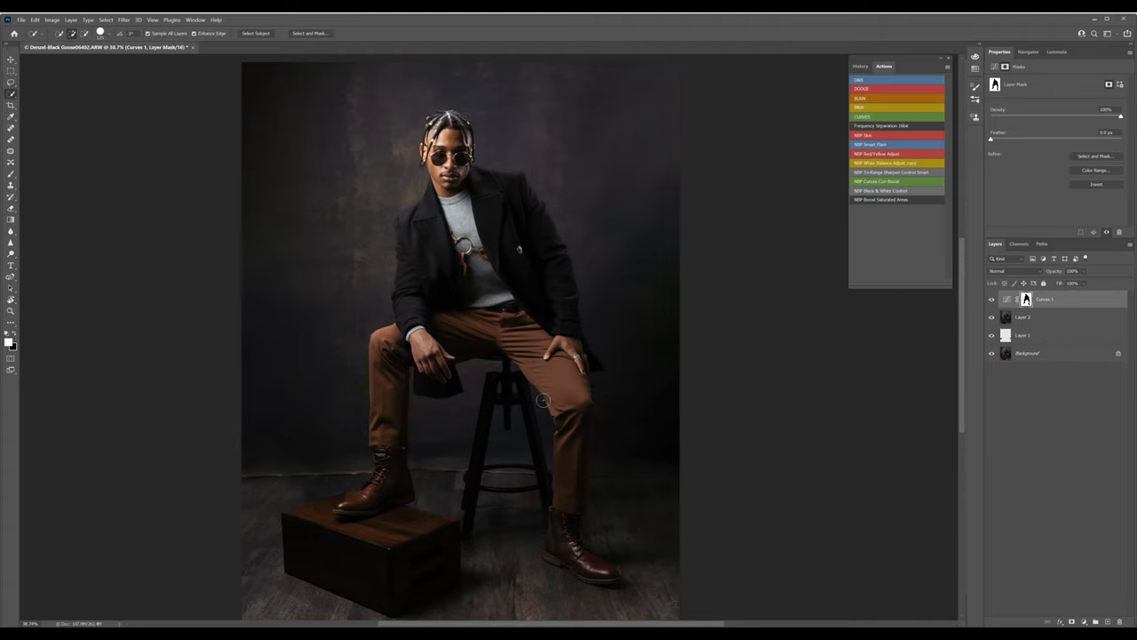
mouse_move(294, 418)
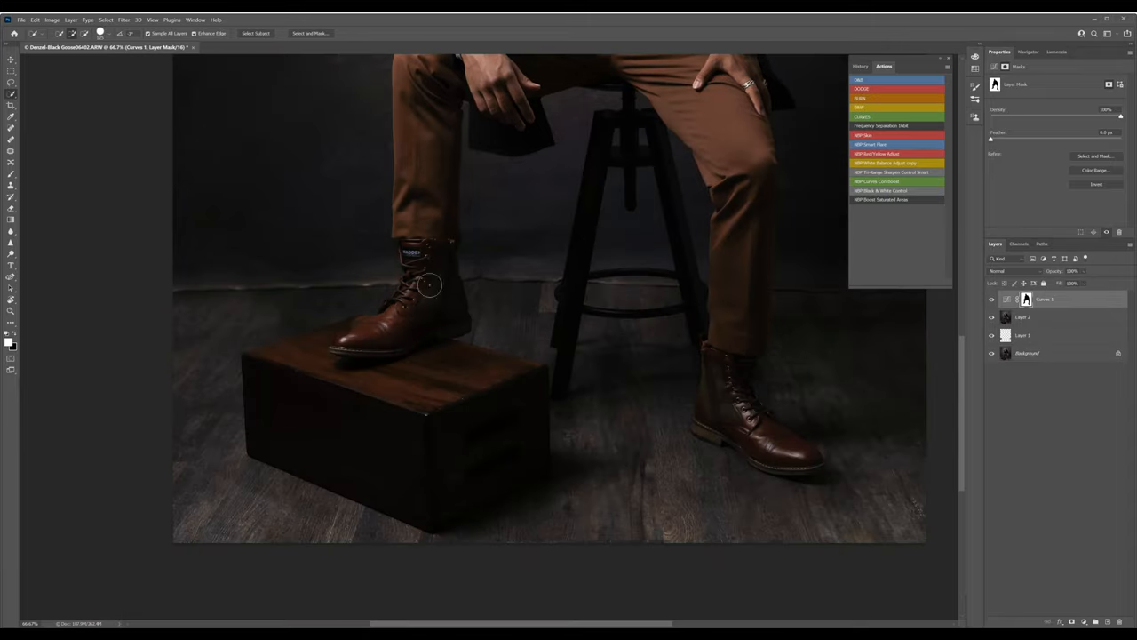
mouse_move(366, 305)
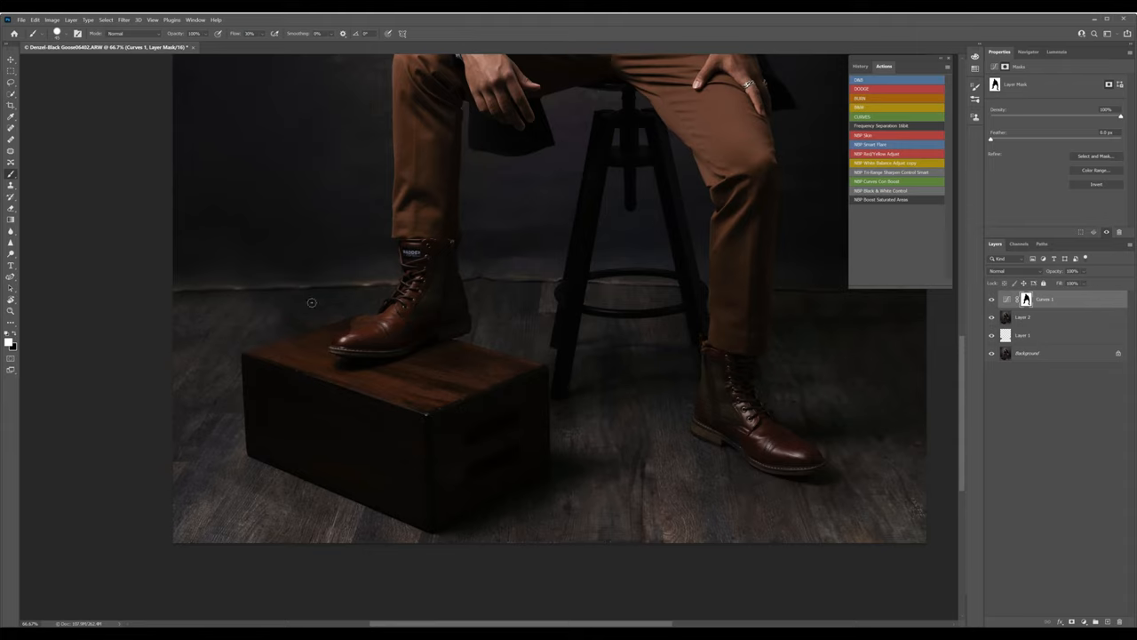
mouse_move(356, 318)
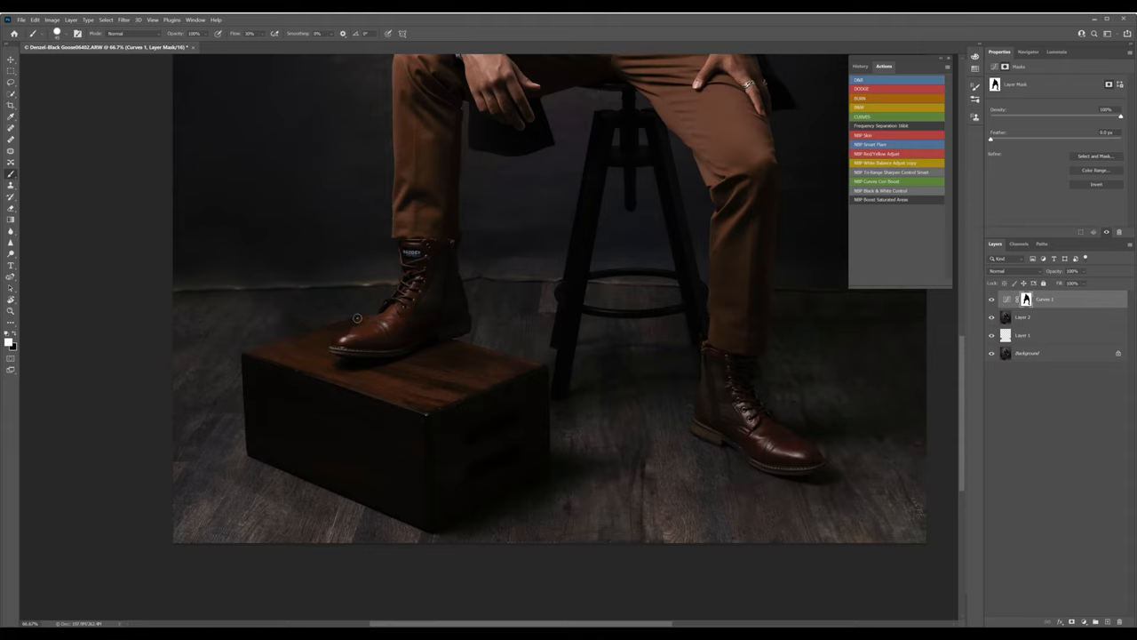
mouse_move(223, 275)
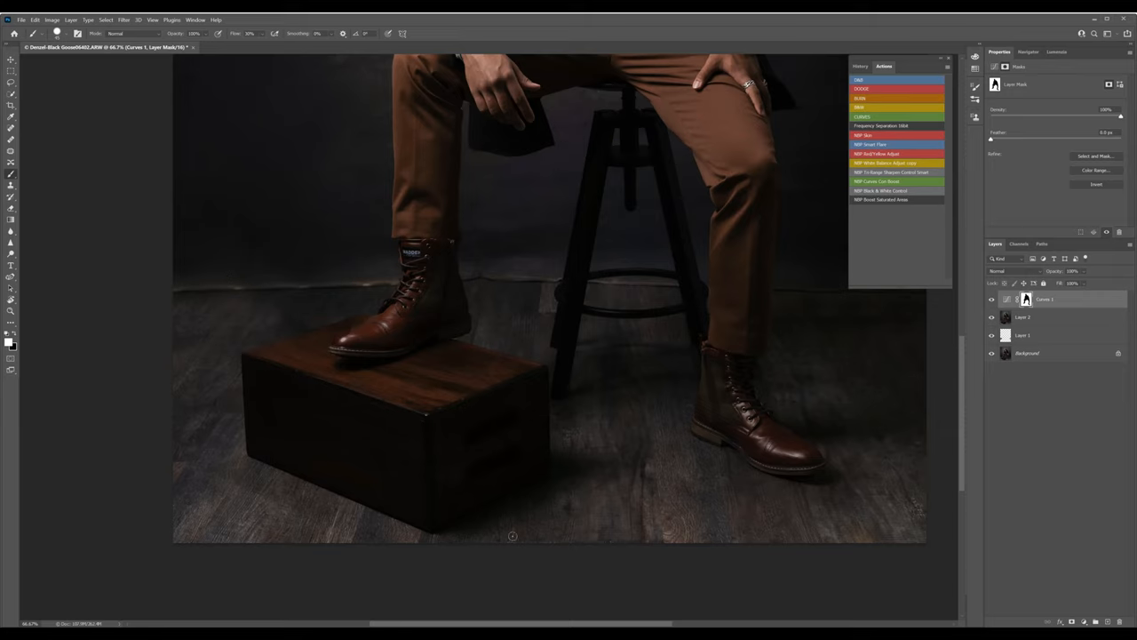
mouse_move(370, 308)
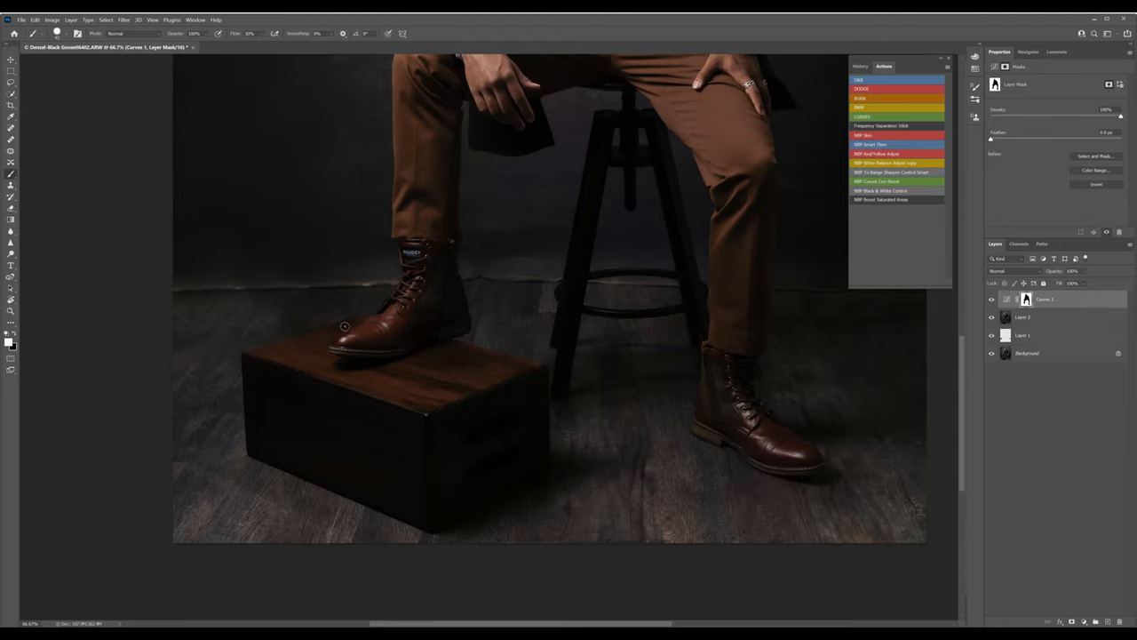
mouse_move(354, 323)
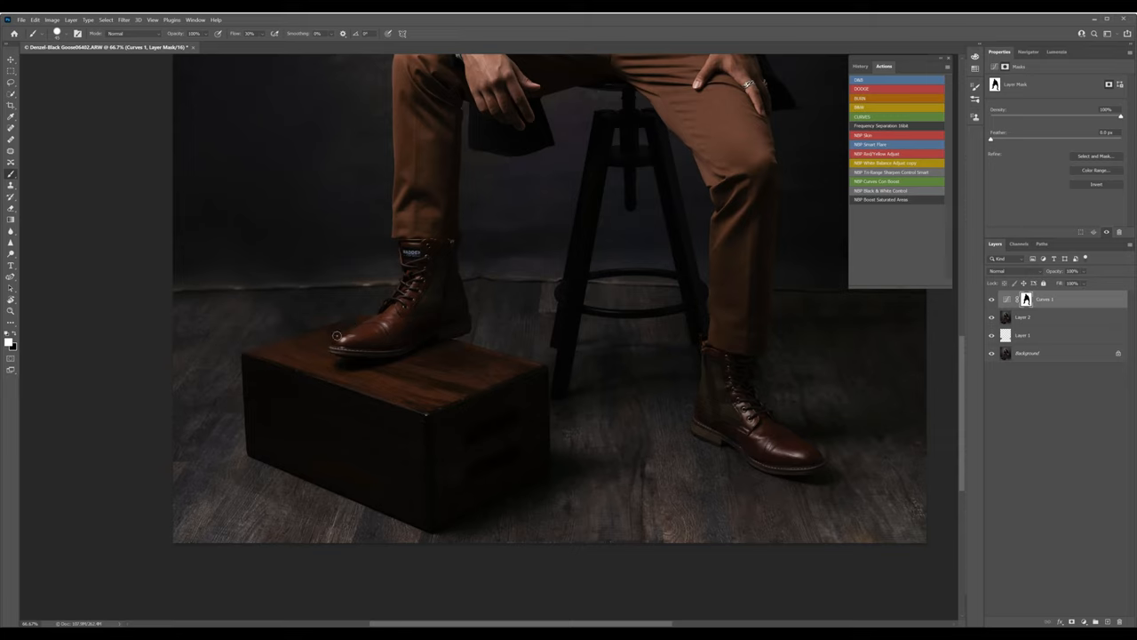
mouse_move(256, 313)
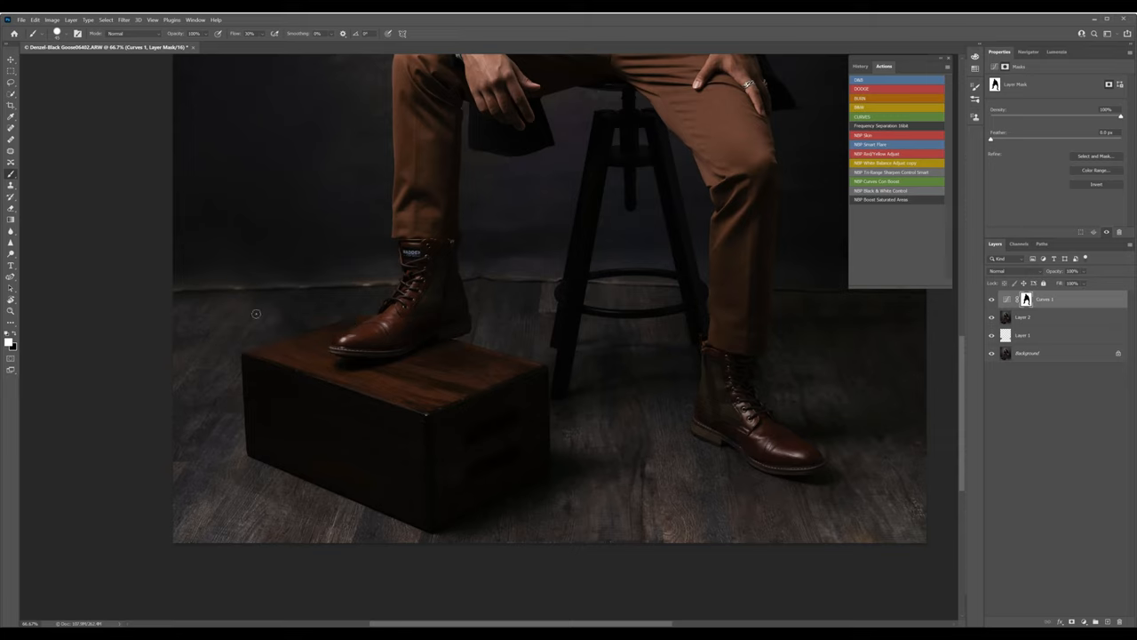
mouse_move(13, 338)
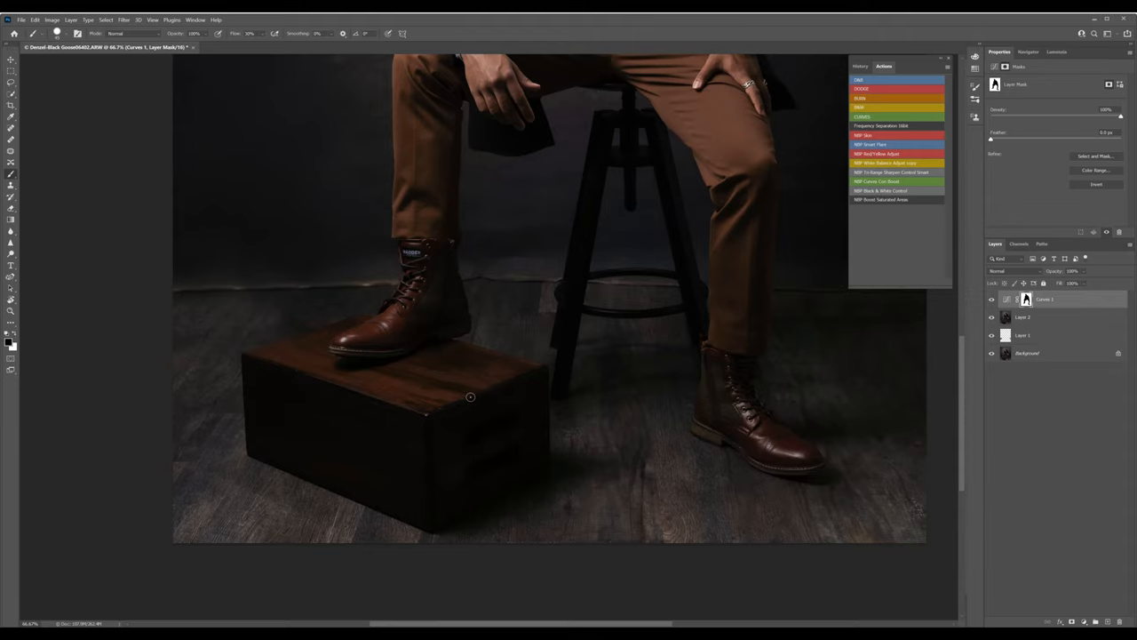
mouse_move(410, 208)
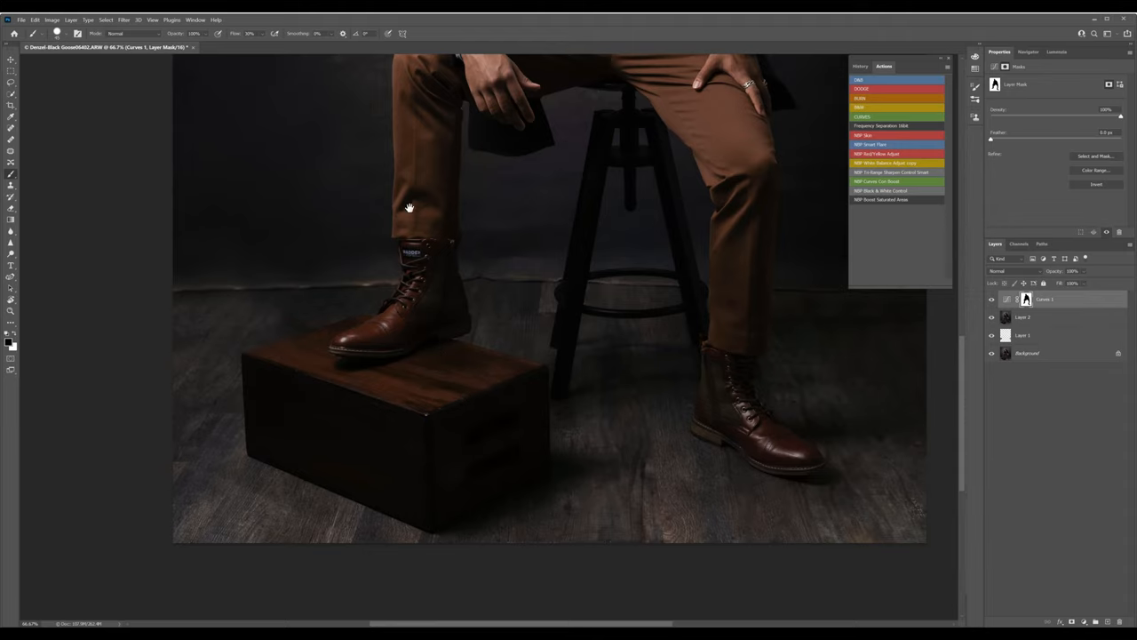